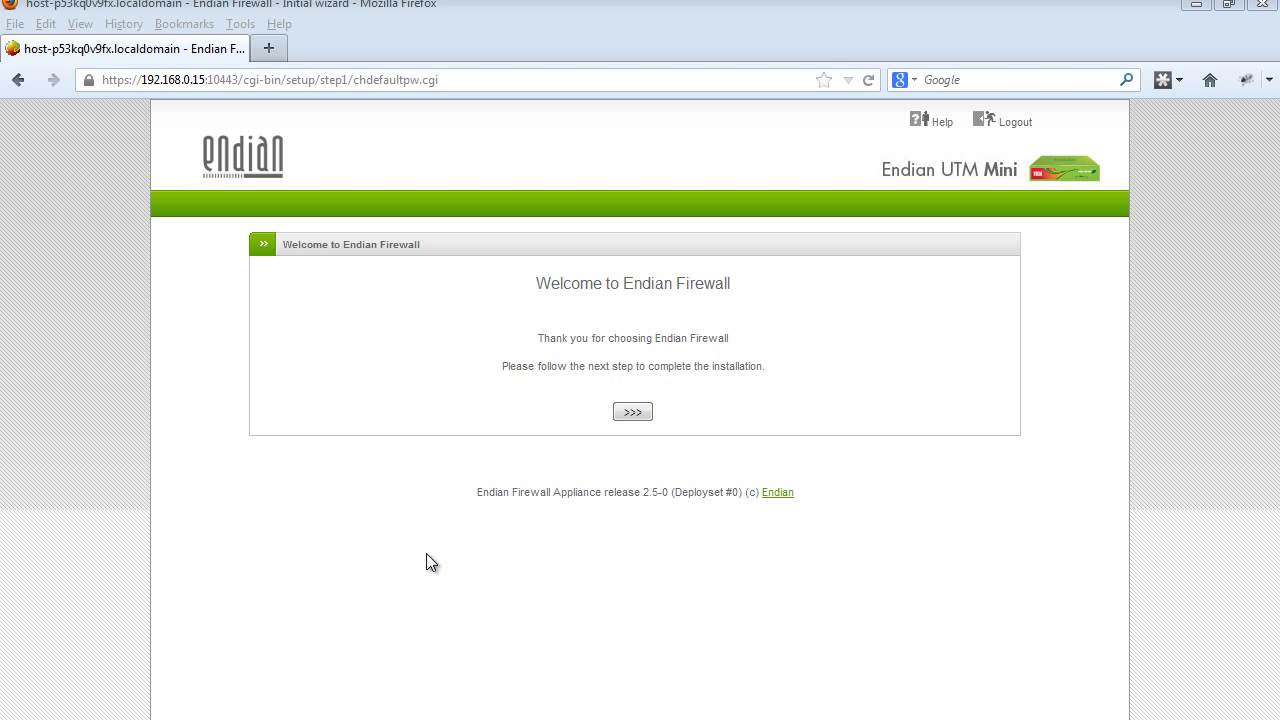
{"action": "mouse_move", "coordinate": [537, 157]}
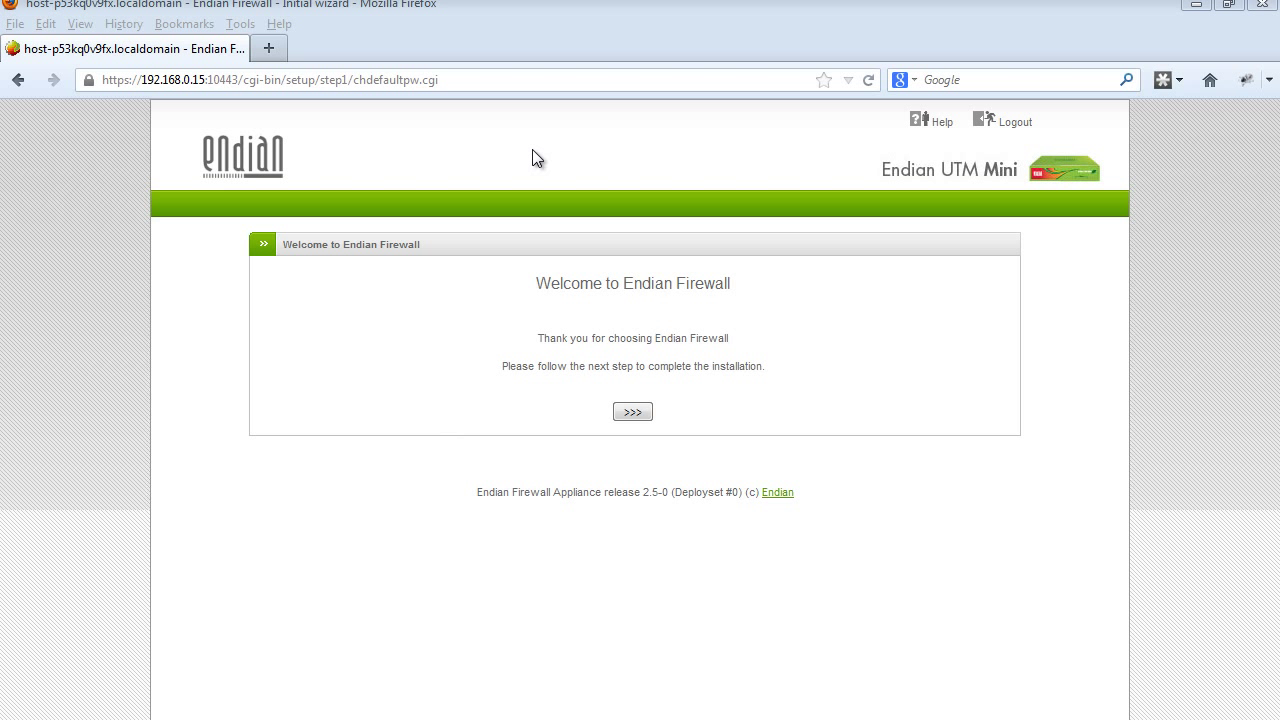
{"action": "mouse_move", "coordinate": [1268, 160]}
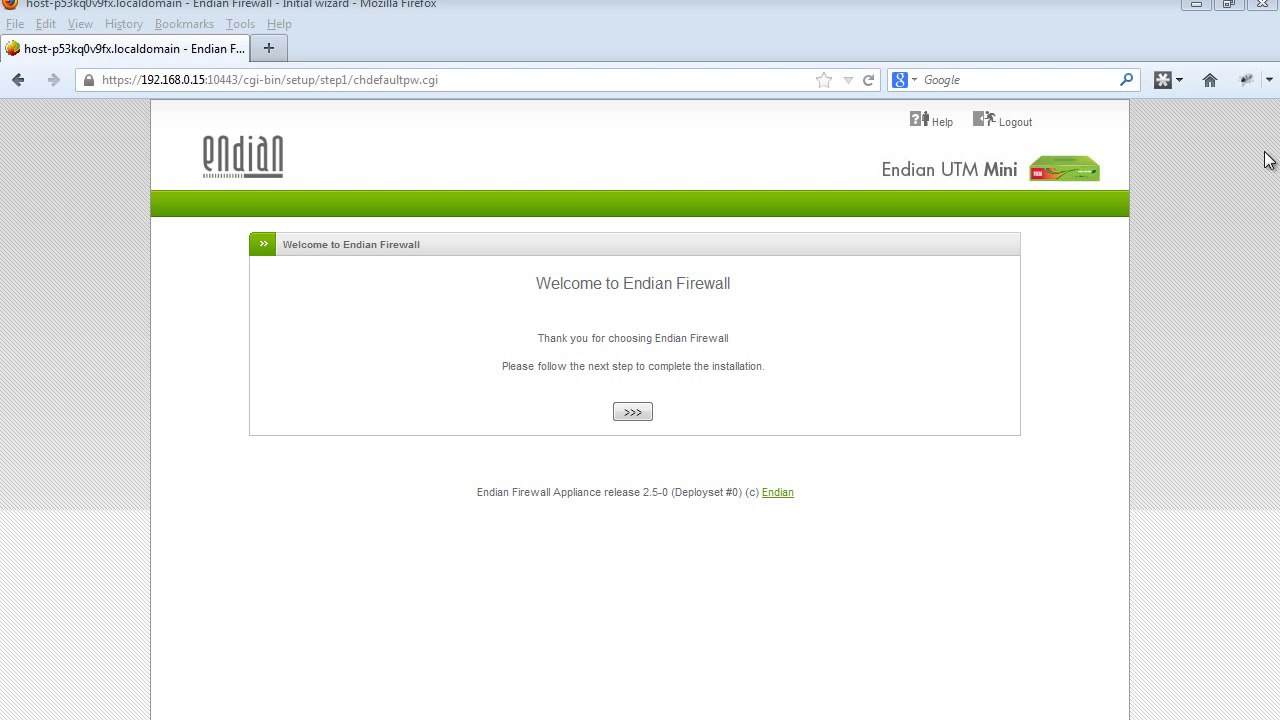
{"action": "mouse_move", "coordinate": [1232, 175]}
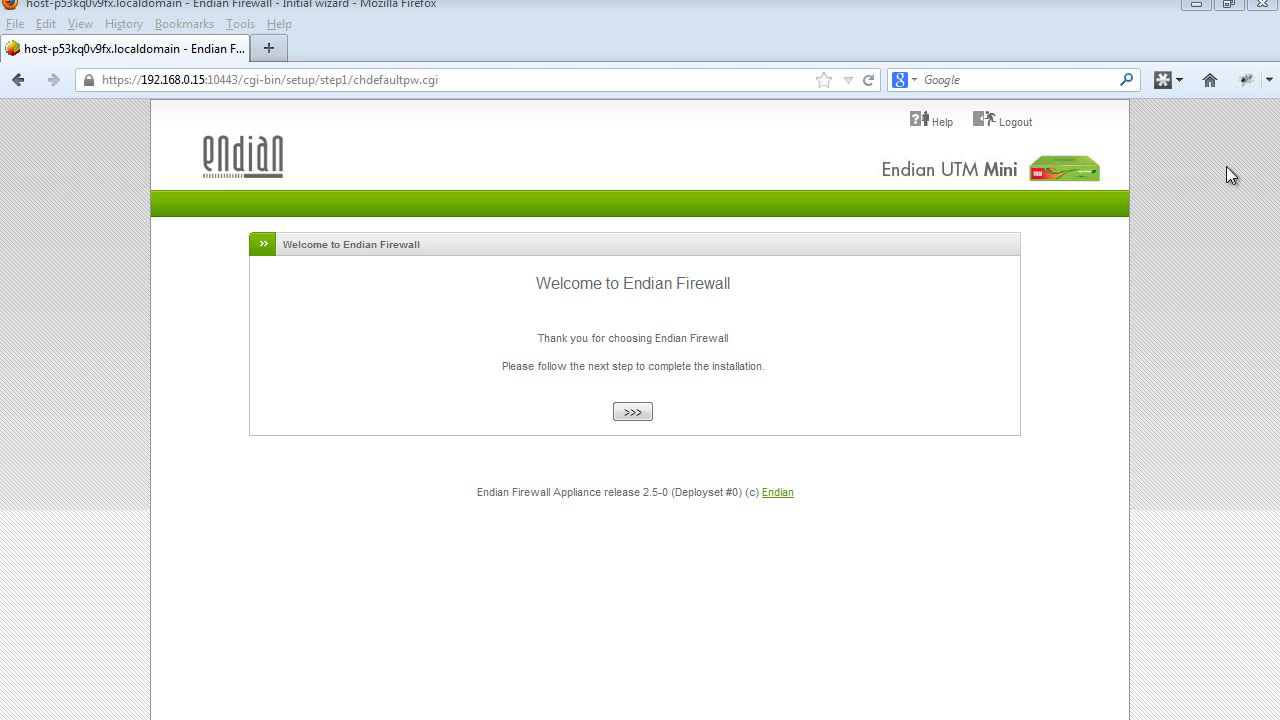
{"action": "mouse_move", "coordinate": [837, 335]}
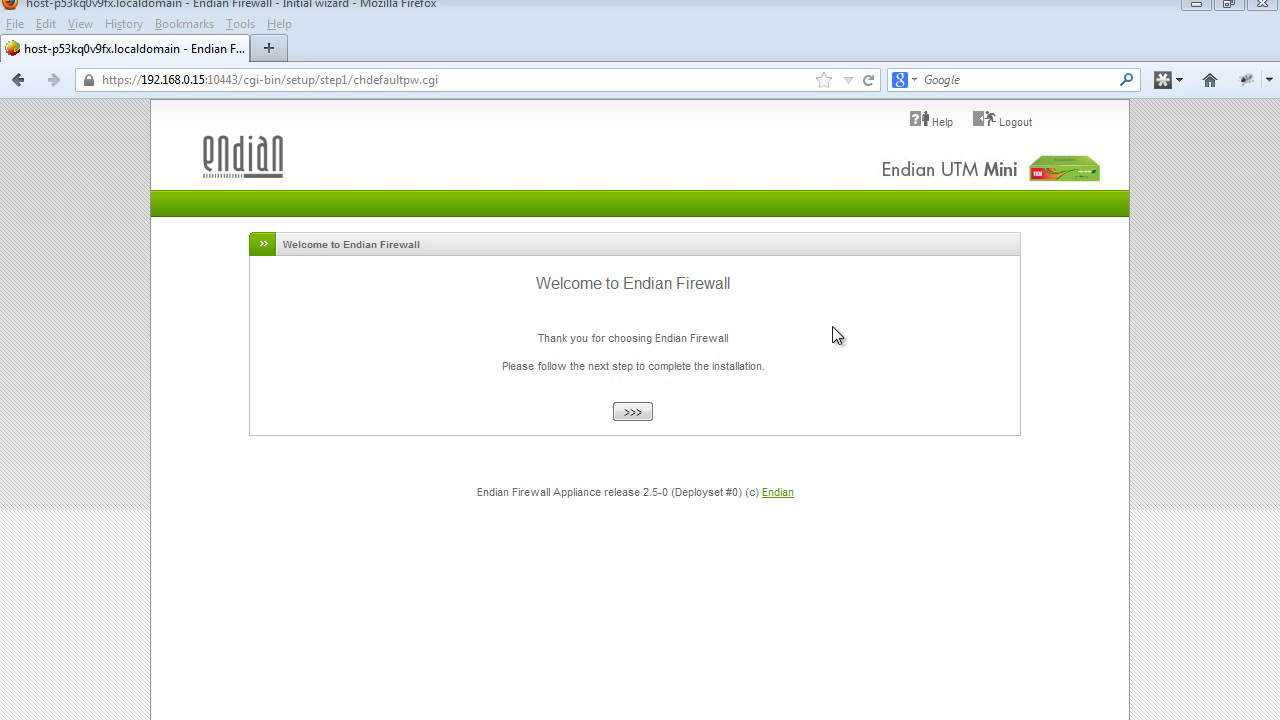
{"action": "mouse_move", "coordinate": [627, 472]}
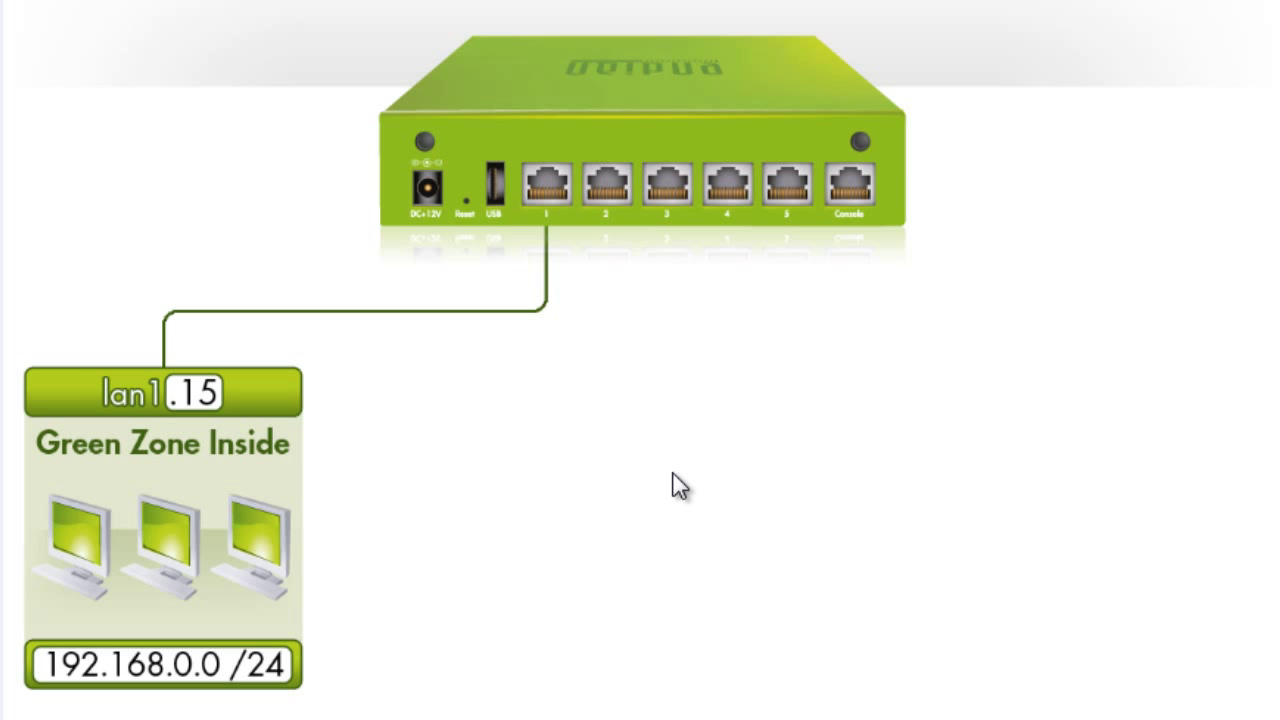
{"action": "mouse_move", "coordinate": [603, 369]}
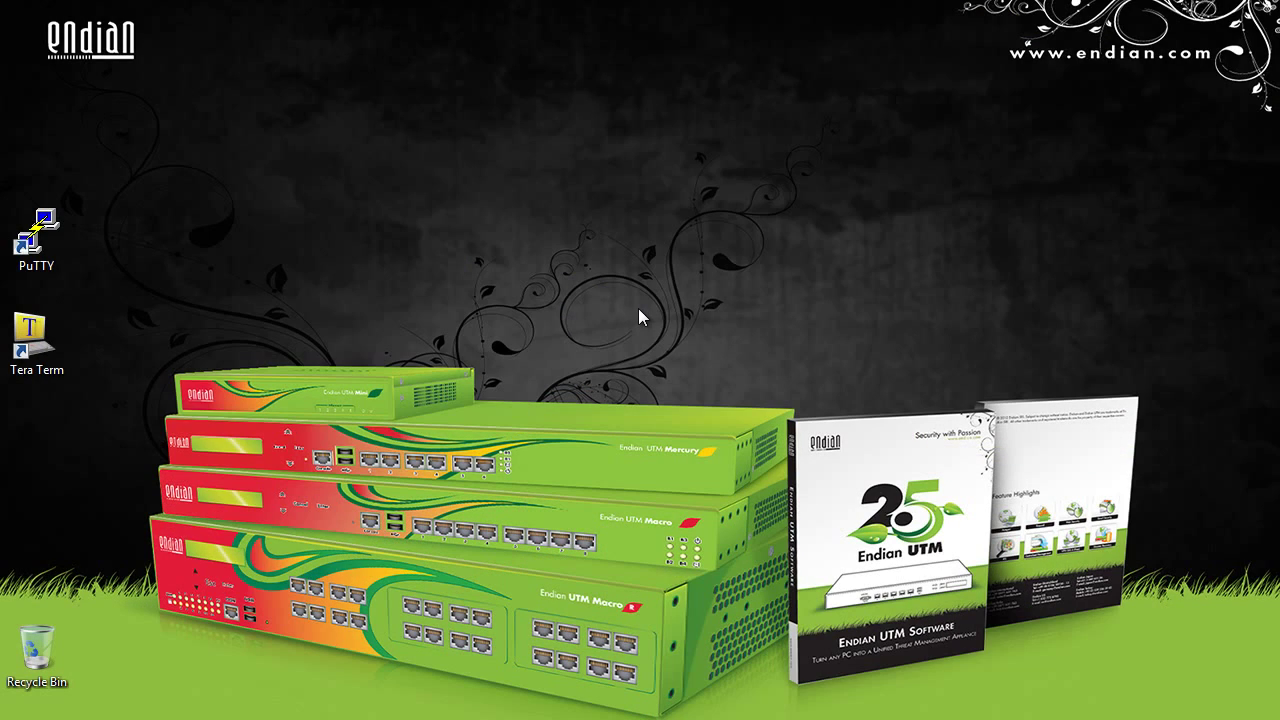
{"action": "mouse_move", "coordinate": [210, 304]}
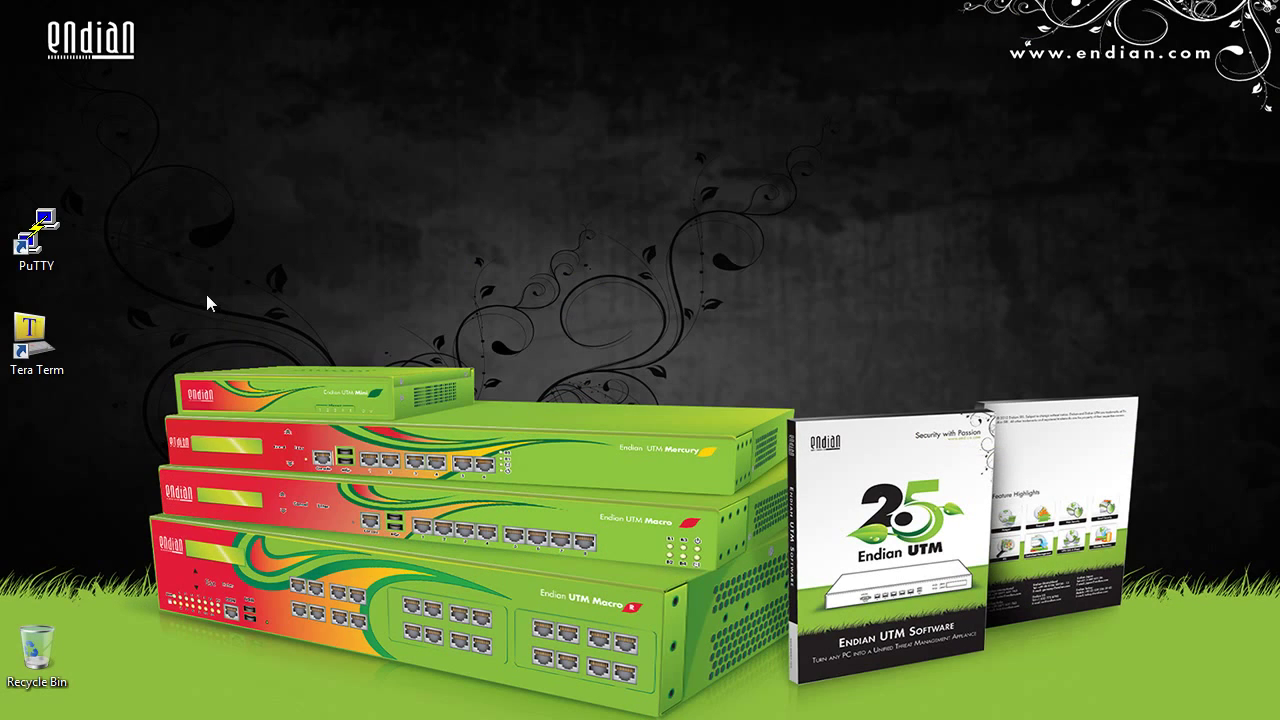
{"action": "mouse_move", "coordinate": [143, 427]}
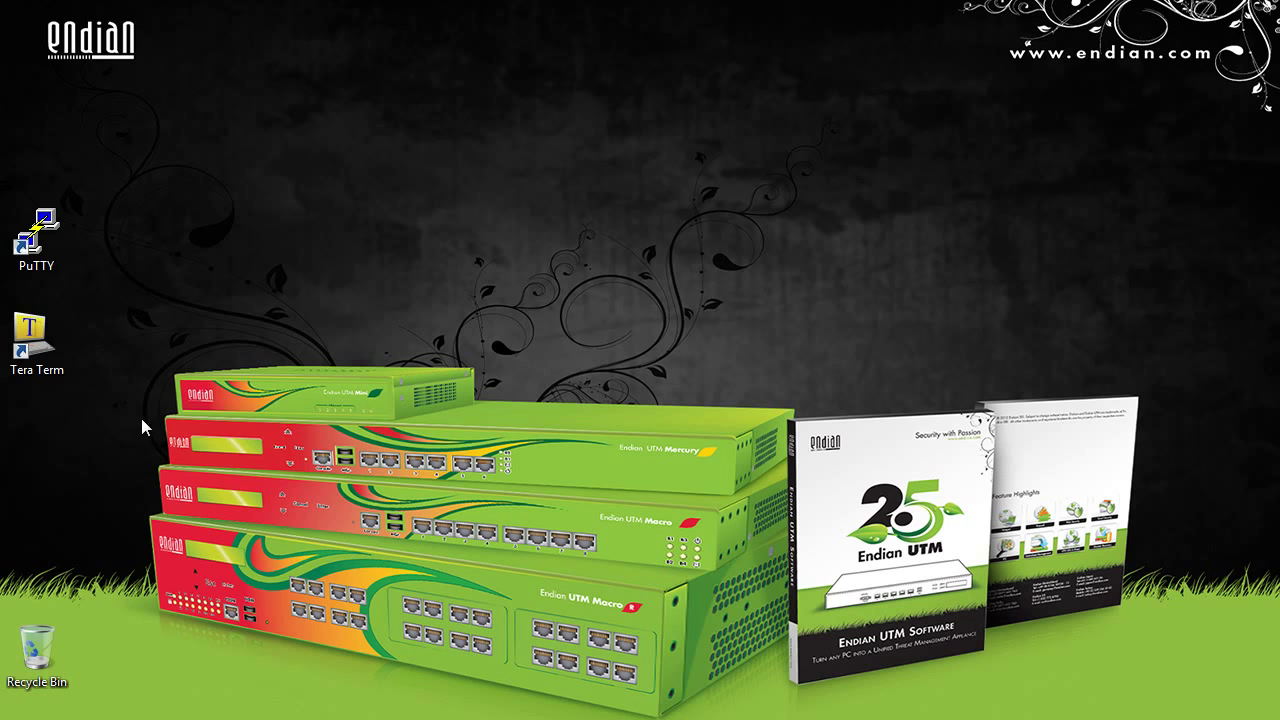
{"action": "mouse_move", "coordinate": [98, 308]}
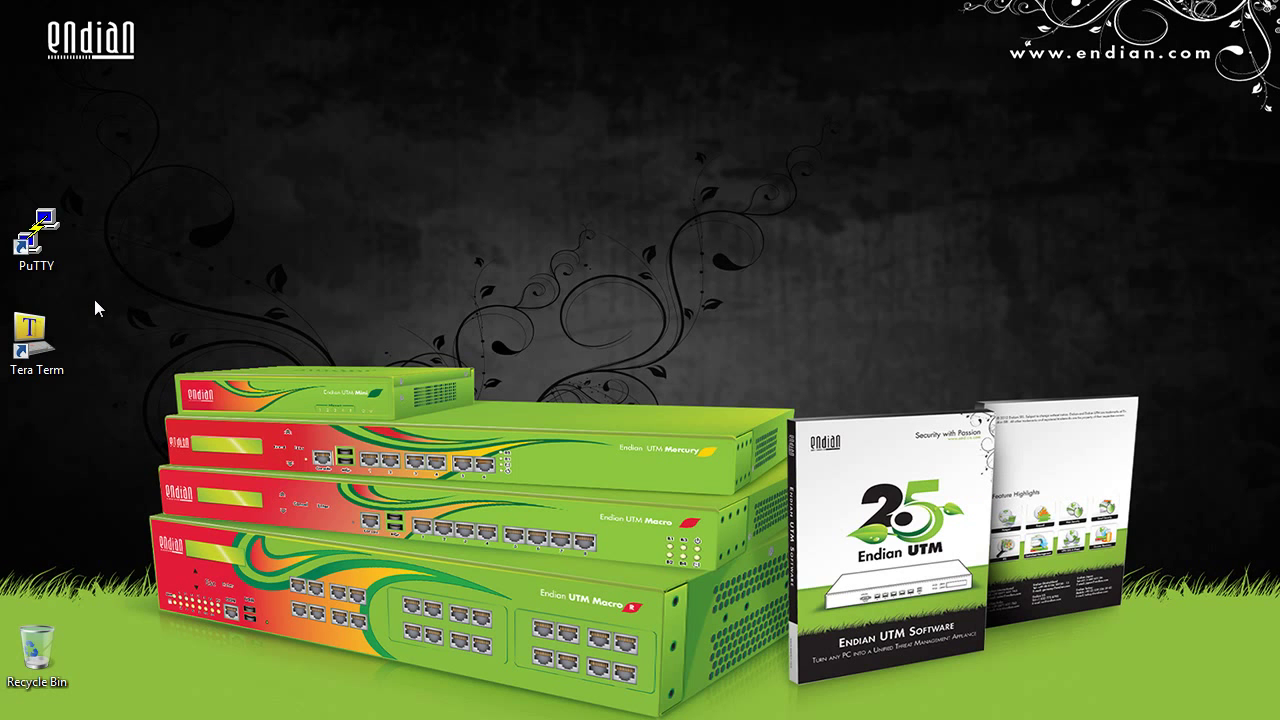
Step: Launch PuTTY and open an SSH session to 192.168.0.15 on port 22
{"action": "double_click", "coordinate": [37, 225]}
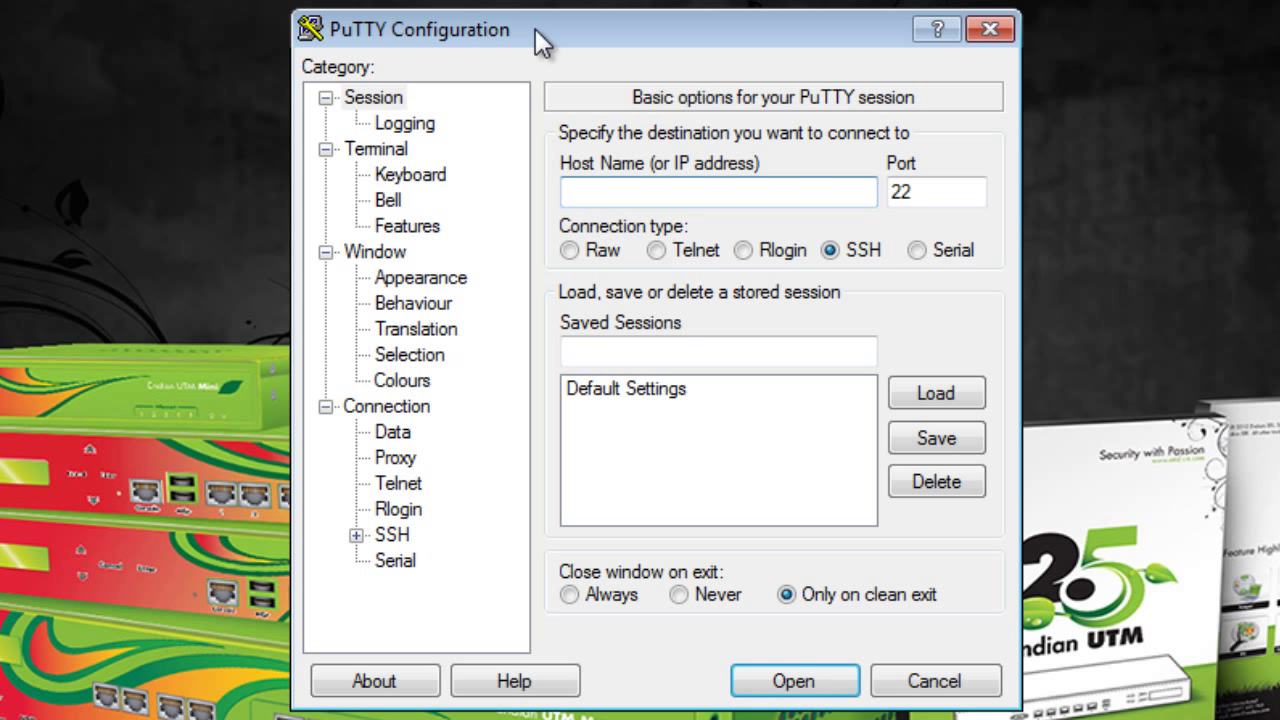
{"action": "mouse_move", "coordinate": [860, 300]}
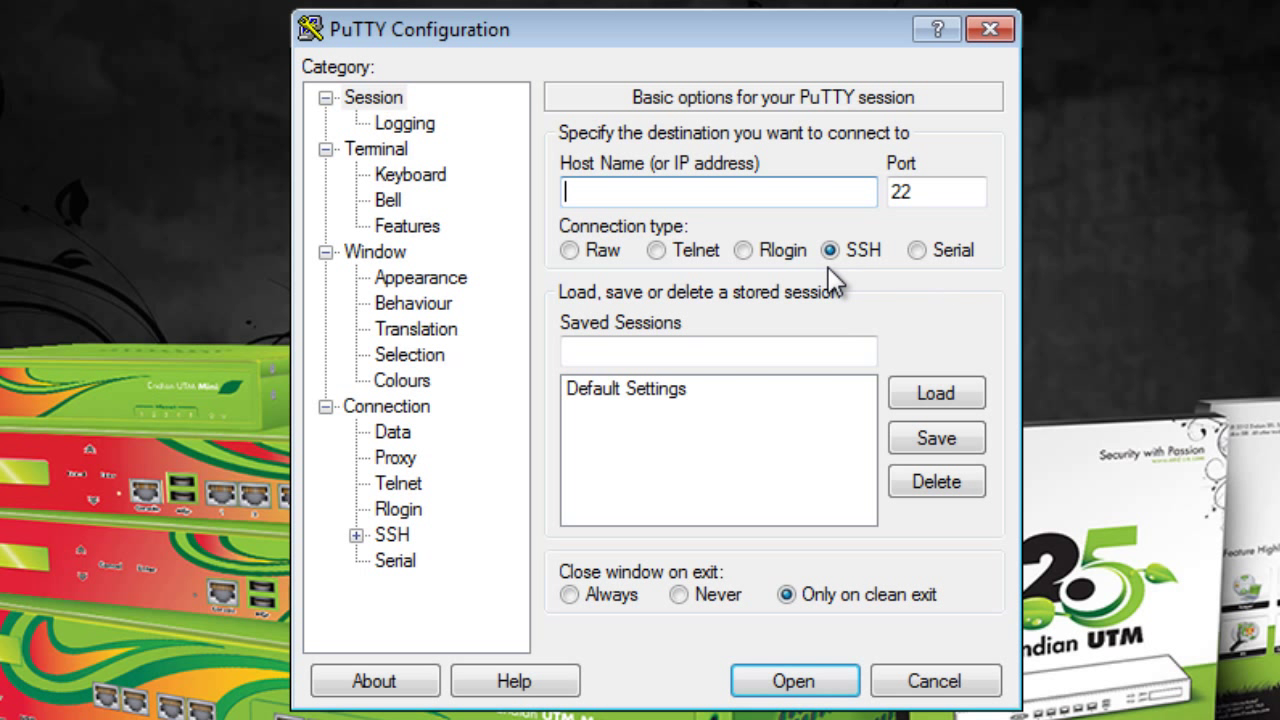
{"action": "mouse_move", "coordinate": [835, 280]}
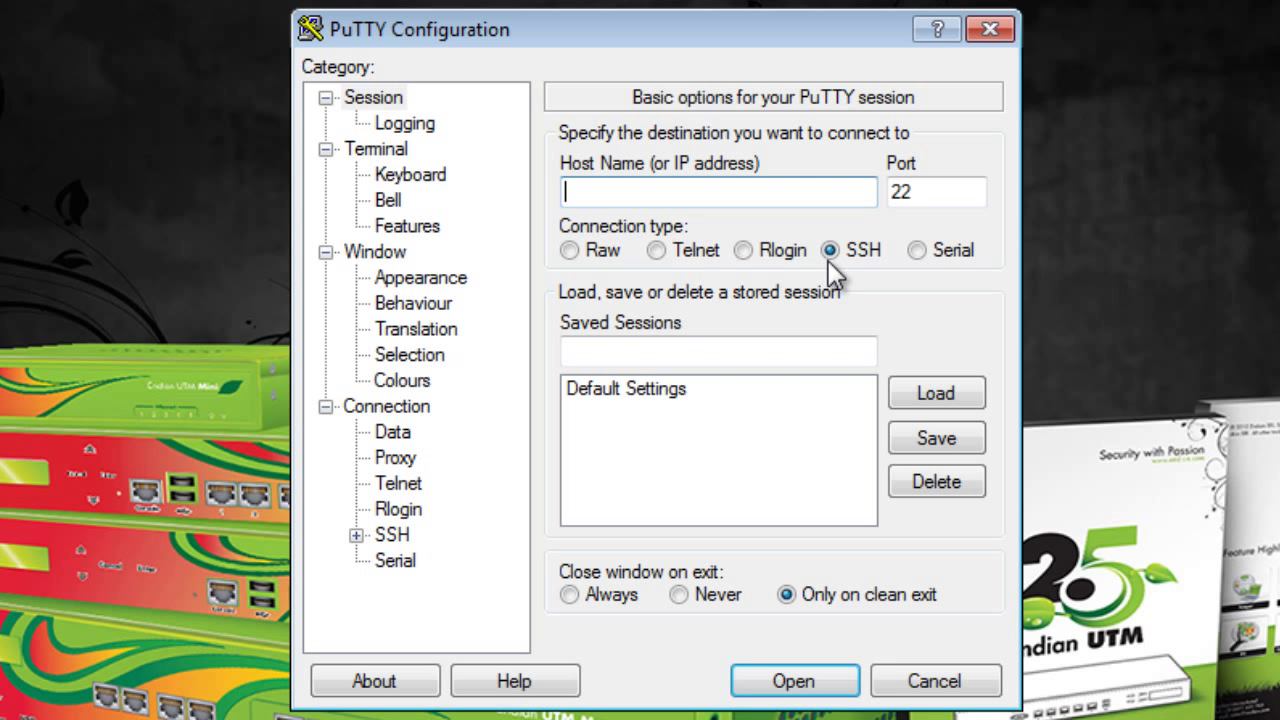
{"action": "mouse_move", "coordinate": [918, 218]}
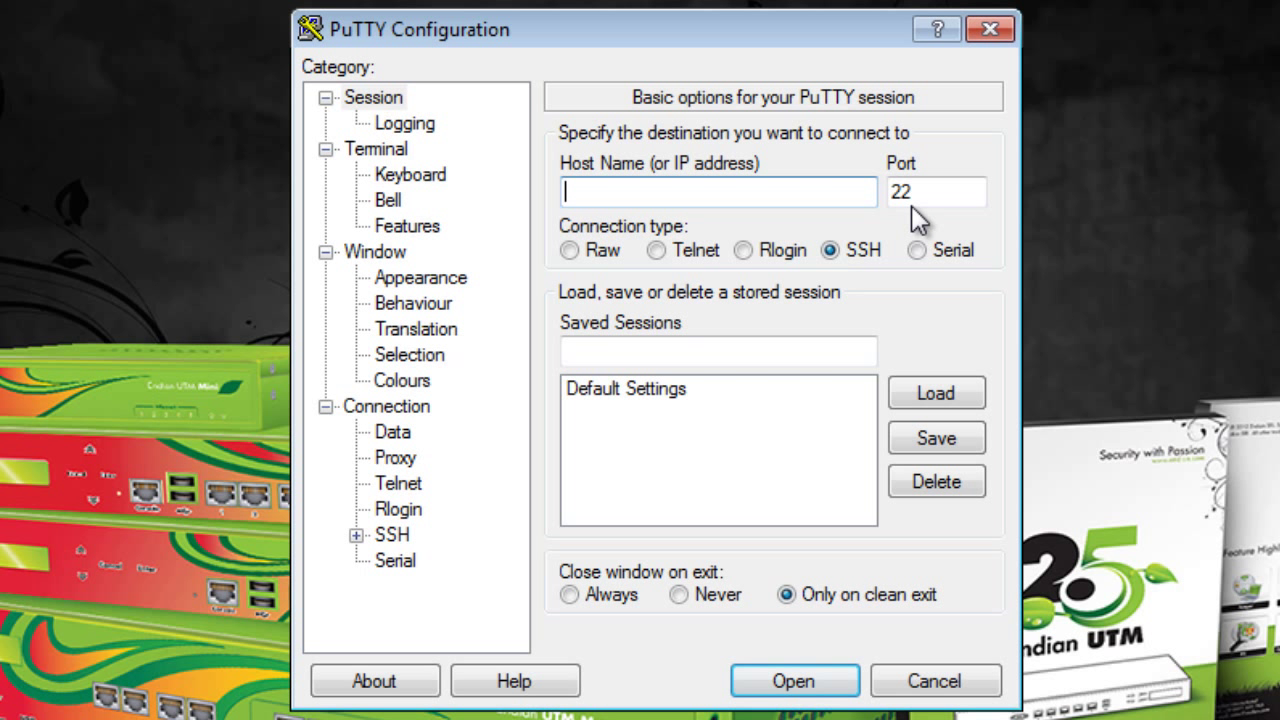
{"action": "mouse_move", "coordinate": [410, 322]}
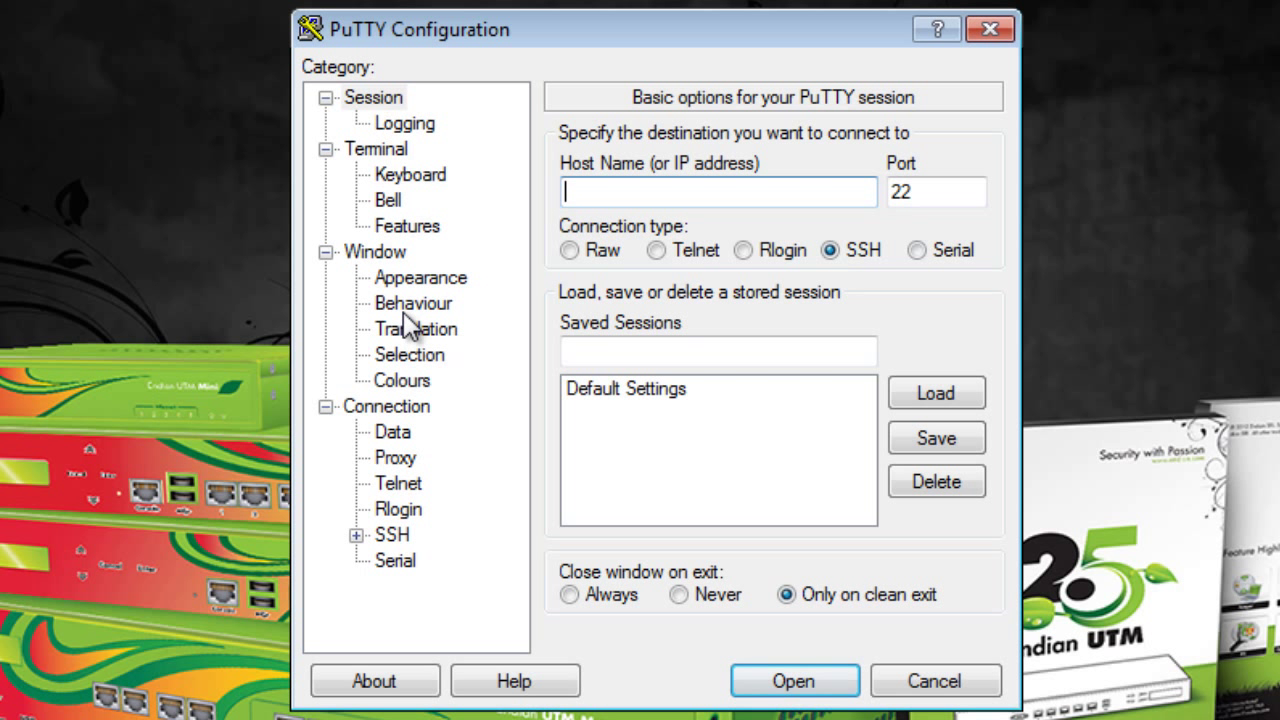
{"action": "type", "text": "192.168.0"}
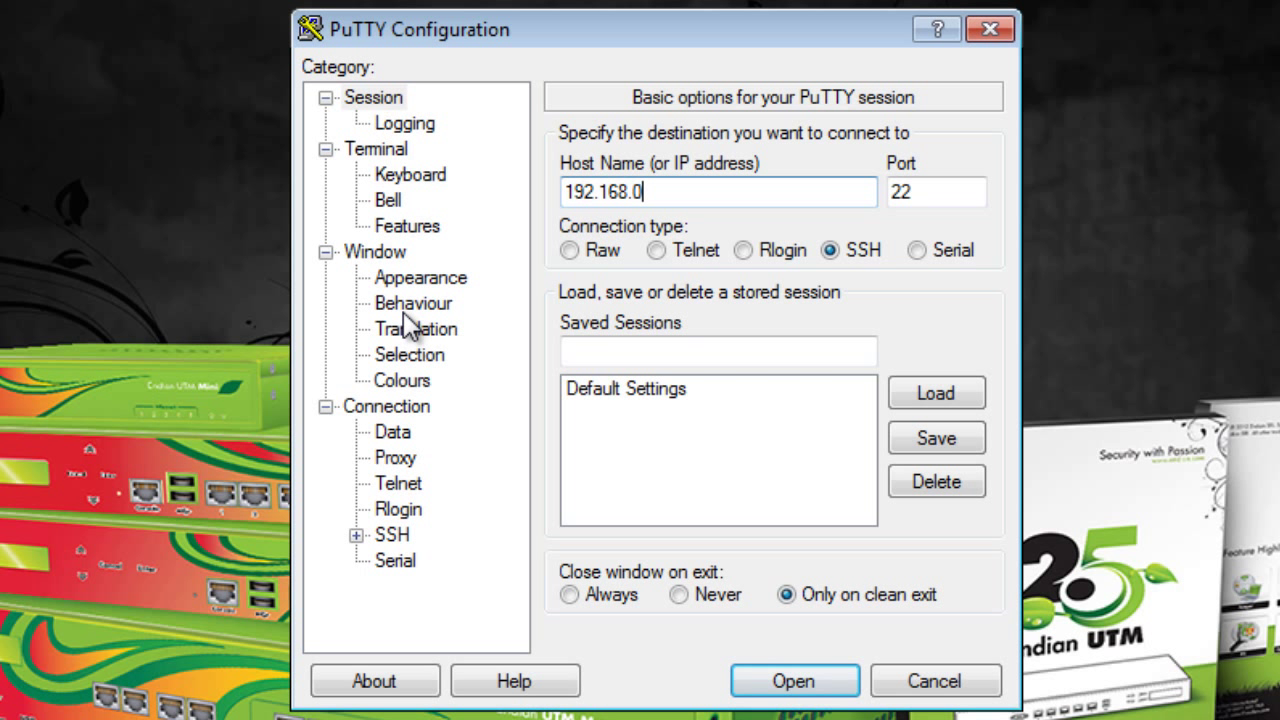
{"action": "type", "text": "15"}
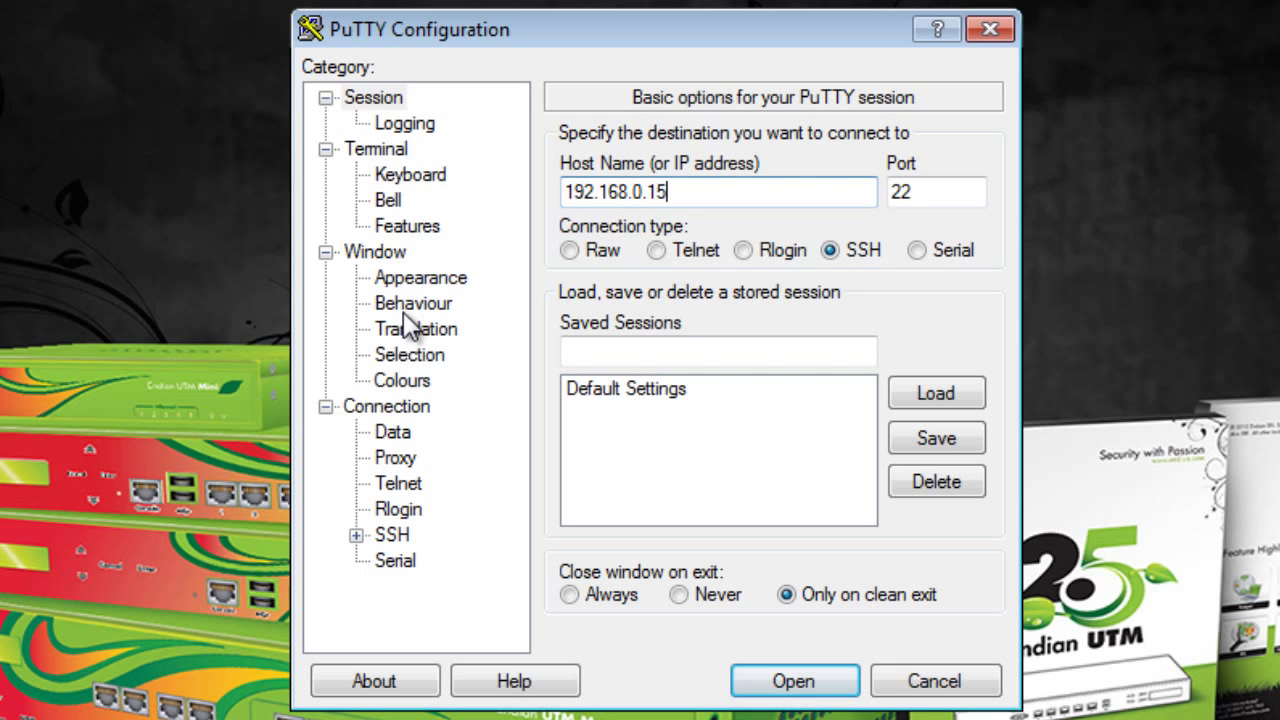
{"action": "mouse_move", "coordinate": [675, 222]}
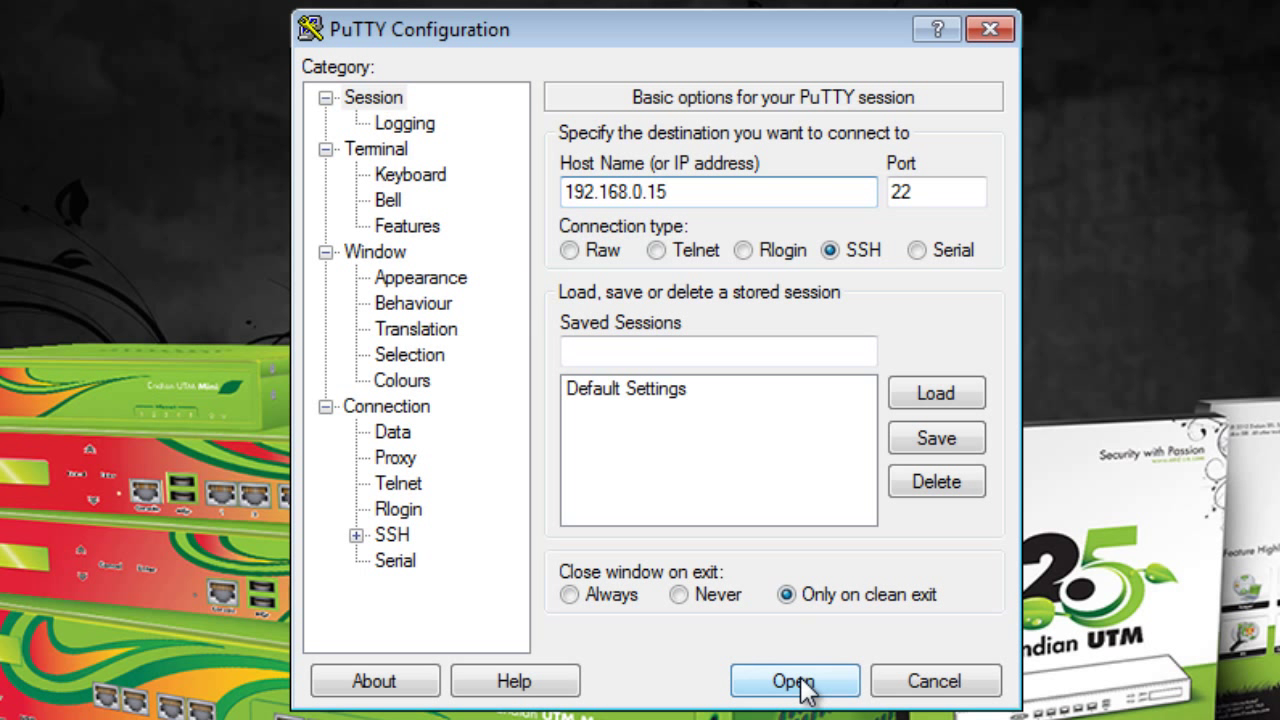
{"action": "left_click", "coordinate": [793, 681]}
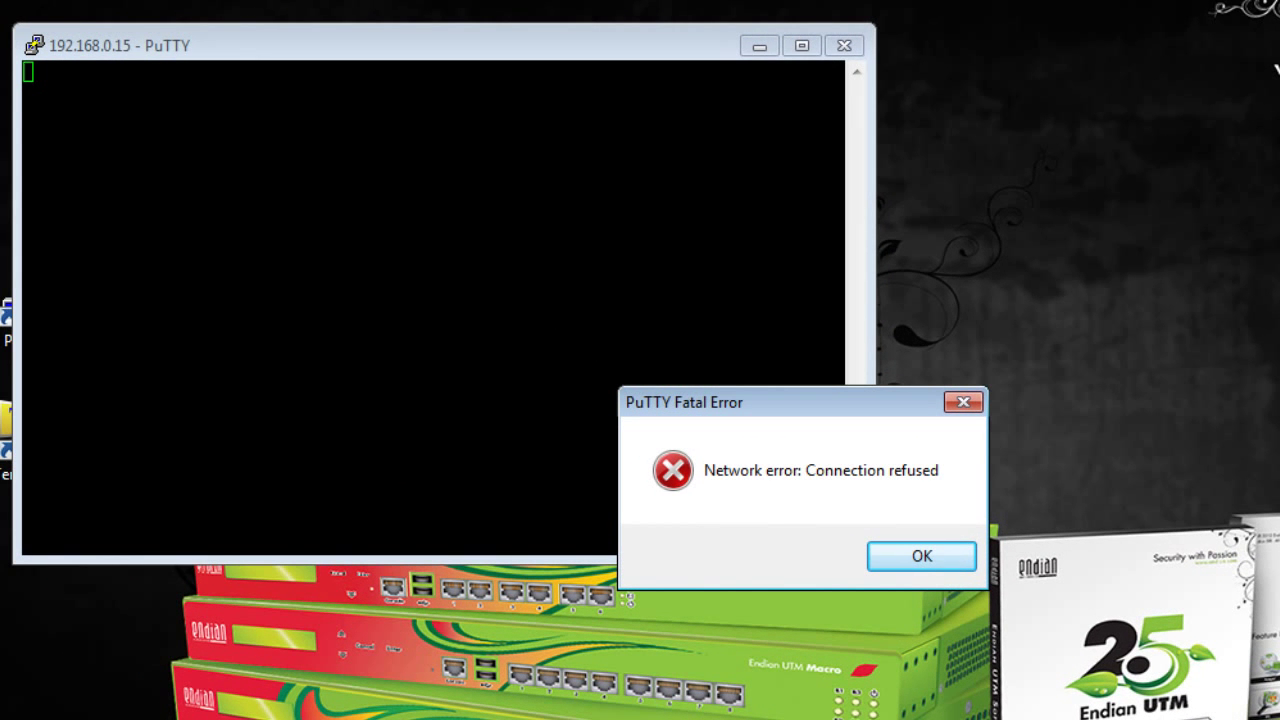
{"action": "mouse_move", "coordinate": [862, 503]}
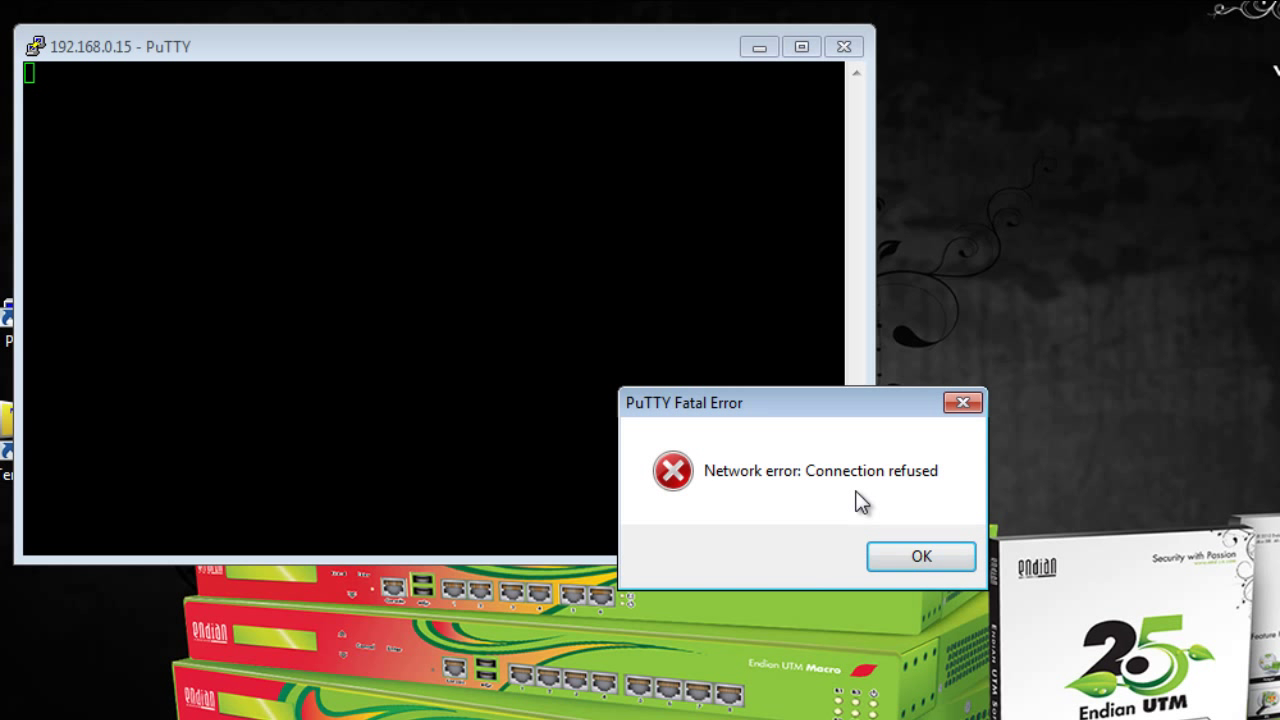
{"action": "mouse_move", "coordinate": [820, 525]}
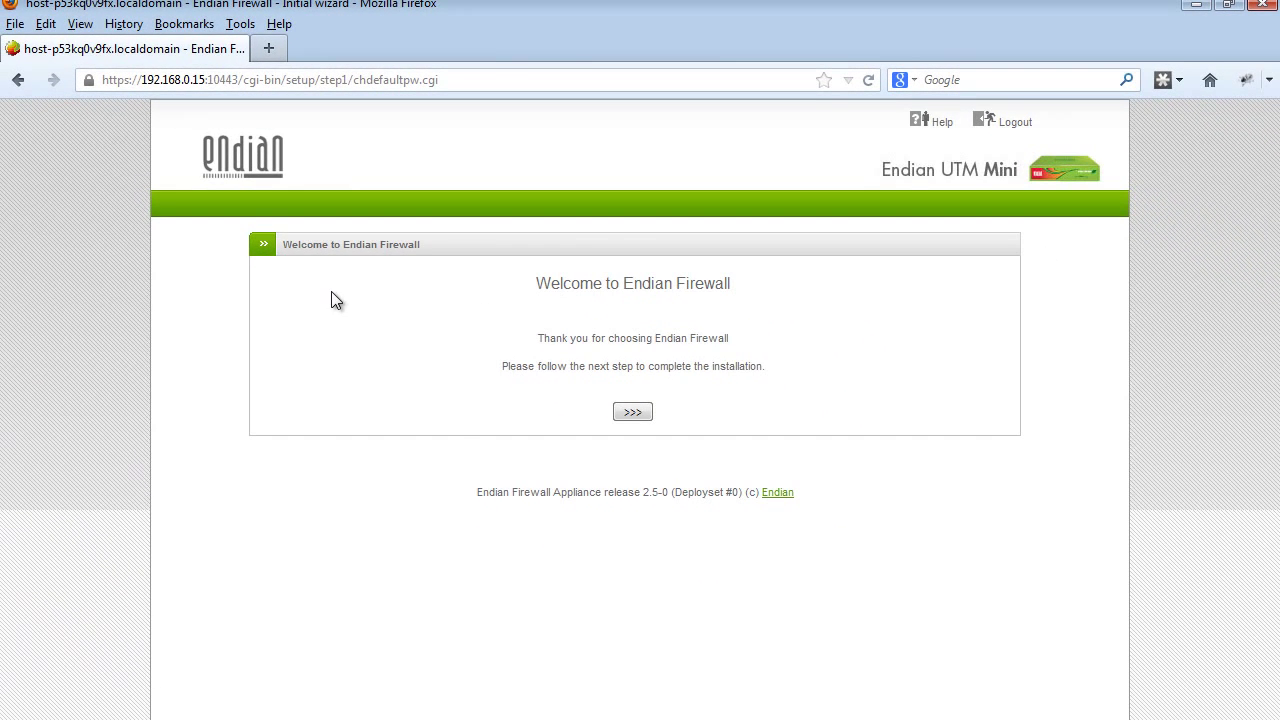
{"action": "mouse_move", "coordinate": [463, 288]}
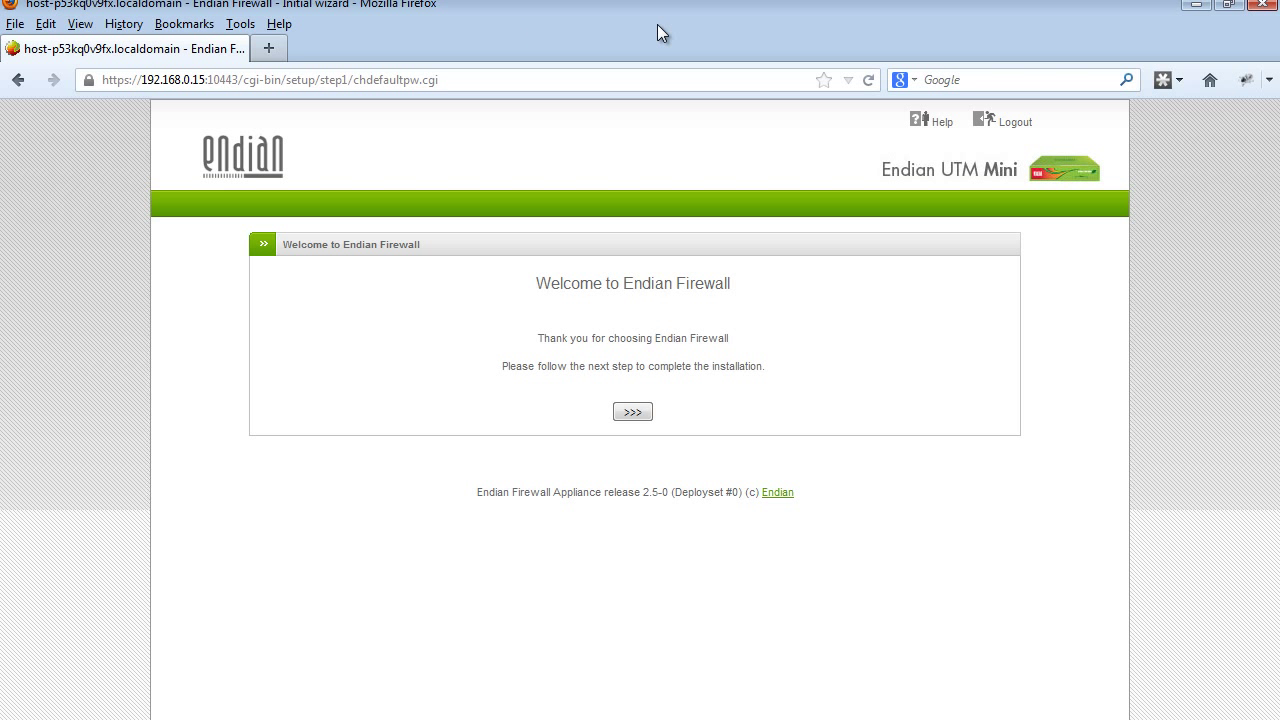
{"action": "mouse_move", "coordinate": [593, 410]}
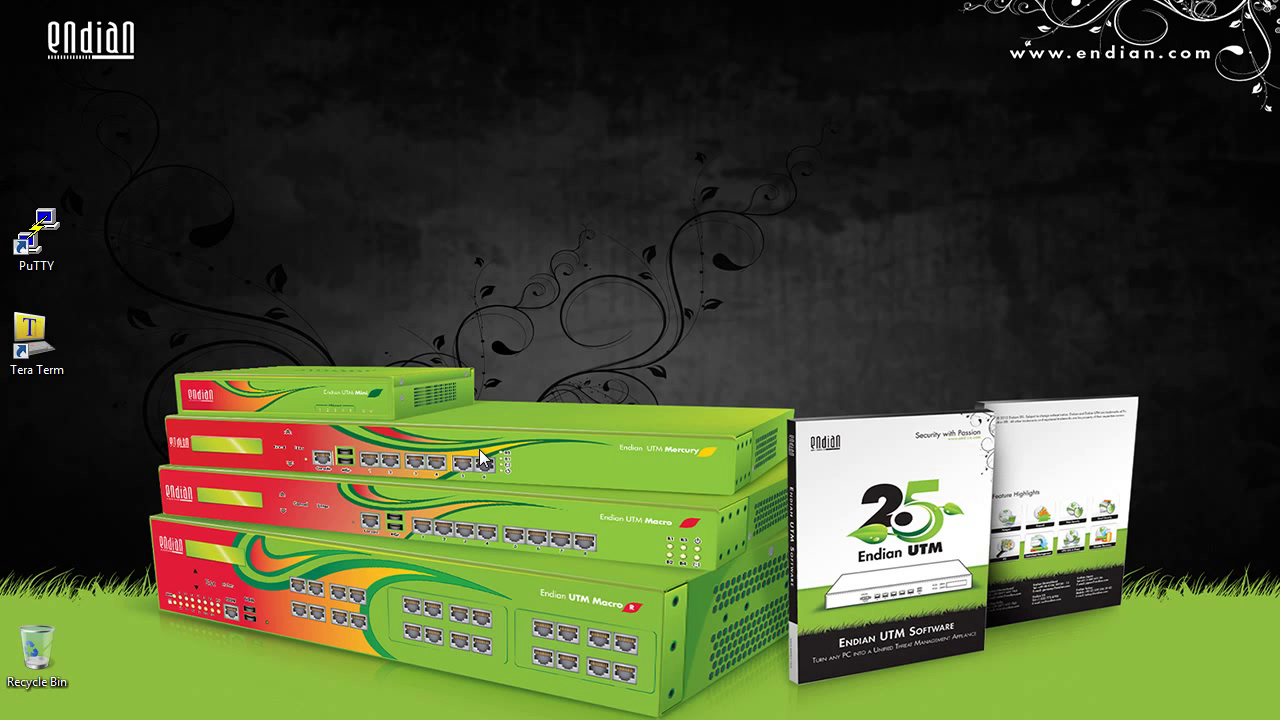
{"action": "mouse_move", "coordinate": [328, 385]}
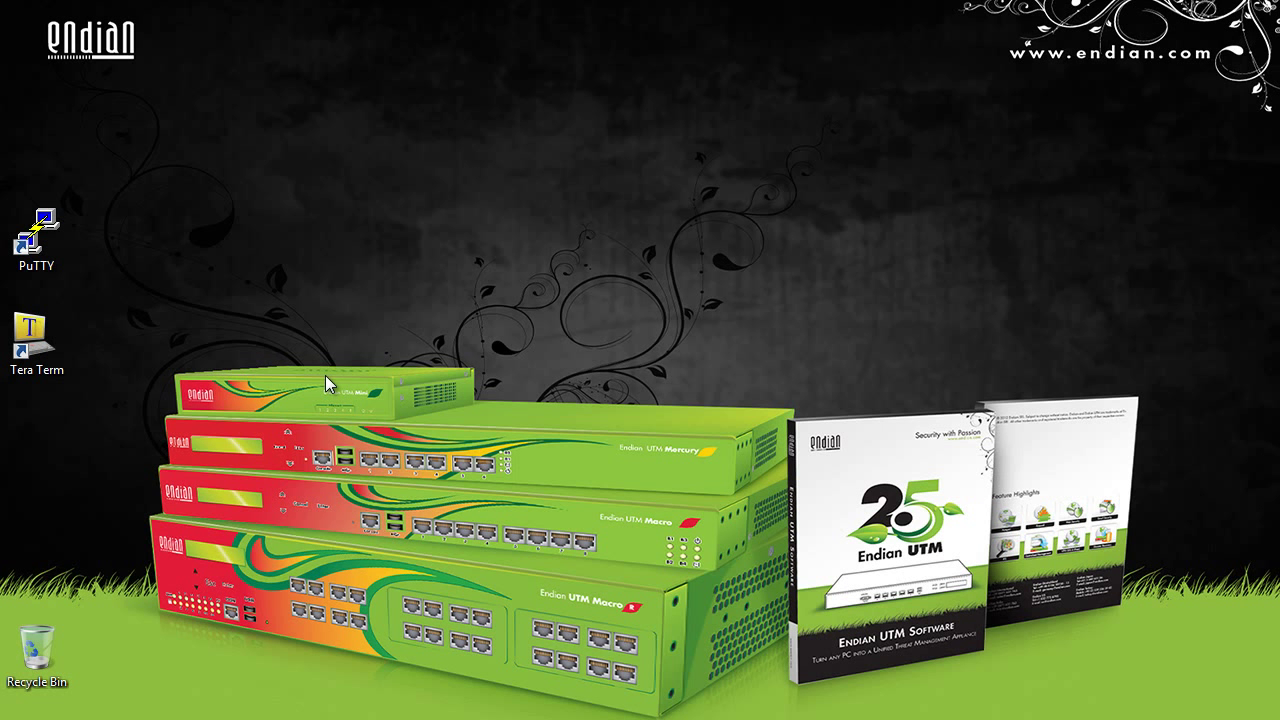
Step: Launch PuTTY, select a Serial COM1 connection at 115200 baud, and open it
{"action": "double_click", "coordinate": [37, 226]}
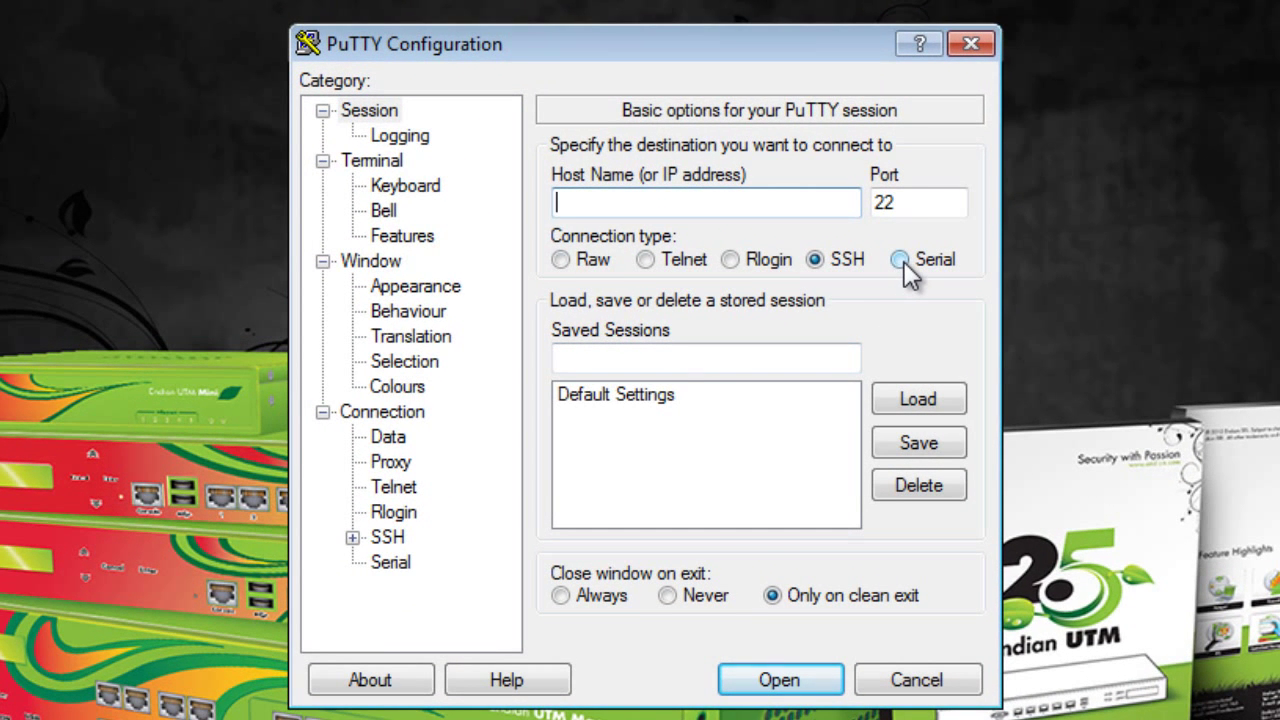
{"action": "left_click", "coordinate": [901, 259]}
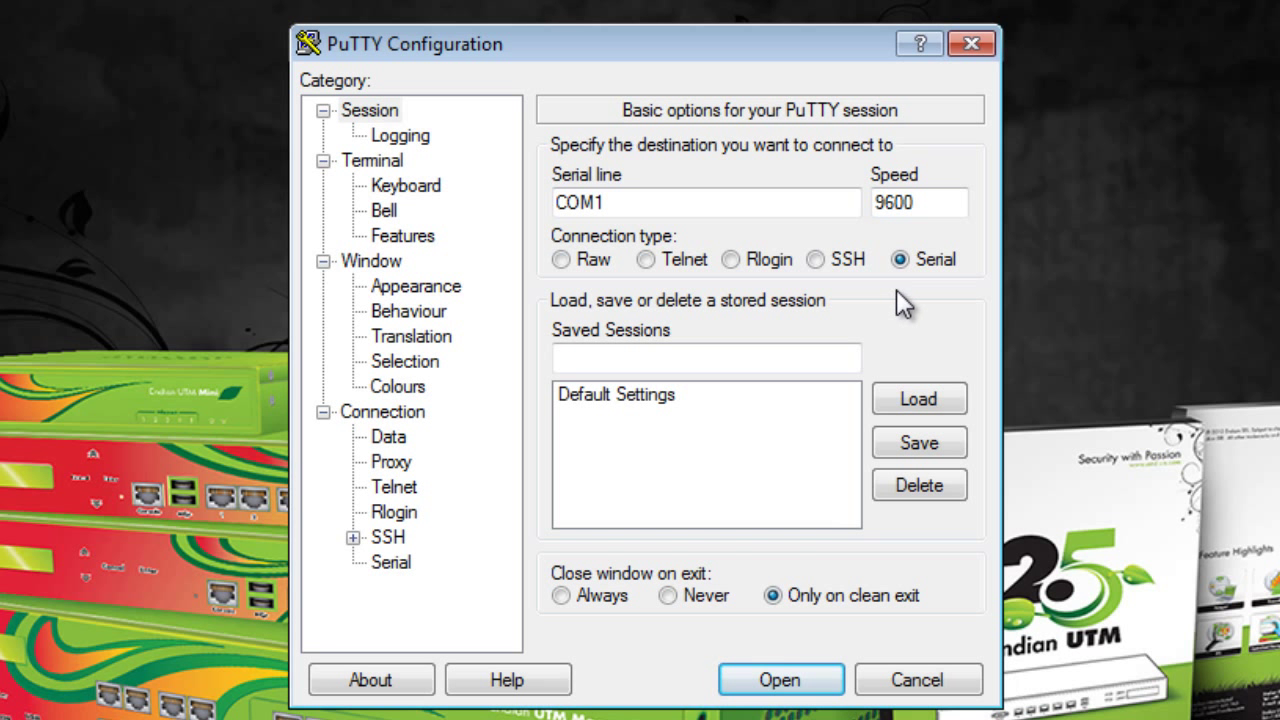
{"action": "mouse_move", "coordinate": [390, 575]}
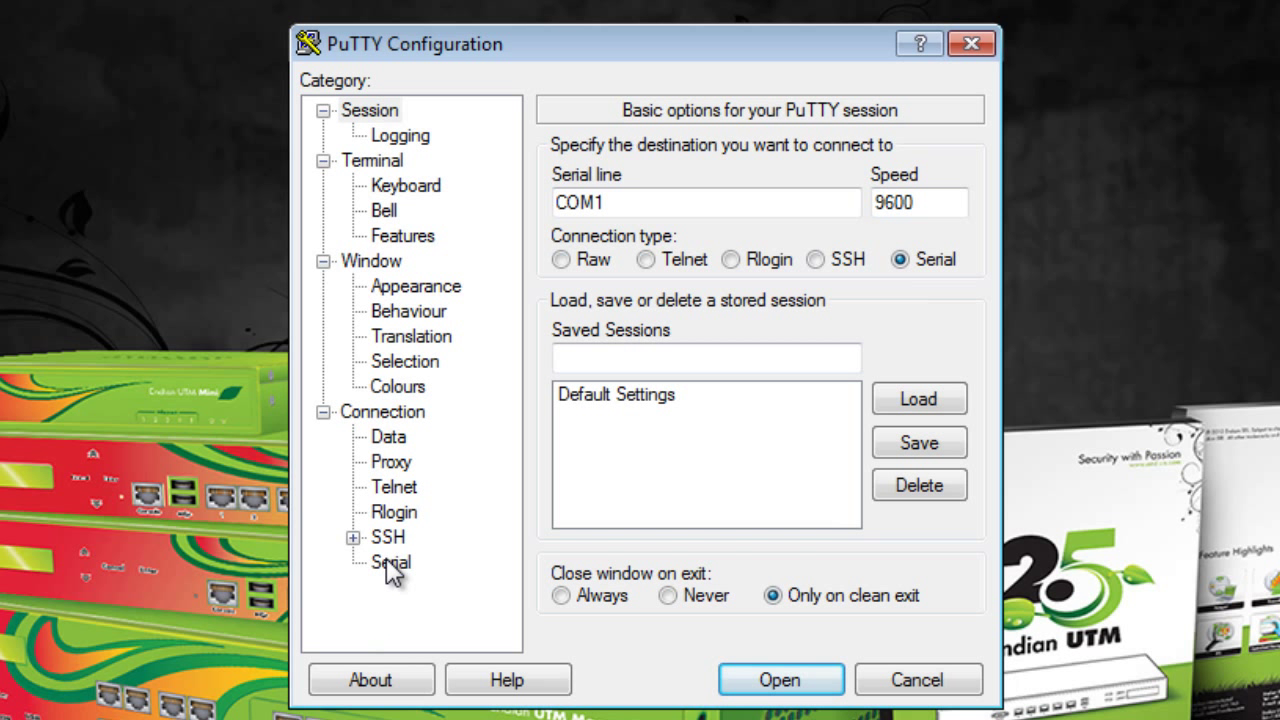
{"action": "left_click", "coordinate": [390, 562]}
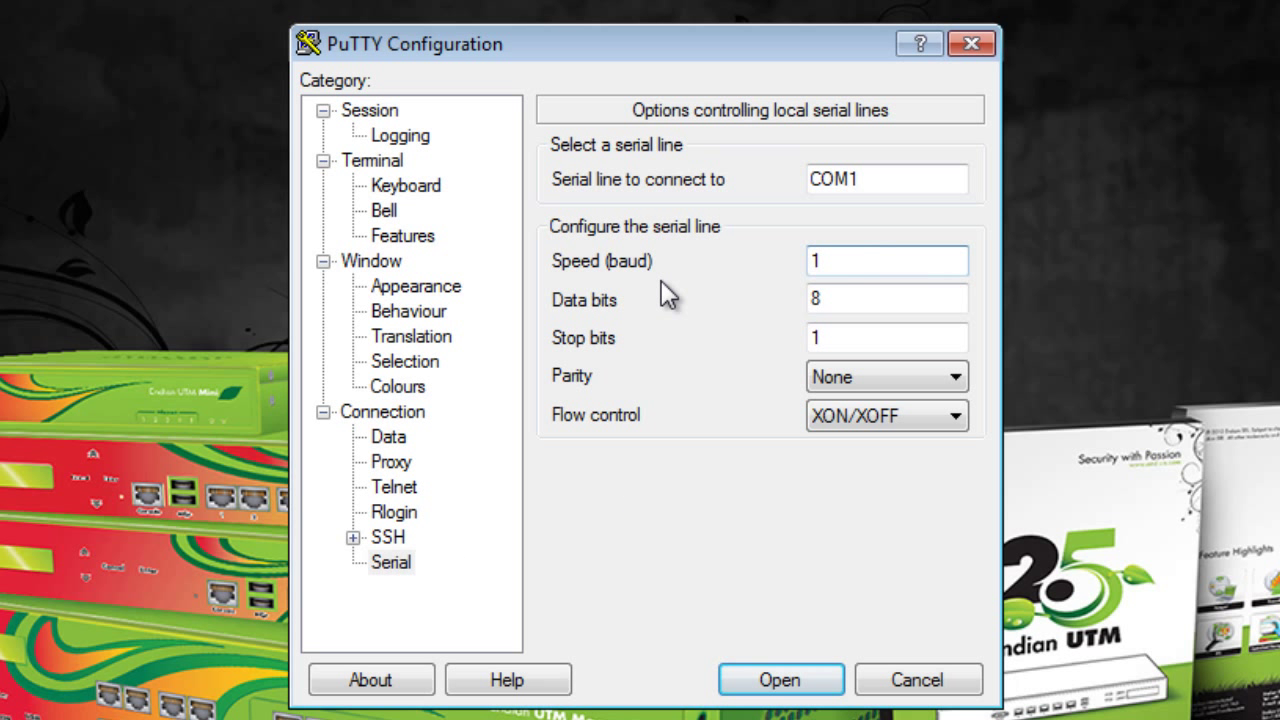
{"action": "type", "text": "15200"}
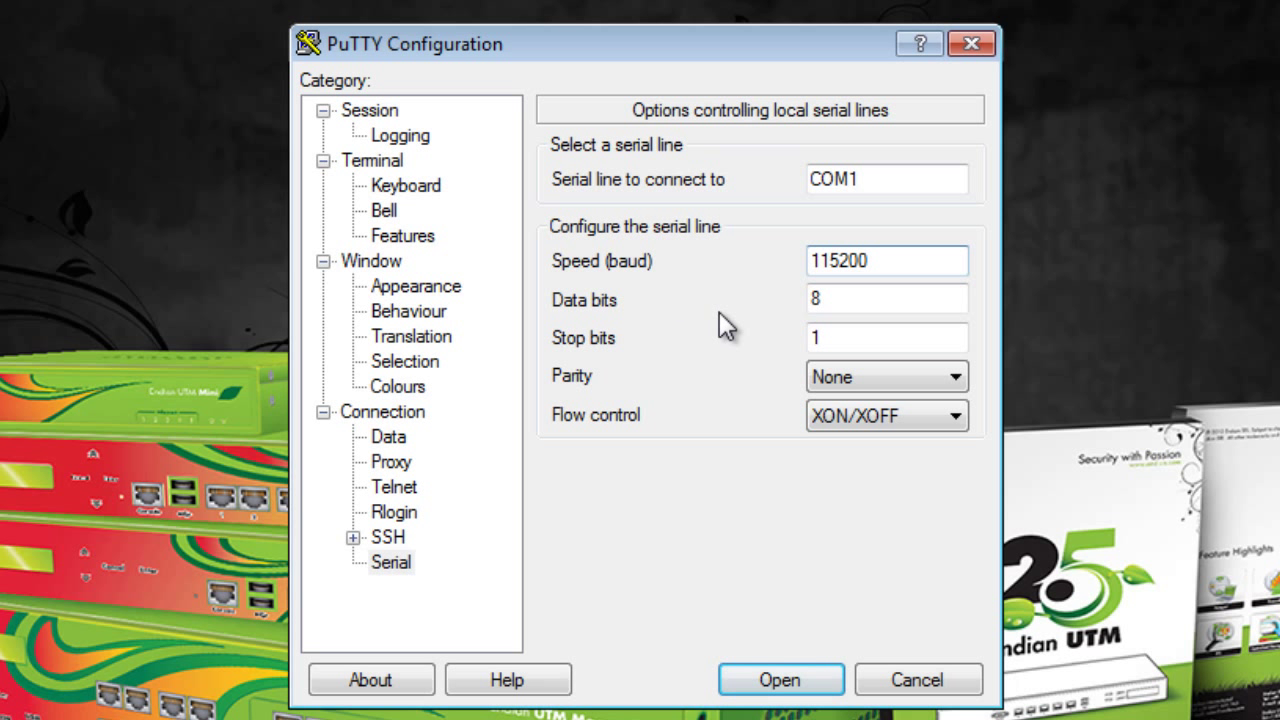
{"action": "mouse_move", "coordinate": [765, 375]}
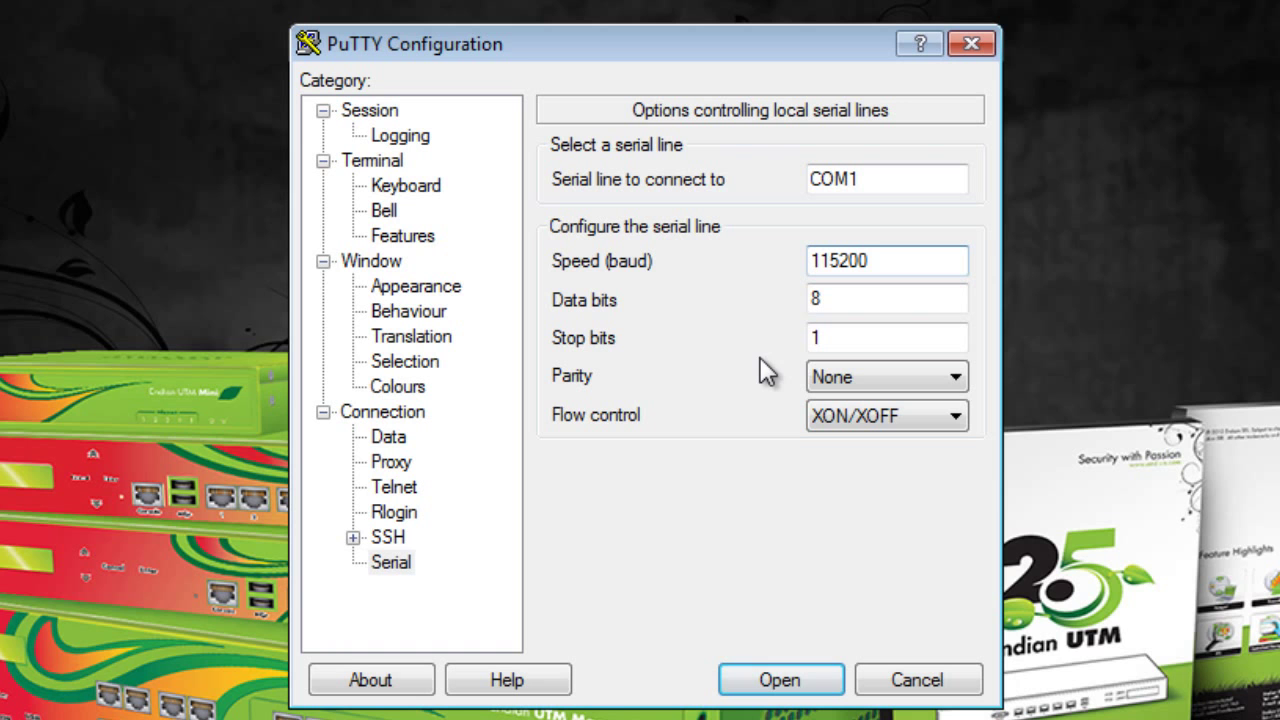
{"action": "mouse_move", "coordinate": [738, 397]}
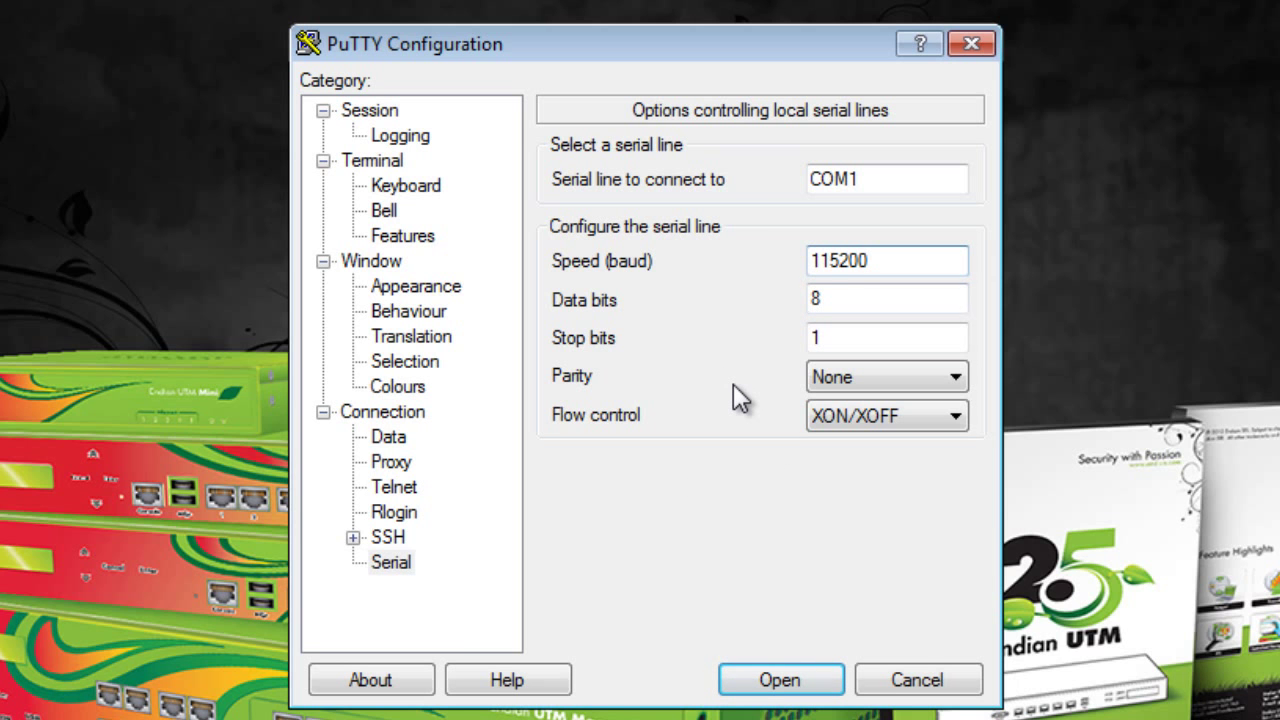
{"action": "left_click", "coordinate": [779, 679]}
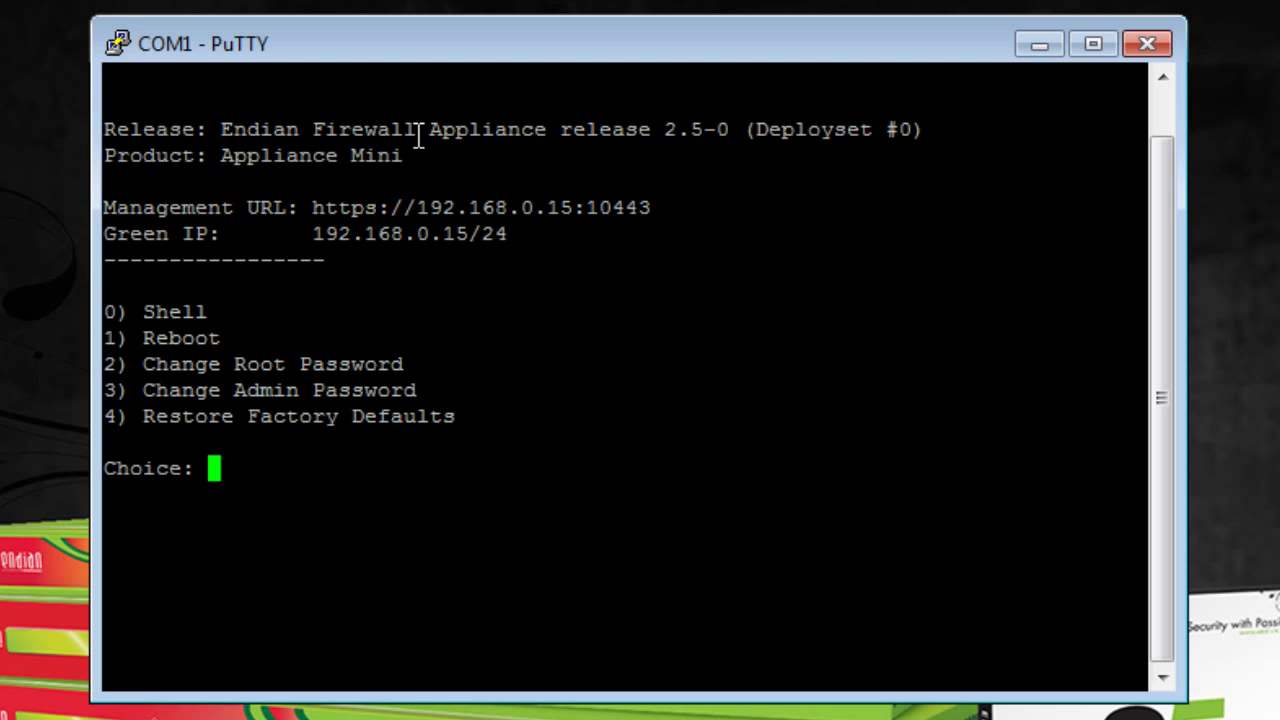
{"action": "mouse_move", "coordinate": [610, 58]}
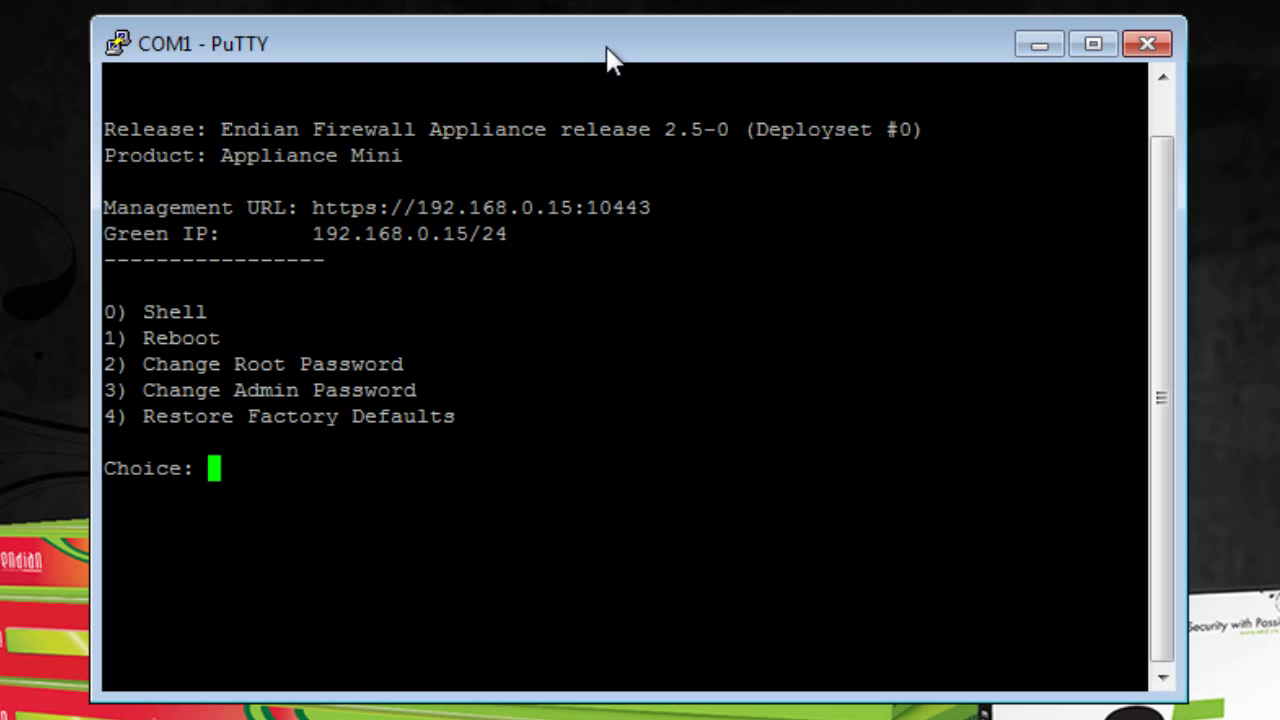
{"action": "mouse_move", "coordinate": [600, 388]}
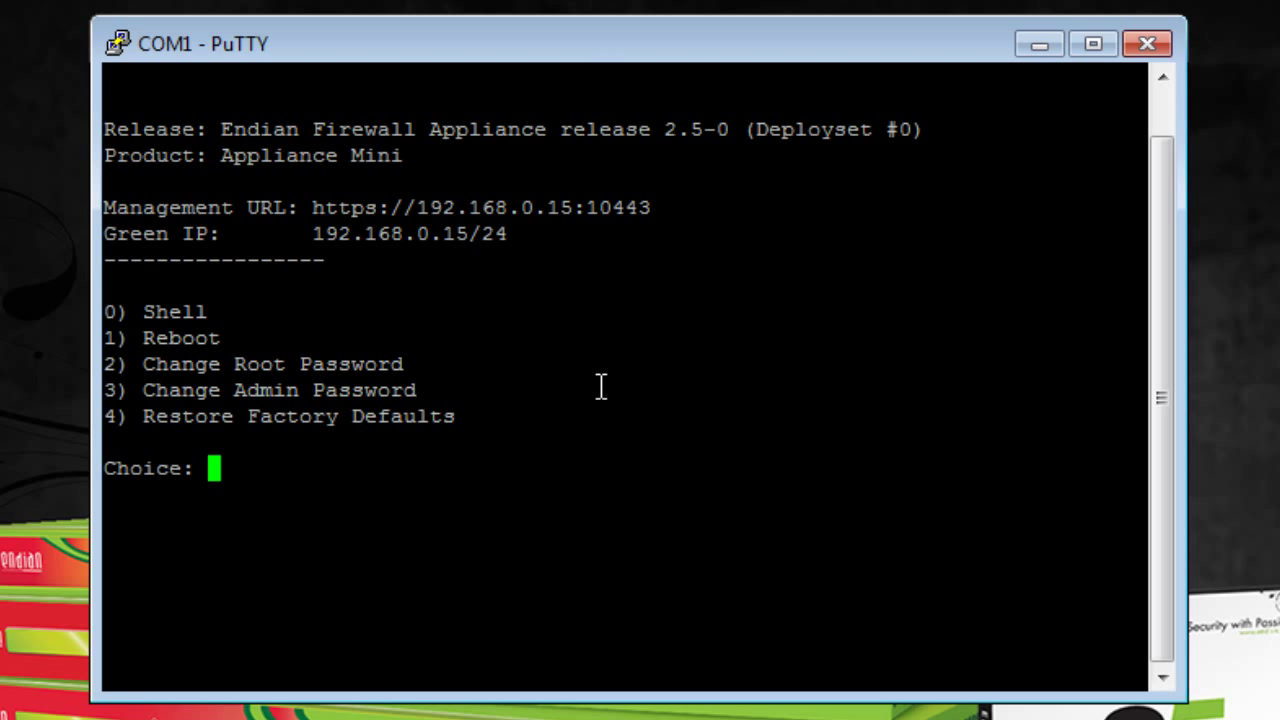
{"action": "mouse_move", "coordinate": [277, 248]}
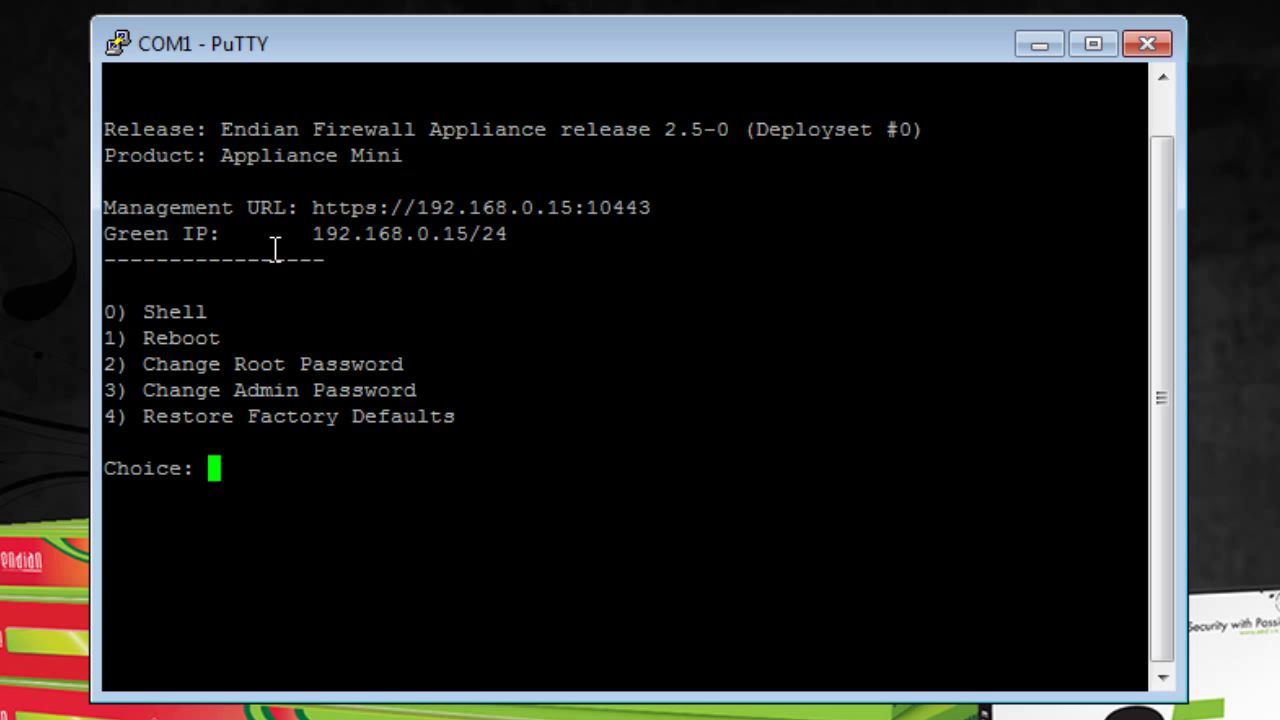
{"action": "mouse_move", "coordinate": [370, 214]}
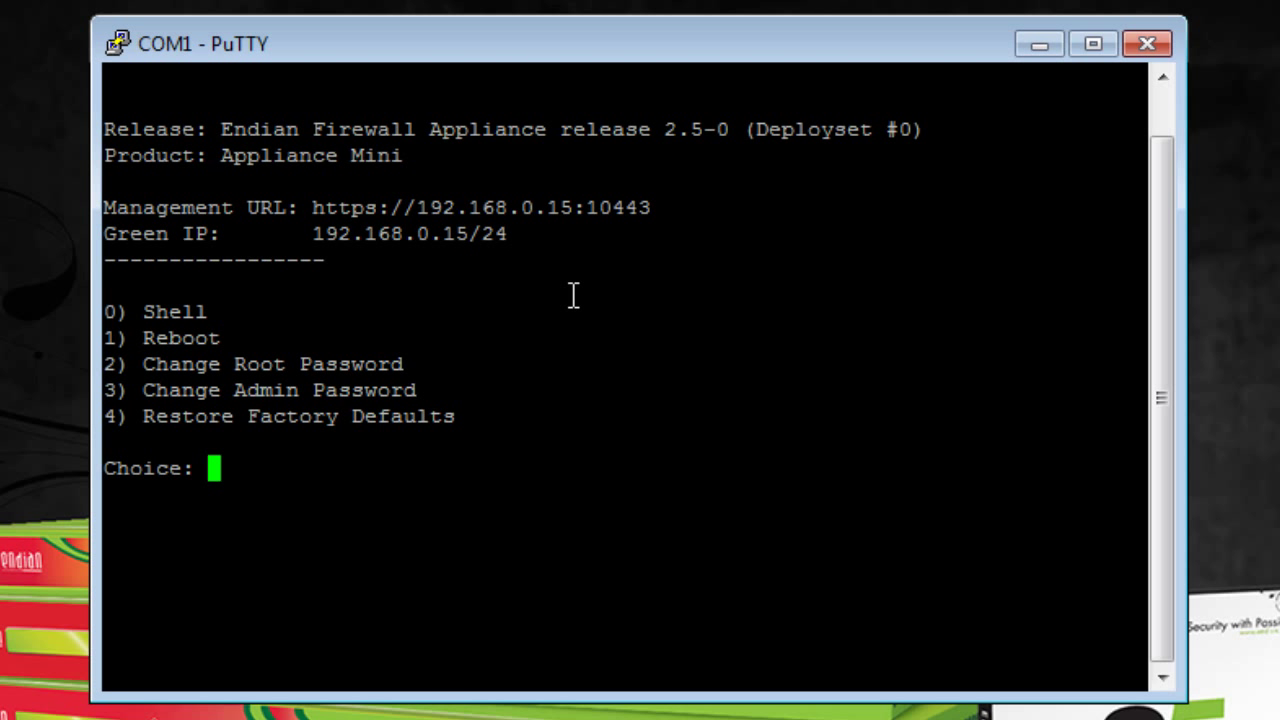
{"action": "mouse_move", "coordinate": [387, 640]}
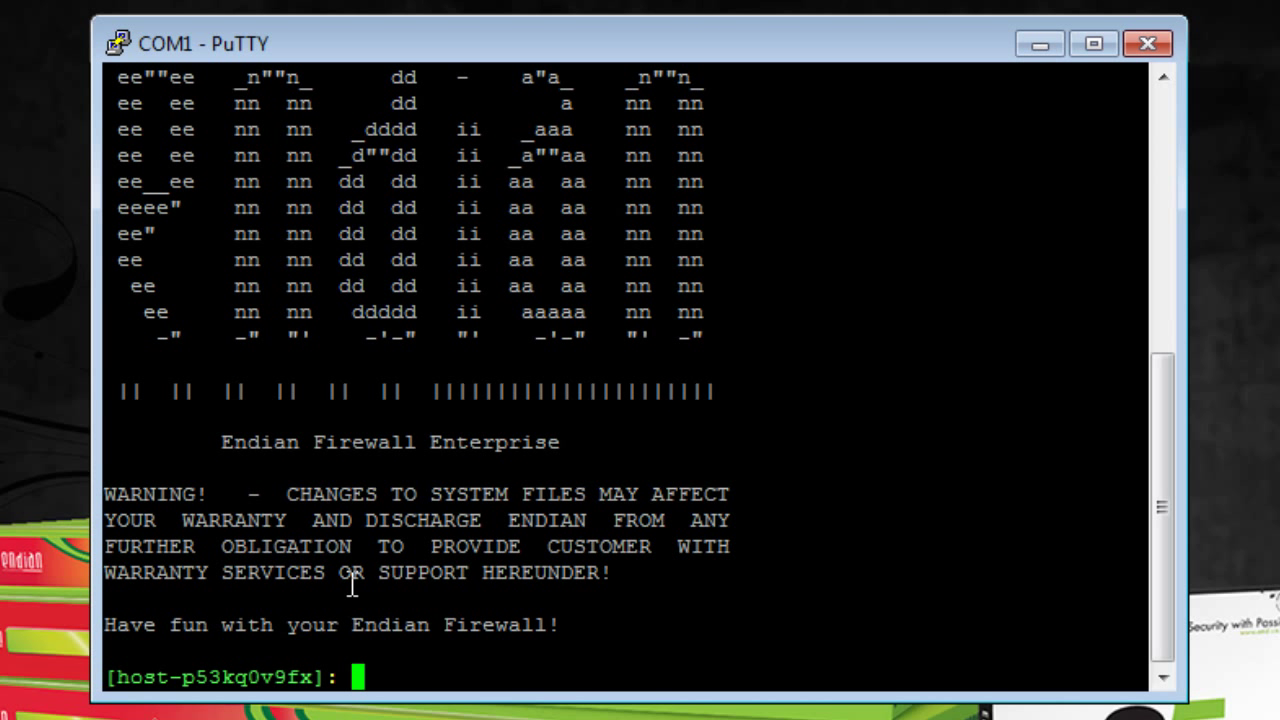
{"action": "mouse_move", "coordinate": [210, 623]}
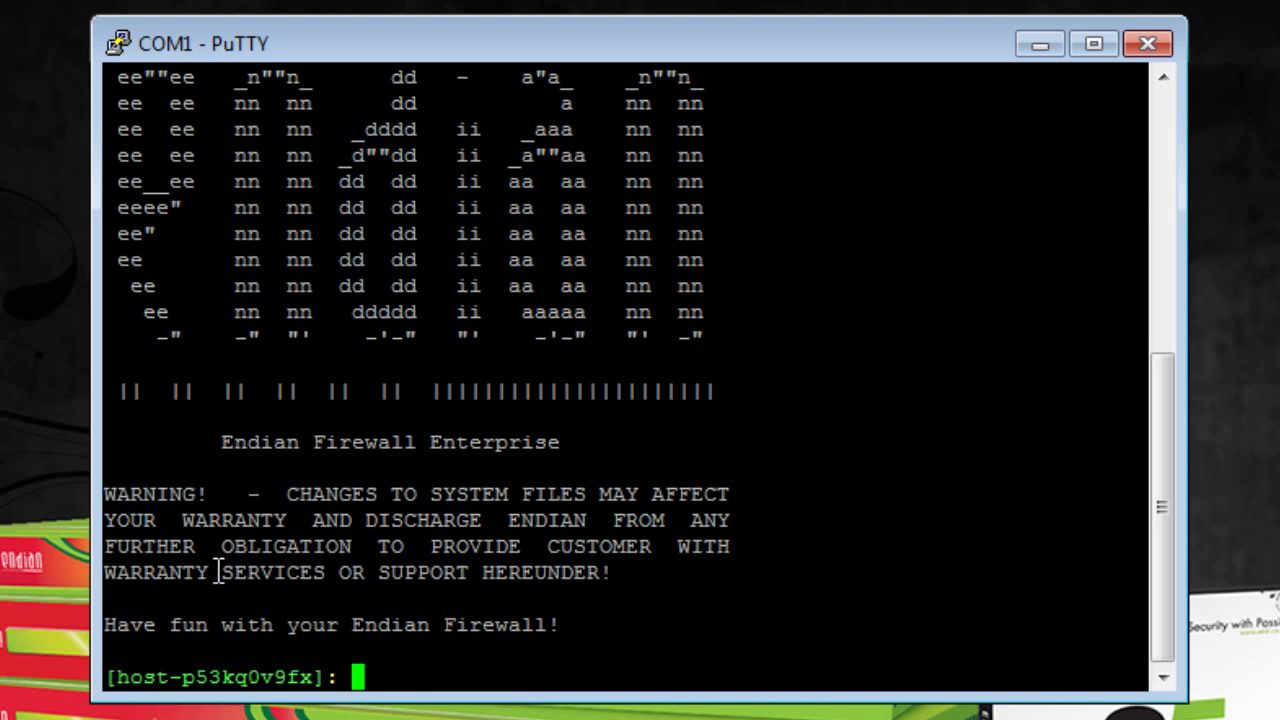
Step: Run help to list the Endian shell commands, then begin typing login
{"action": "type", "text": "help"}
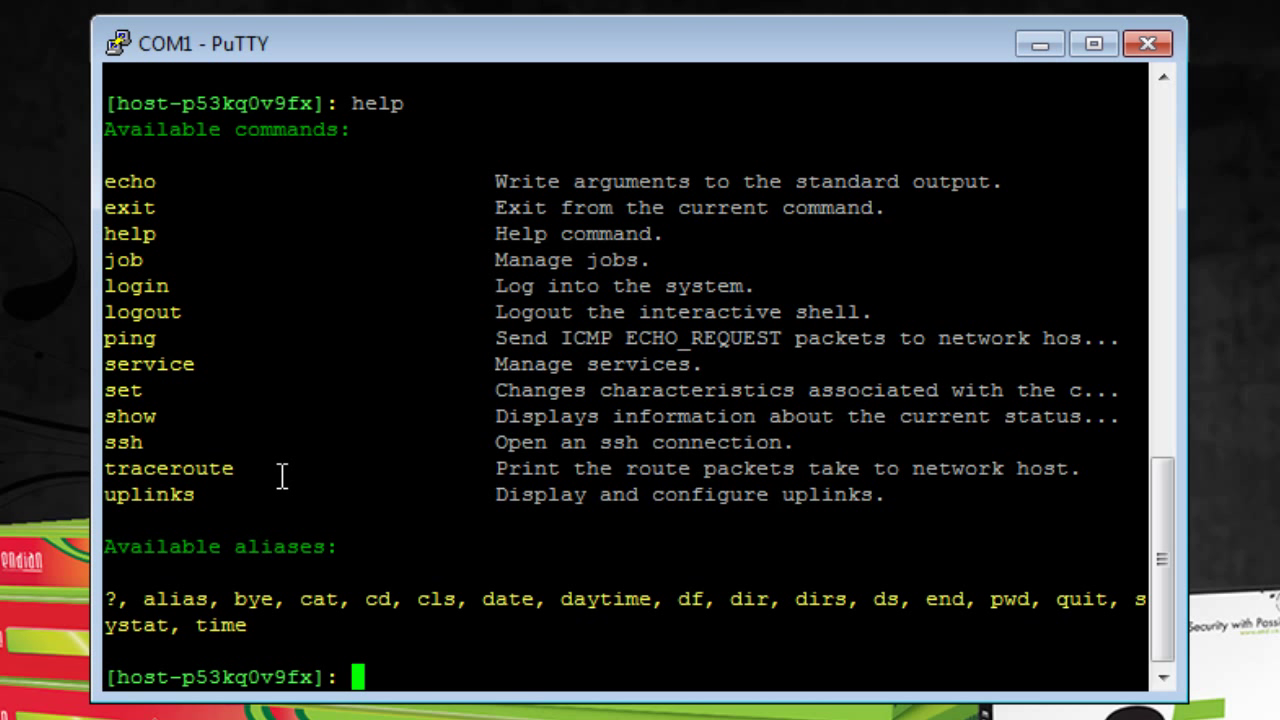
{"action": "mouse_move", "coordinate": [258, 375]}
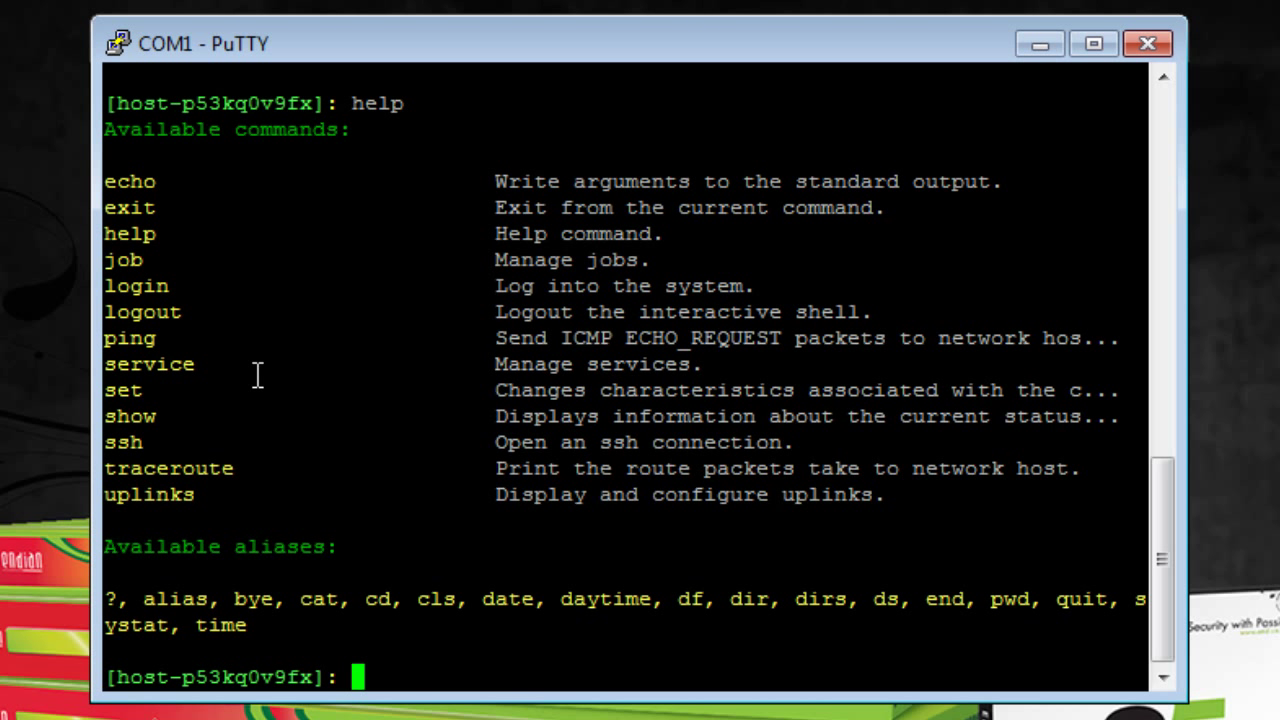
{"action": "mouse_move", "coordinate": [251, 338]}
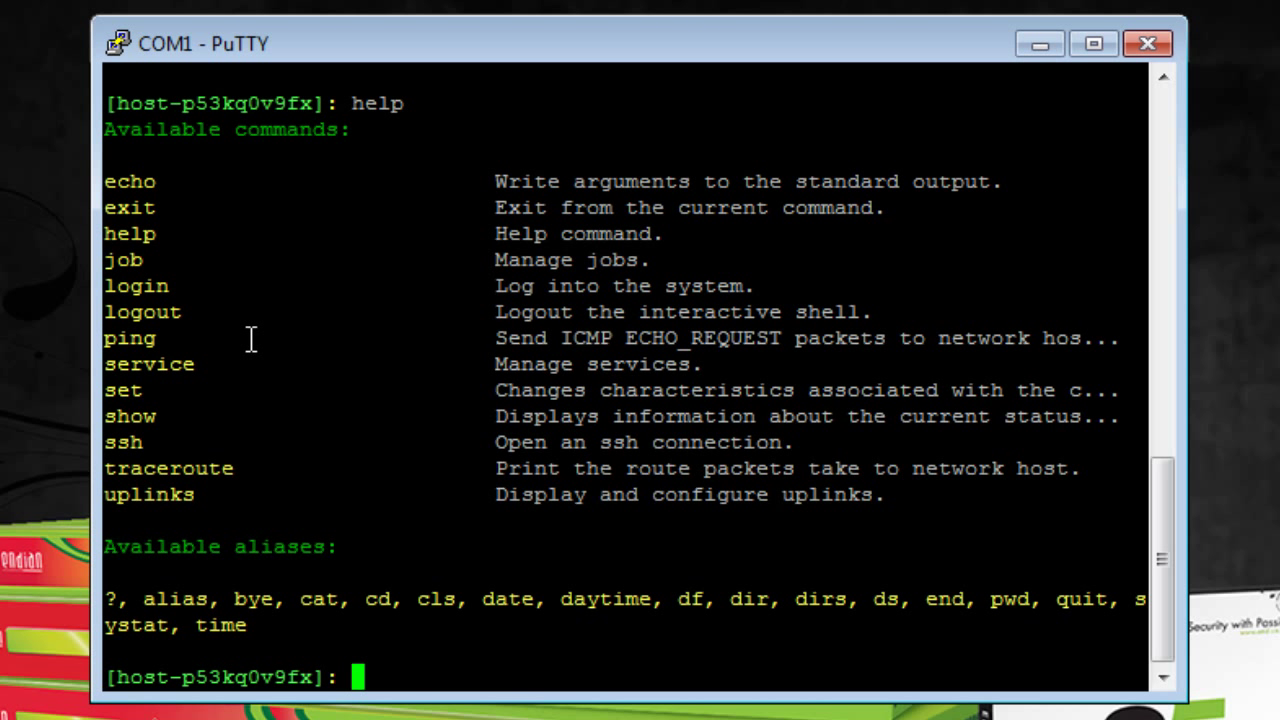
{"action": "type", "text": "l"}
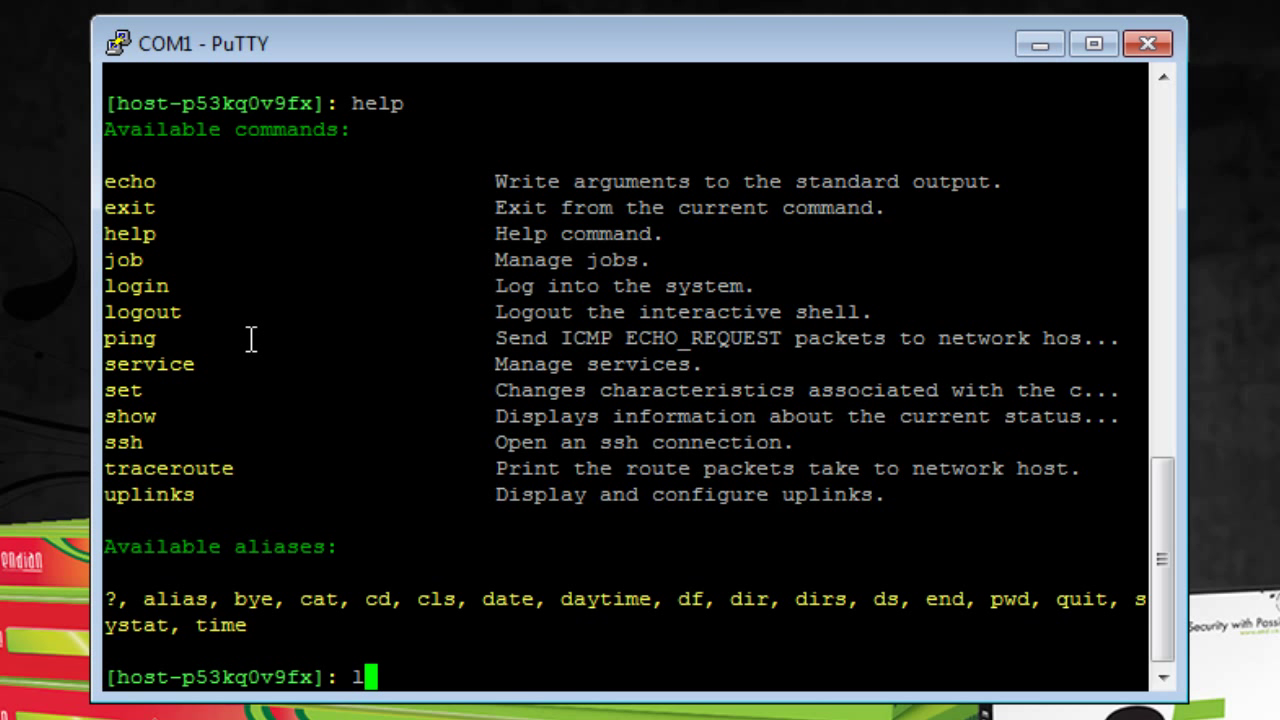
Step: Finish entering the login command to reach root's password prompt
{"action": "type", "text": "ogin"}
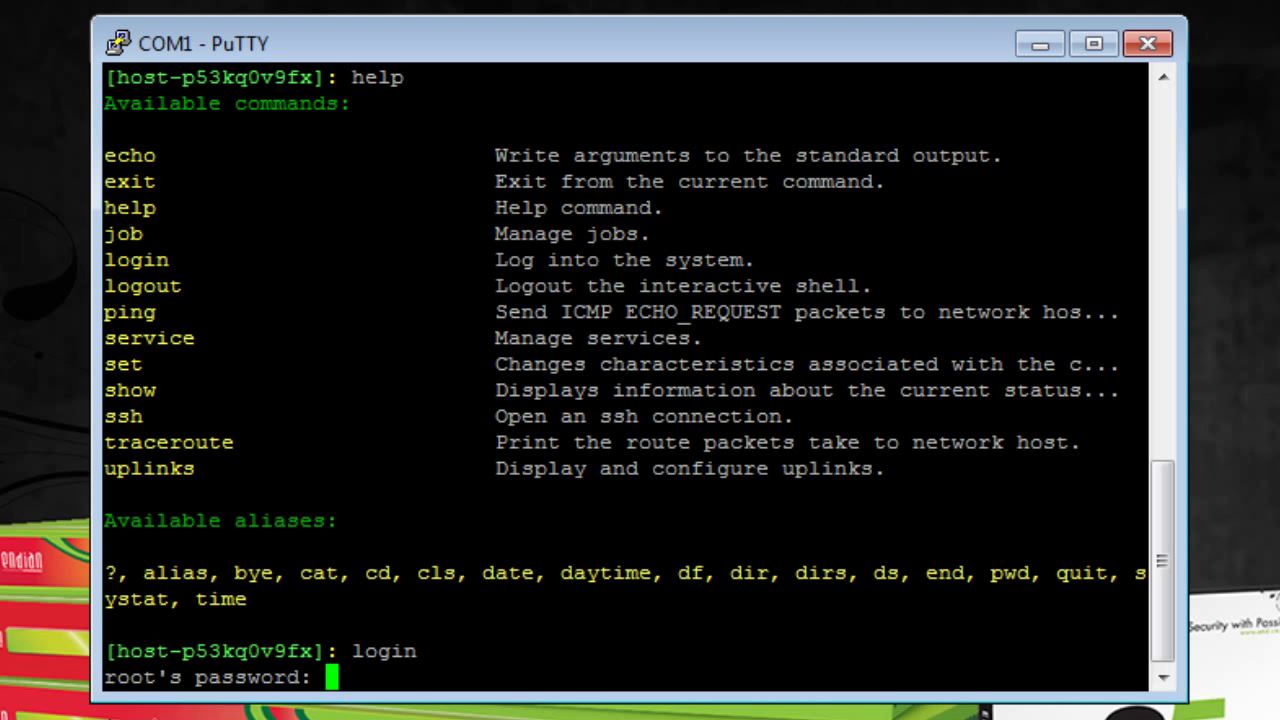
{"action": "mouse_move", "coordinate": [770, 148]}
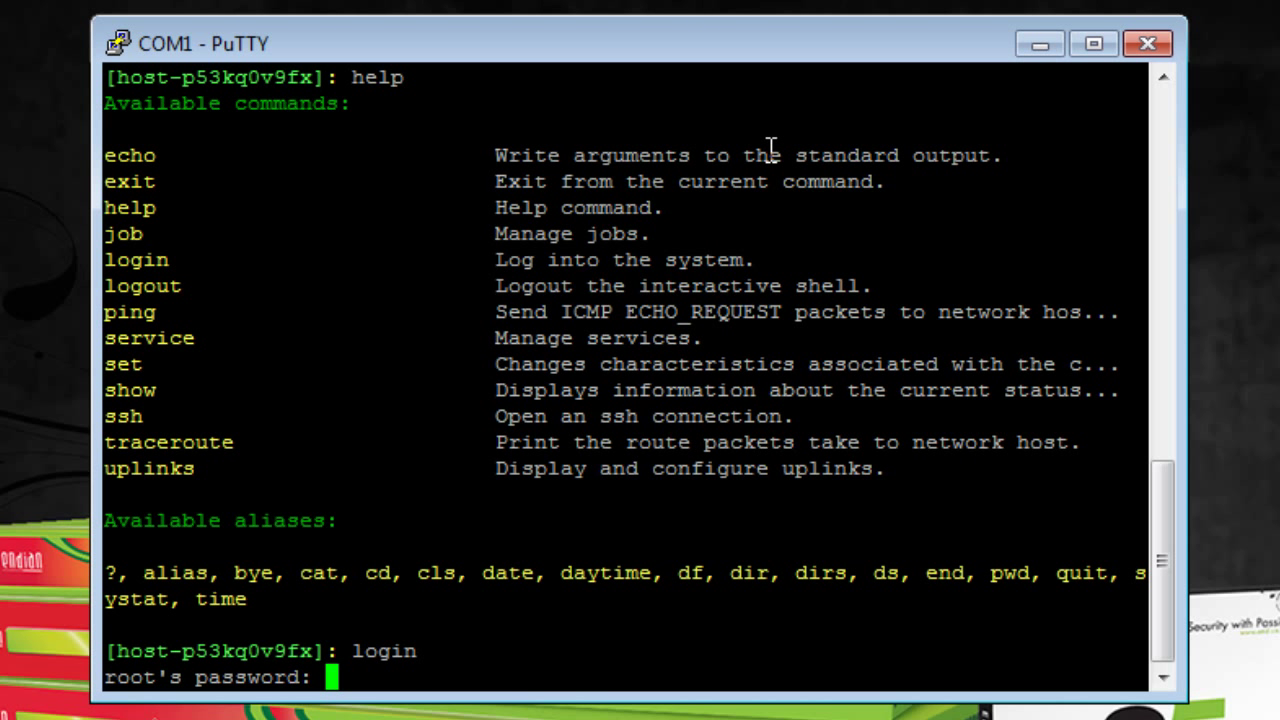
{"action": "mouse_move", "coordinate": [655, 408]}
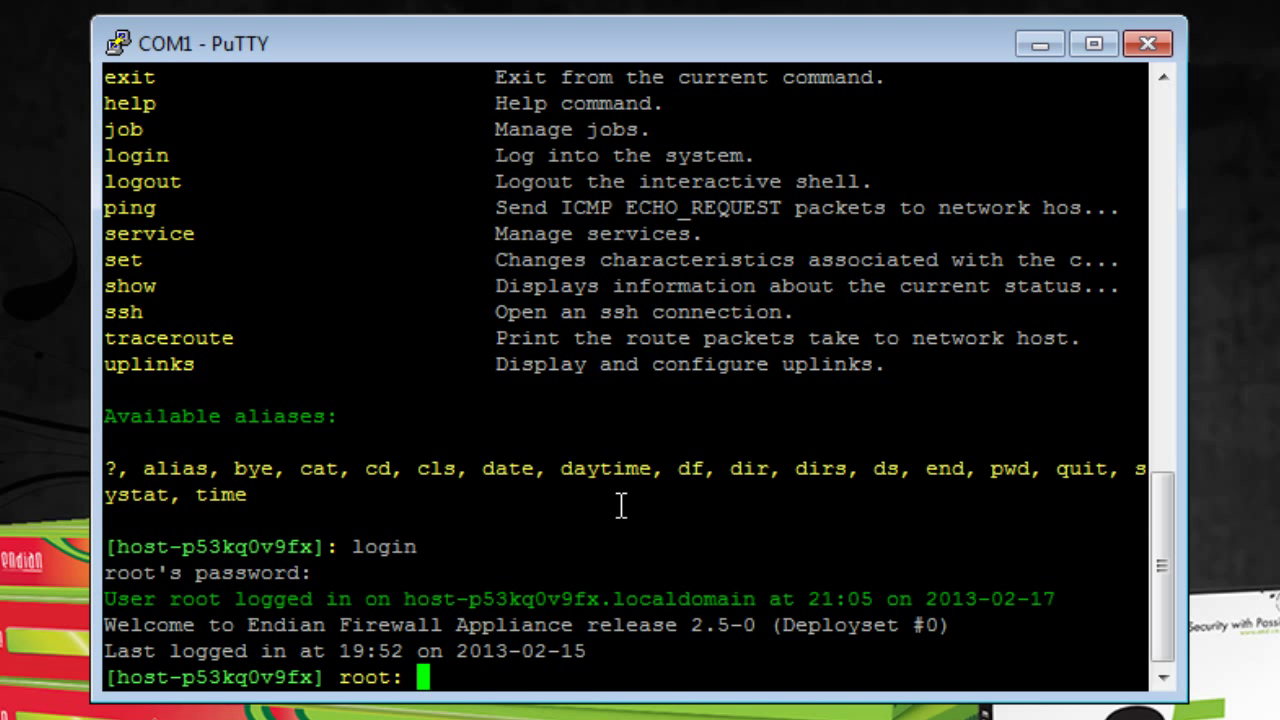
{"action": "mouse_move", "coordinate": [355, 695]}
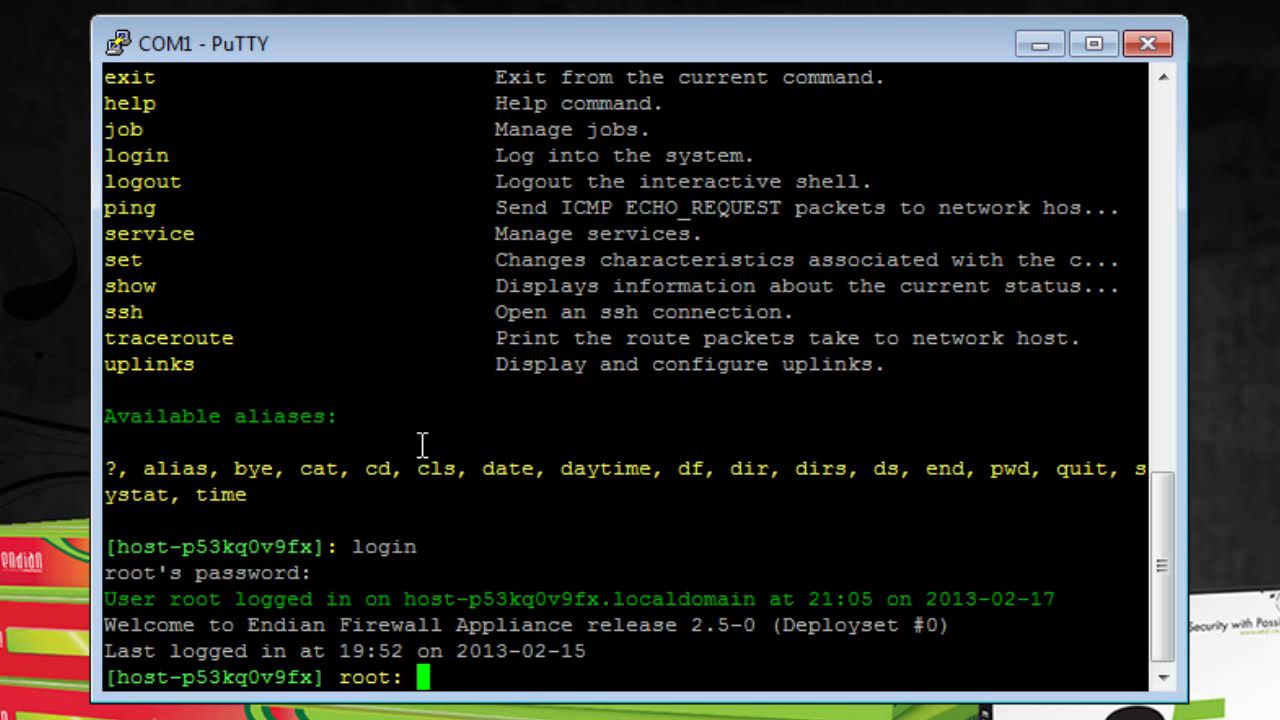
{"action": "mouse_move", "coordinate": [437, 440]}
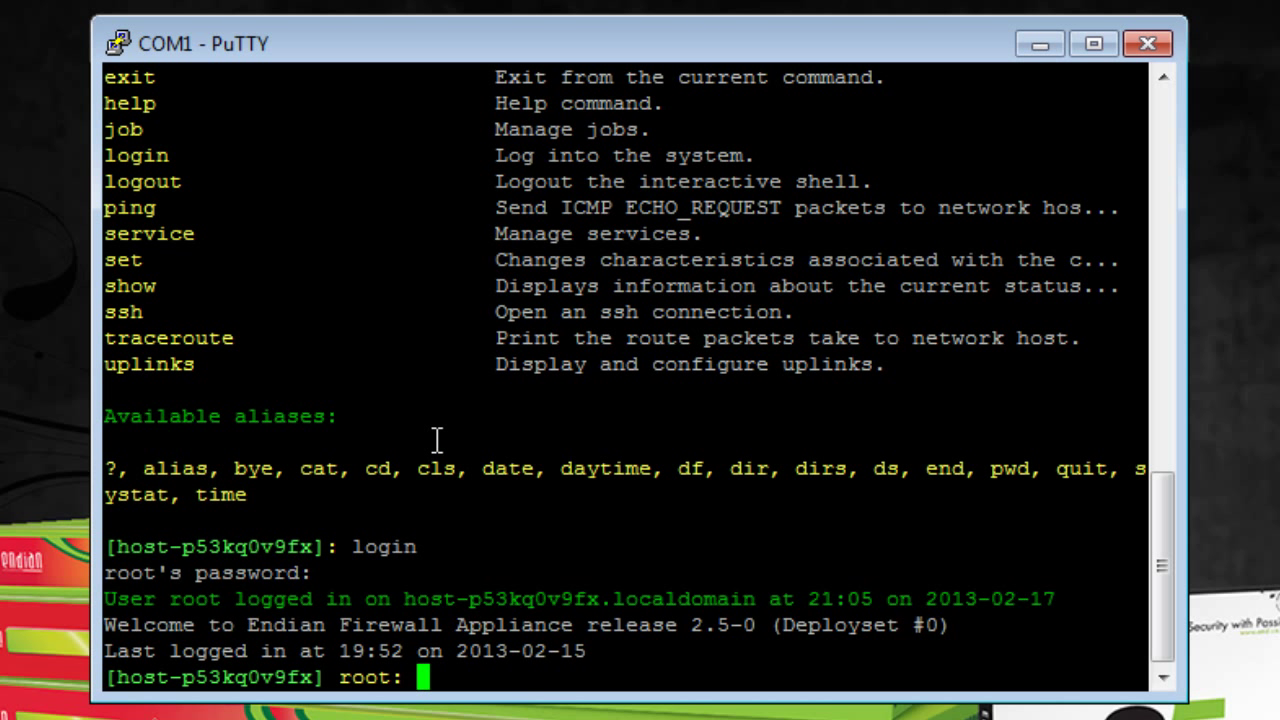
Step: Start bash, move to the parent directory, and list its contents
{"action": "type", "text": "bash"}
{"action": "type", "text": "pwd"}
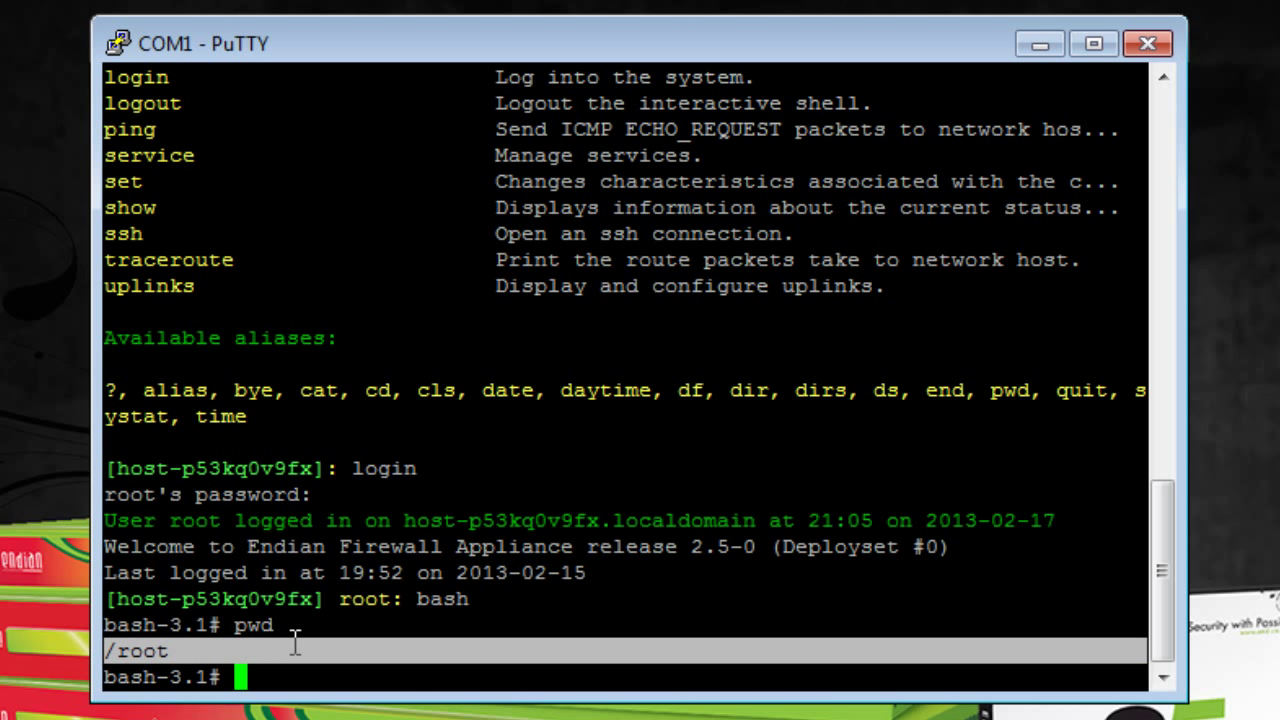
{"action": "type", "text": "cd"}
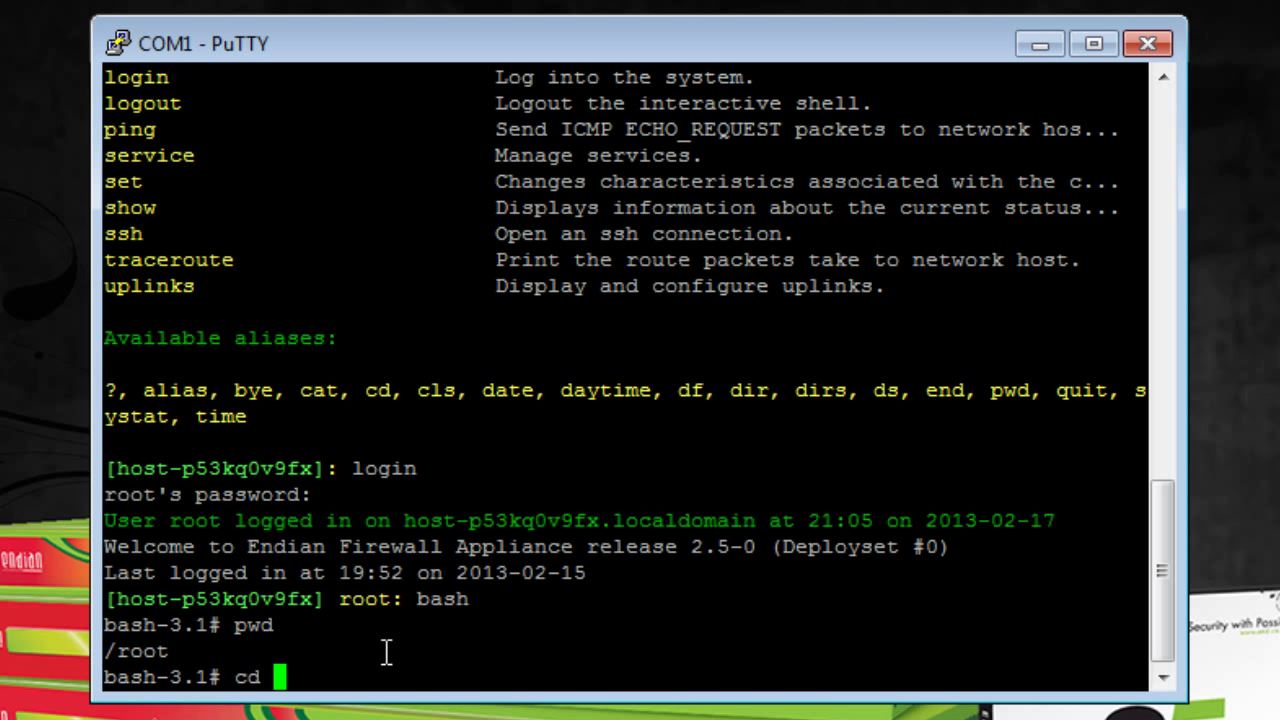
{"action": "type", "text": ".."}
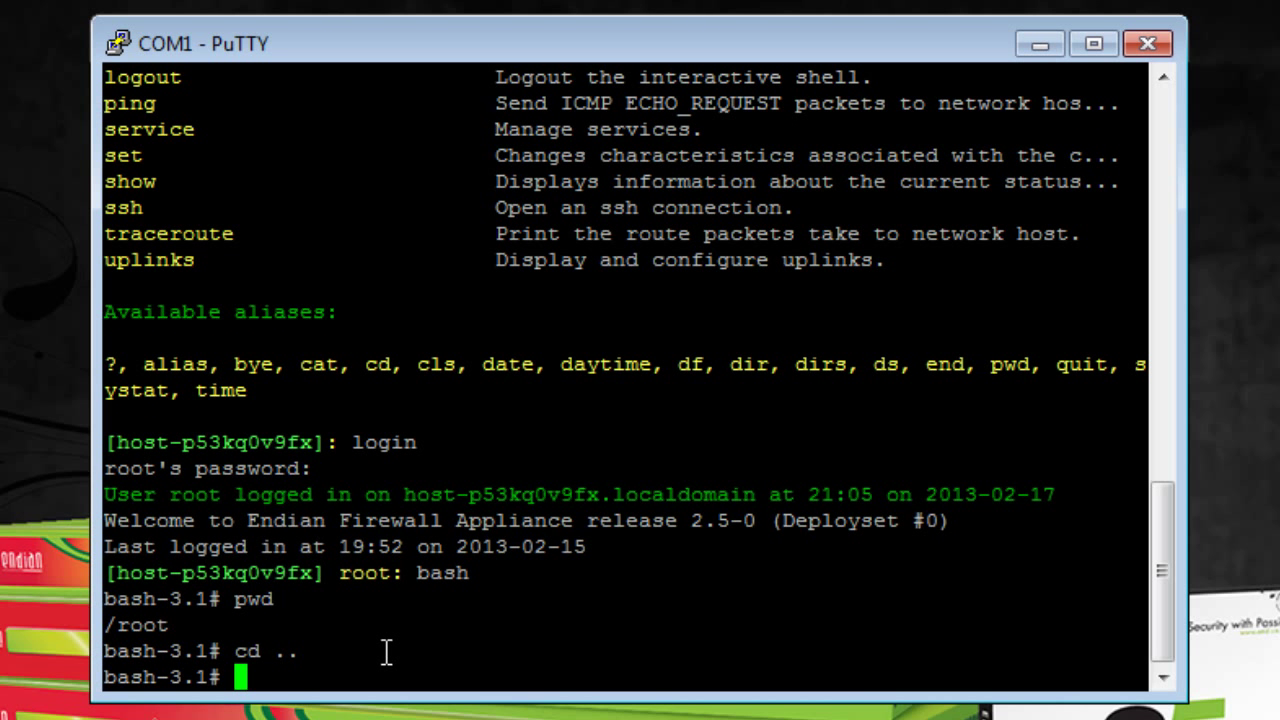
{"action": "type", "text": "ls"}
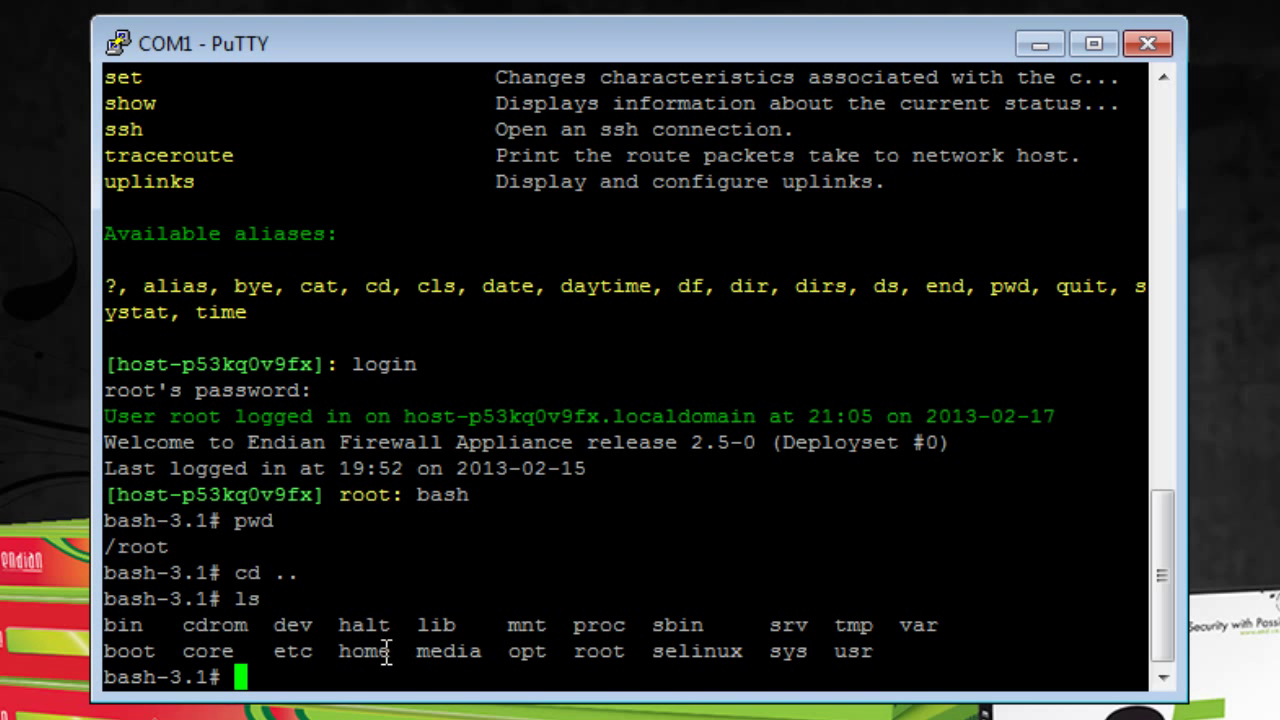
{"action": "mouse_move", "coordinate": [412, 596]}
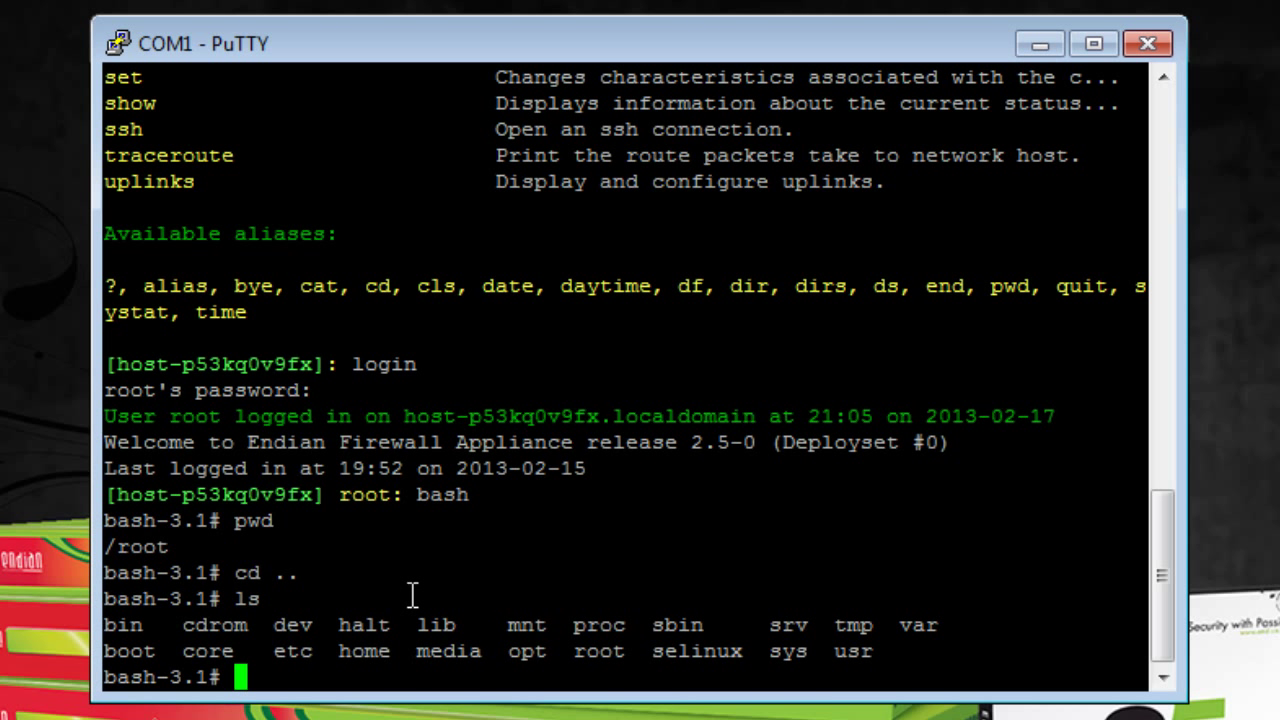
{"action": "mouse_move", "coordinate": [442, 658]}
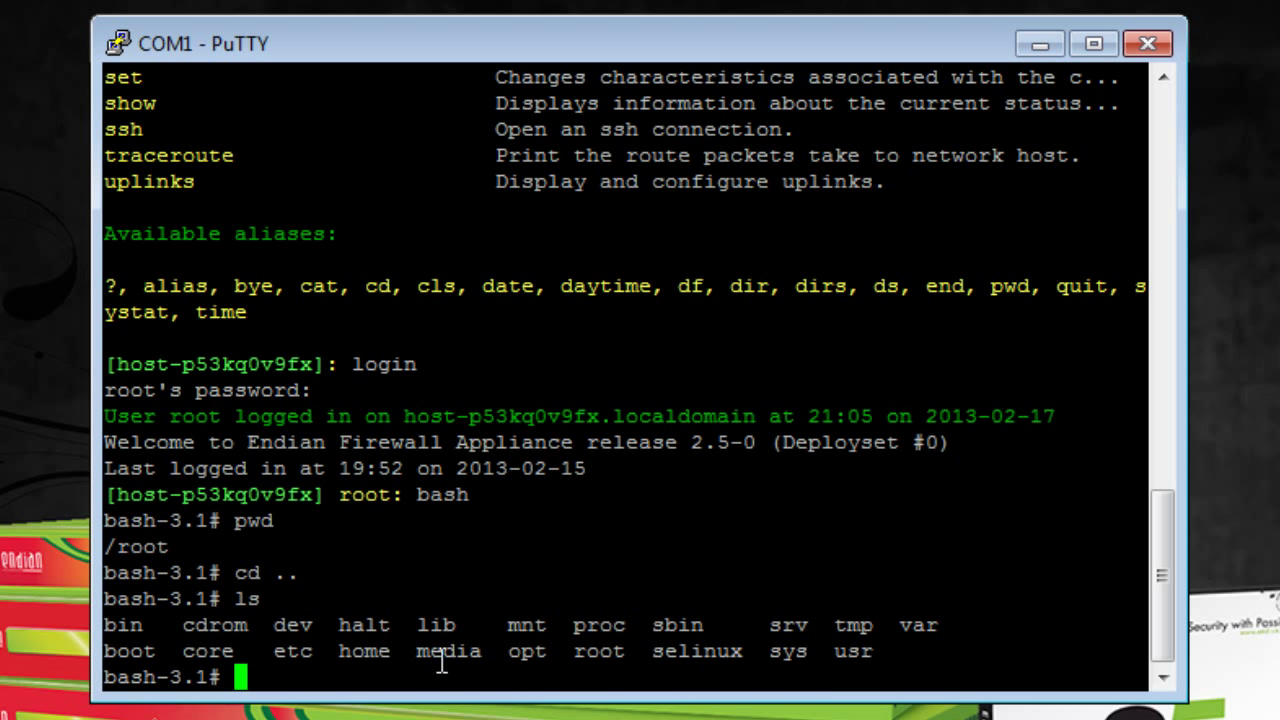
{"action": "mouse_move", "coordinate": [388, 670]}
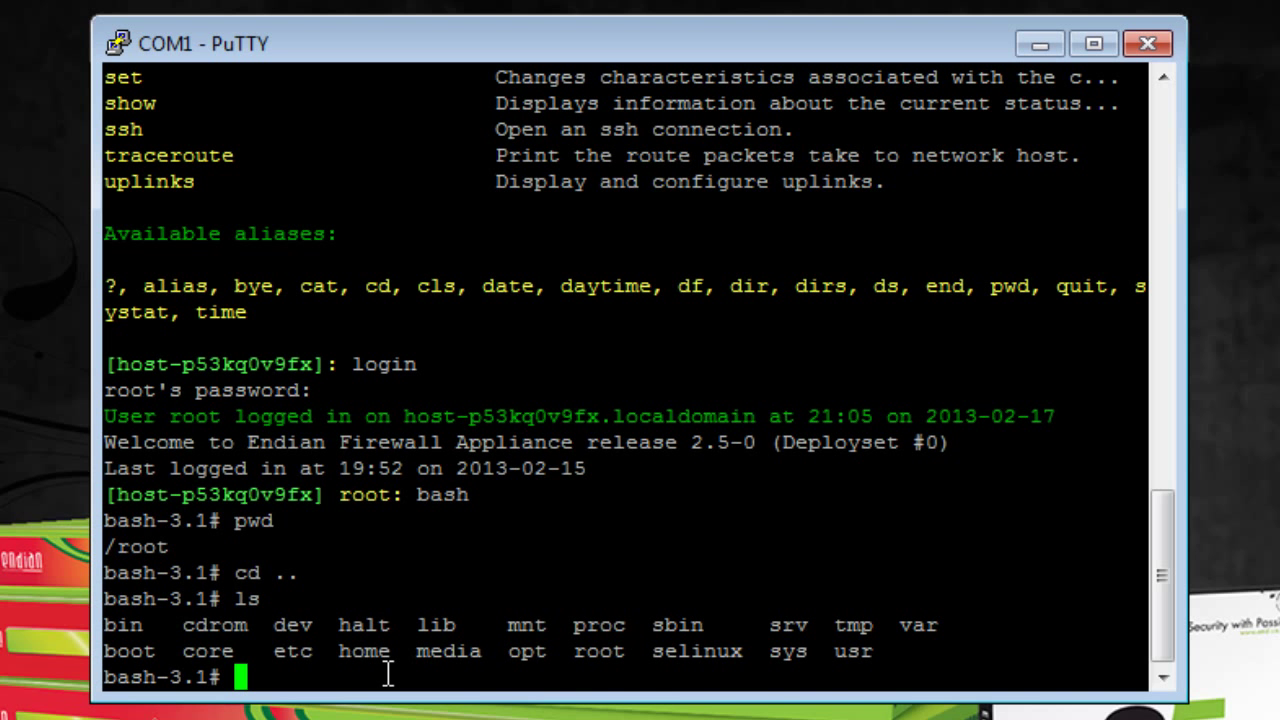
Step: Exit bash and log out of the COM1 console session
{"action": "type", "text": "exit"}
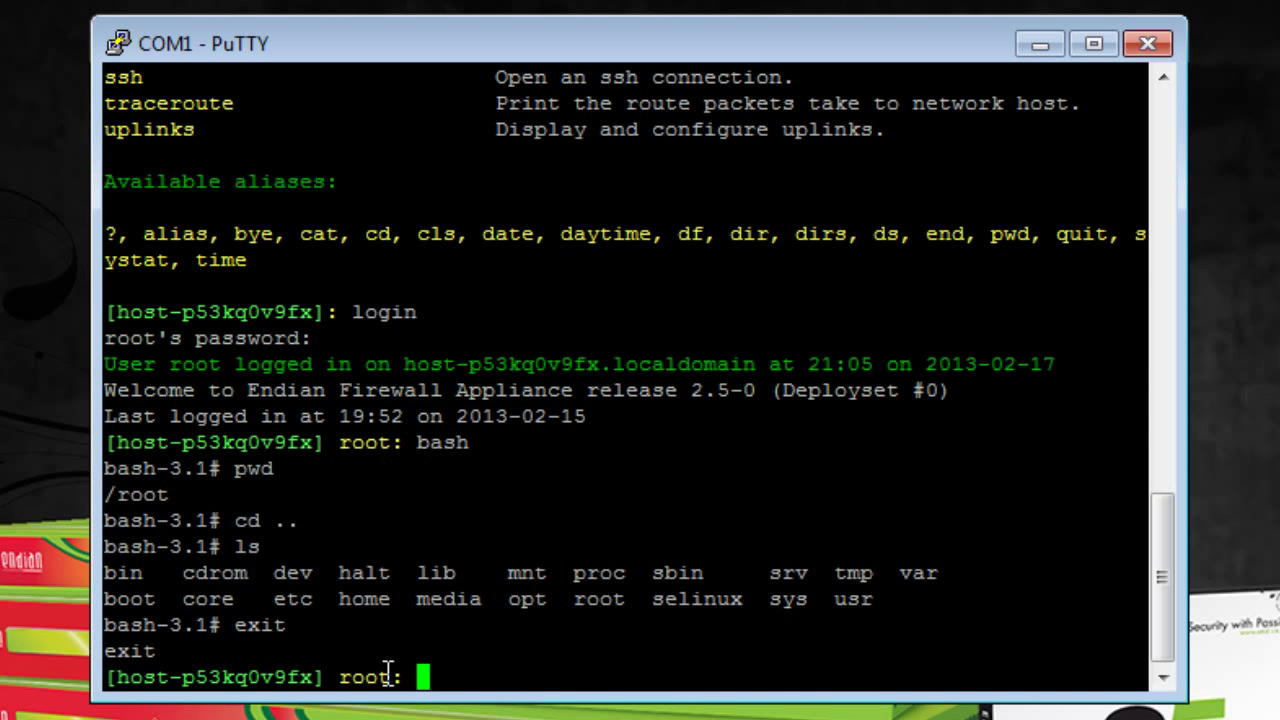
{"action": "type", "text": "logout"}
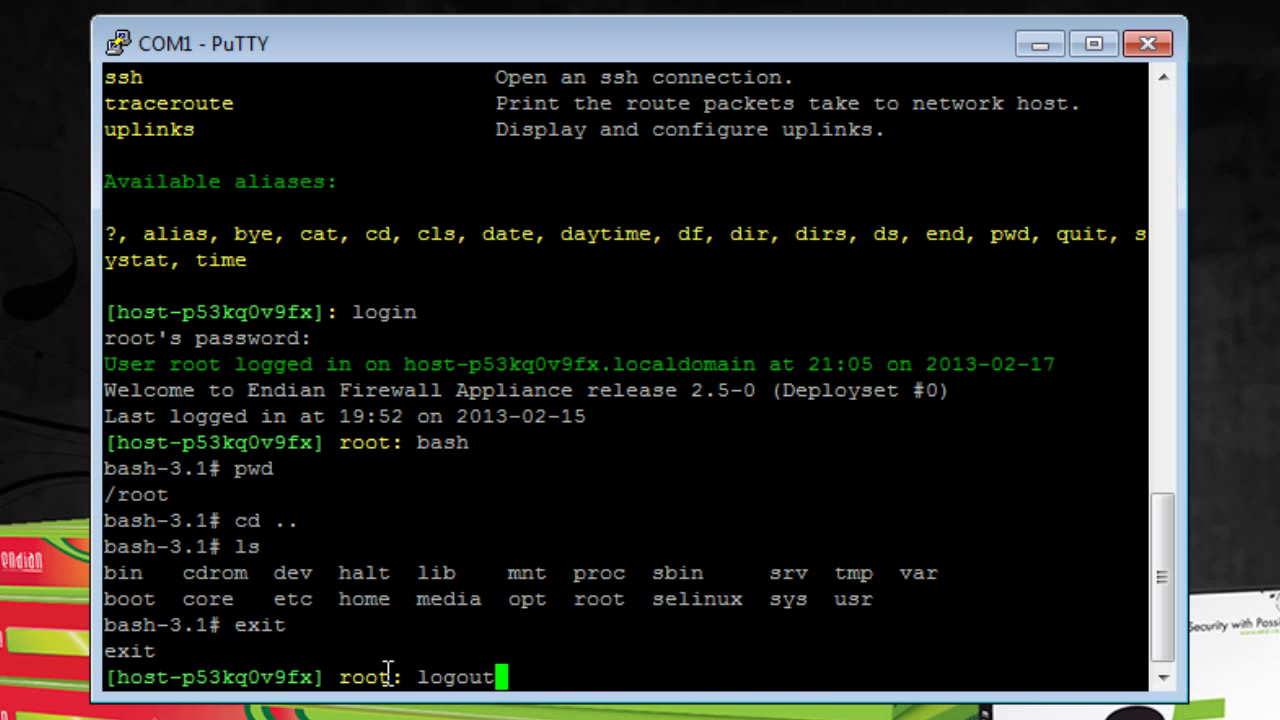
{"action": "key", "text": "Return"}
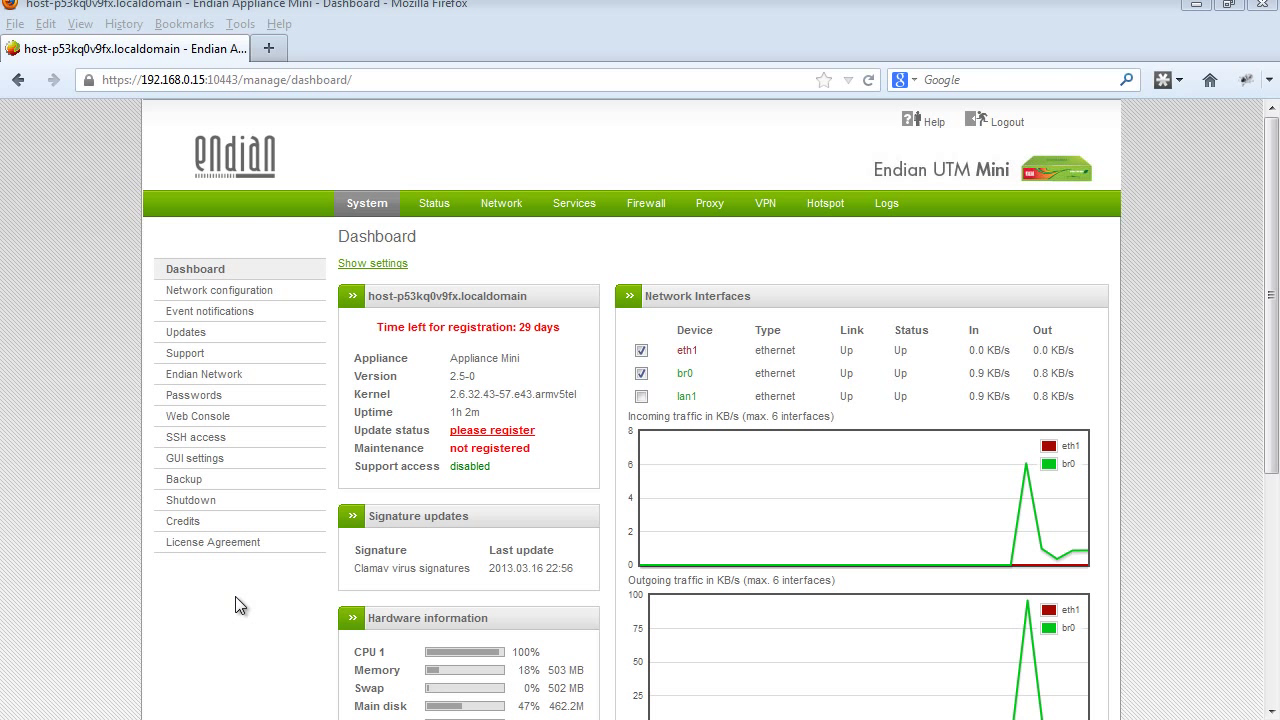
{"action": "mouse_move", "coordinate": [626, 154]}
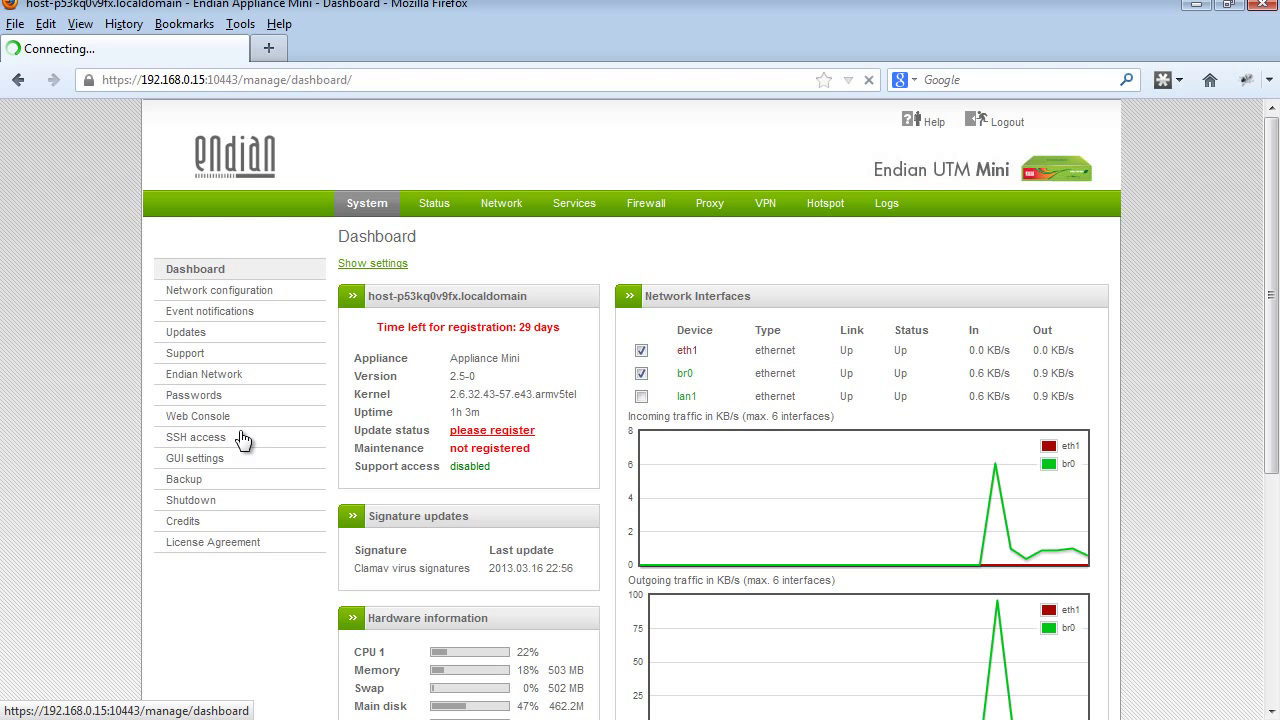
Step: Under System > SSH access, switch on Enable Secure Shell Access and save
{"action": "left_click", "coordinate": [195, 437]}
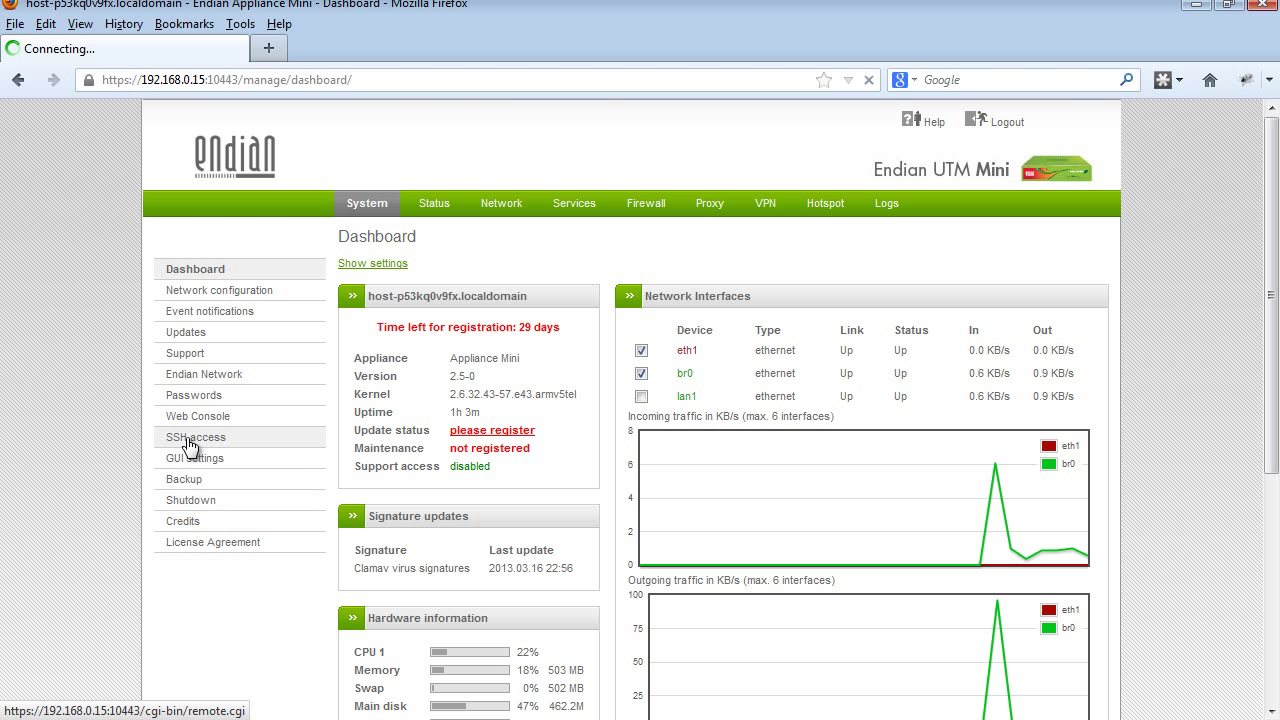
{"action": "left_click", "coordinate": [196, 437]}
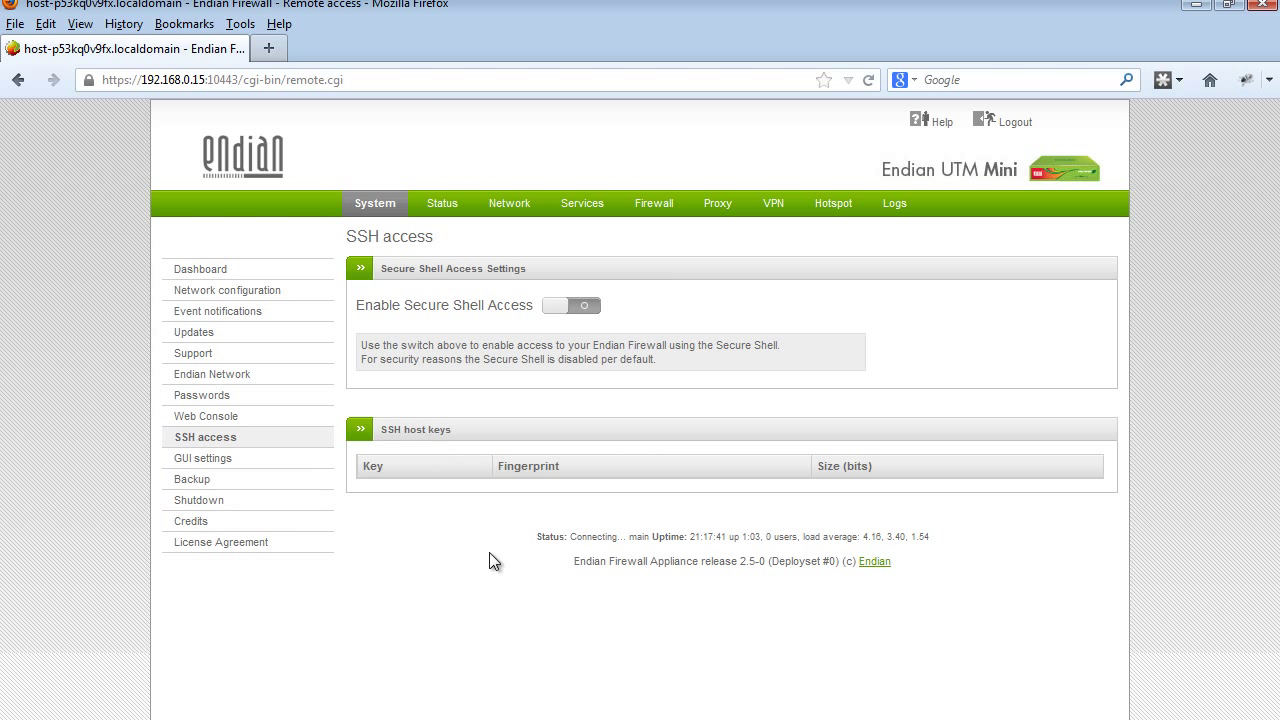
{"action": "mouse_move", "coordinate": [490, 330]}
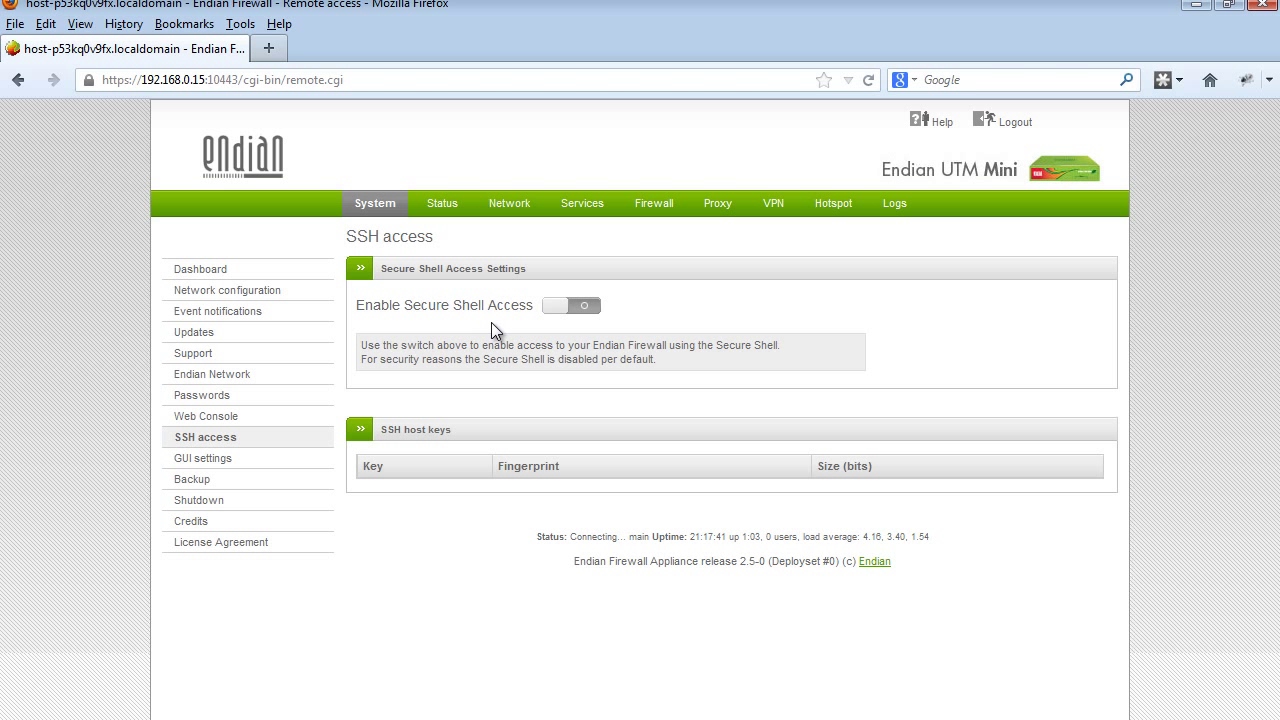
{"action": "mouse_move", "coordinate": [582, 327]}
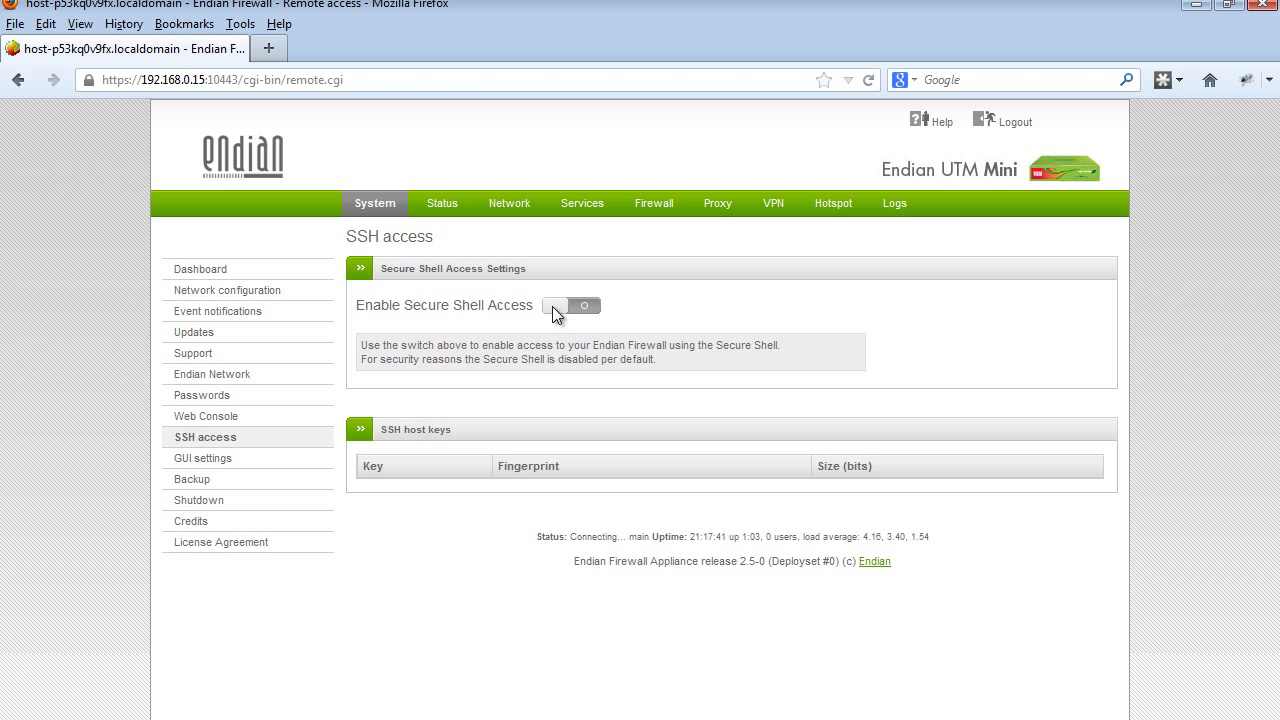
{"action": "left_click", "coordinate": [571, 305]}
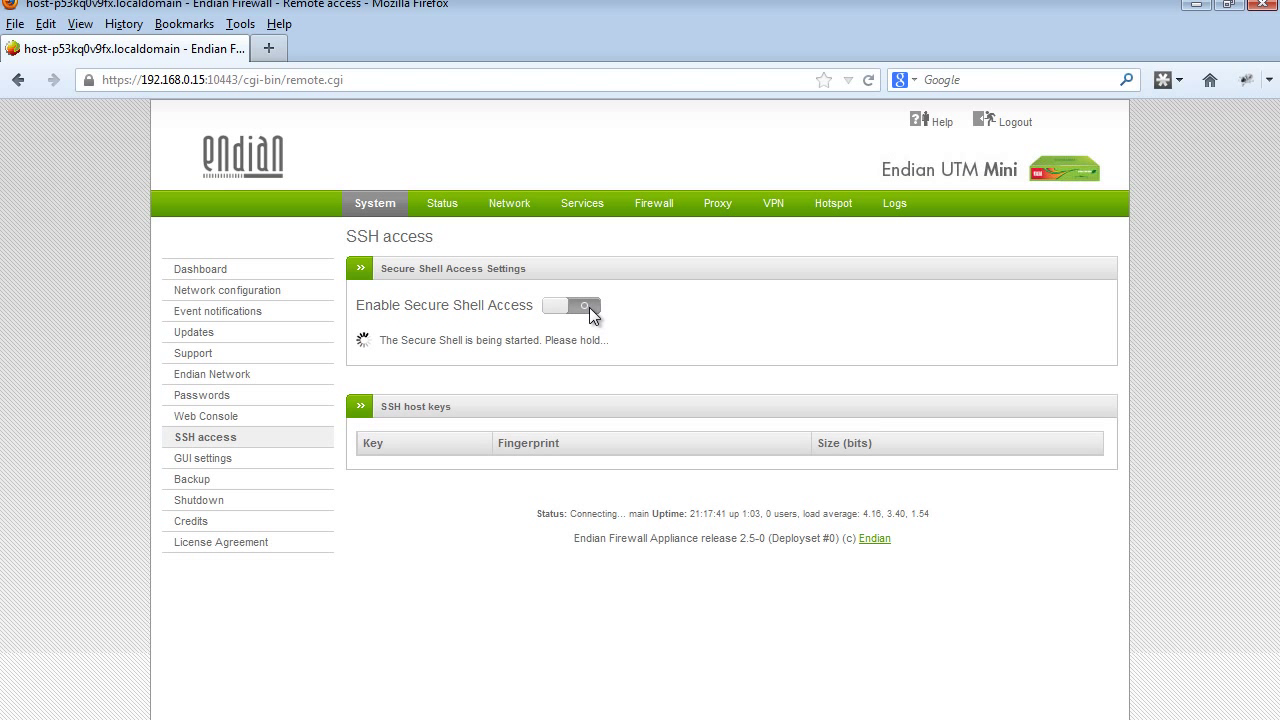
{"action": "left_click", "coordinate": [571, 305]}
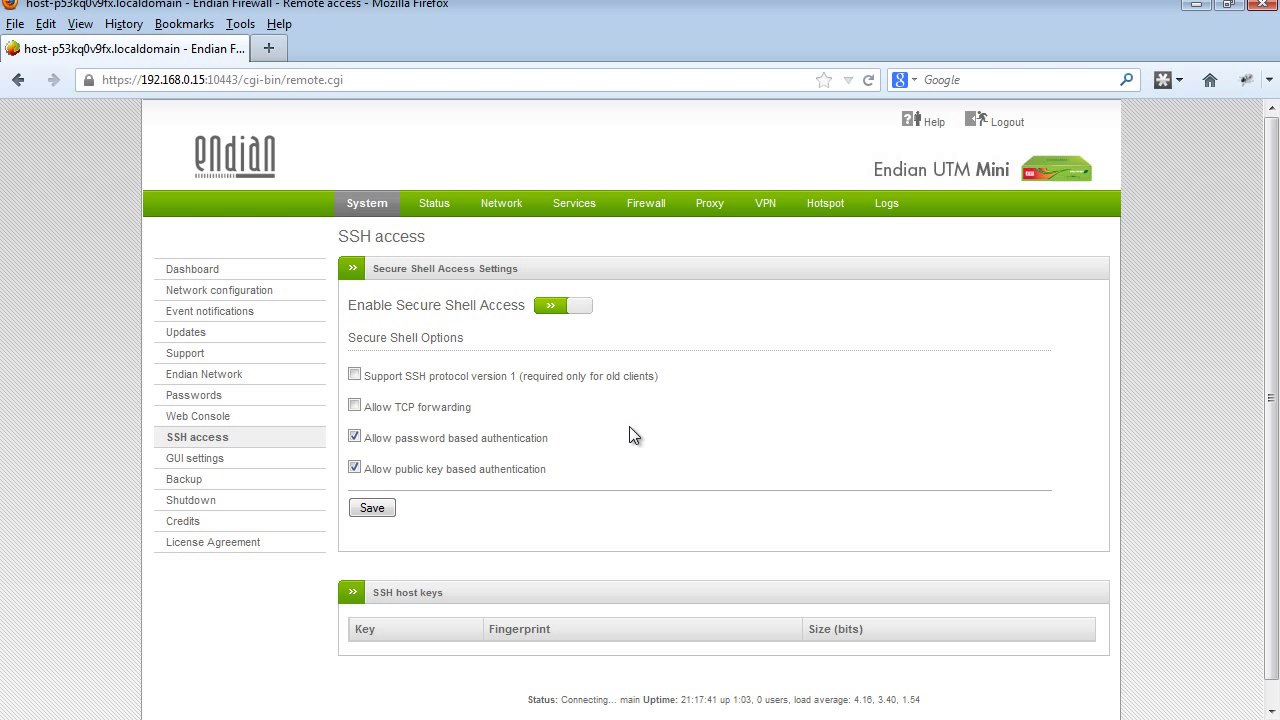
{"action": "mouse_move", "coordinate": [437, 461]}
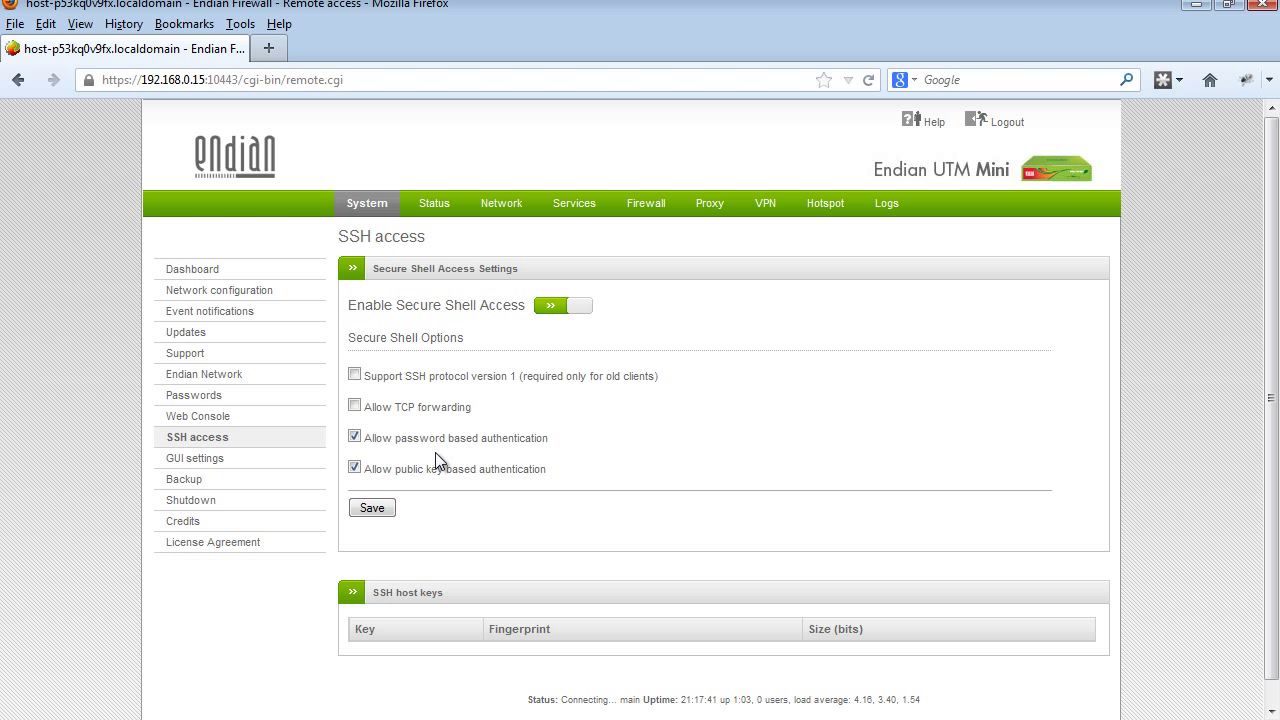
{"action": "mouse_move", "coordinate": [720, 472]}
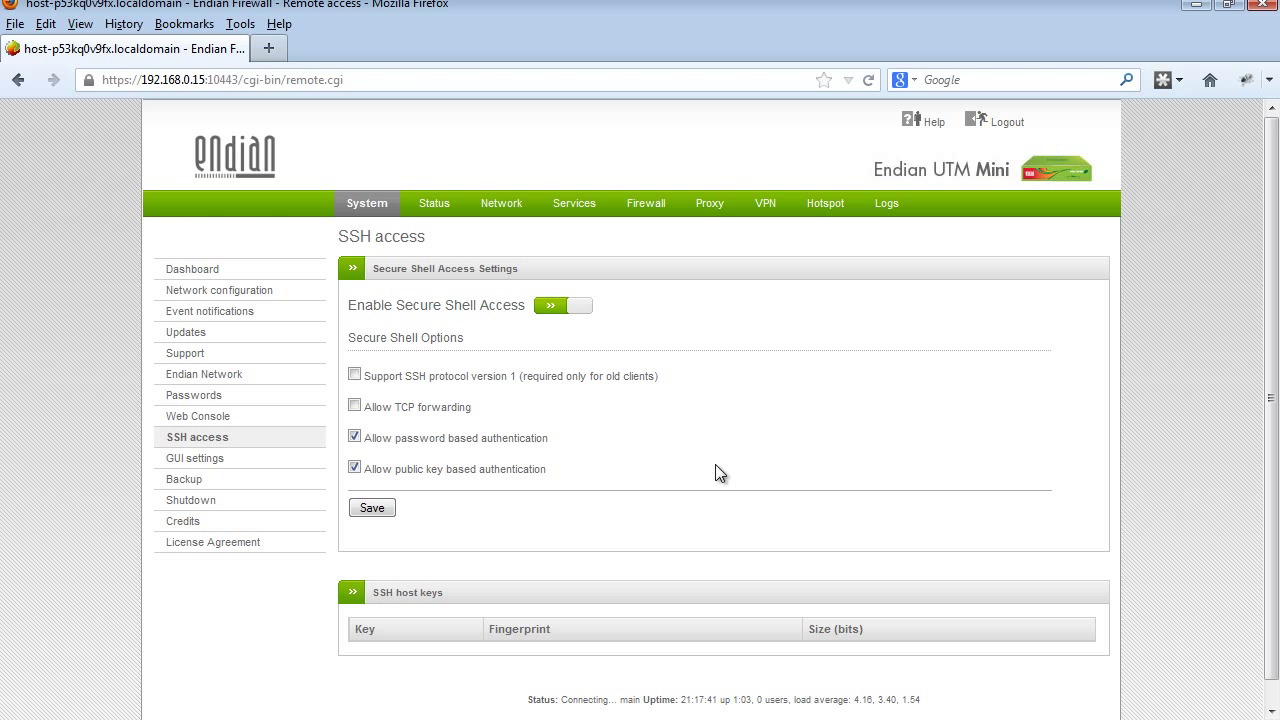
{"action": "mouse_move", "coordinate": [480, 570]}
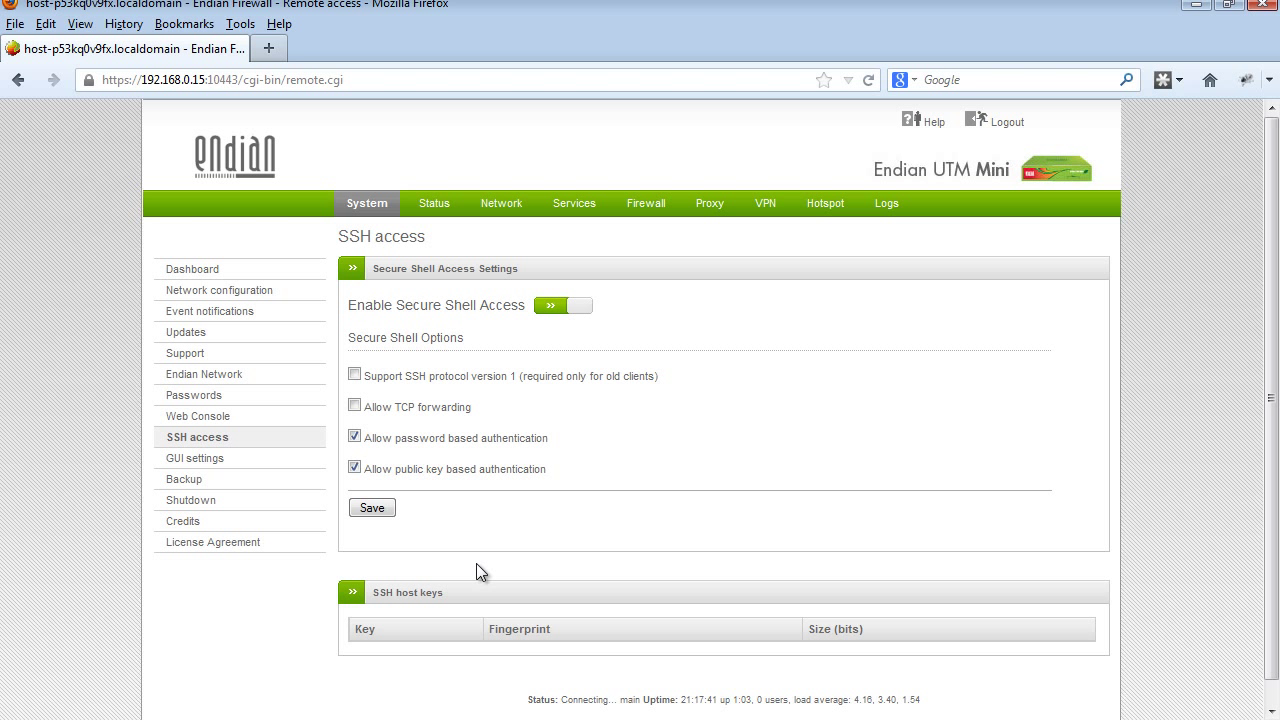
{"action": "left_click", "coordinate": [371, 507]}
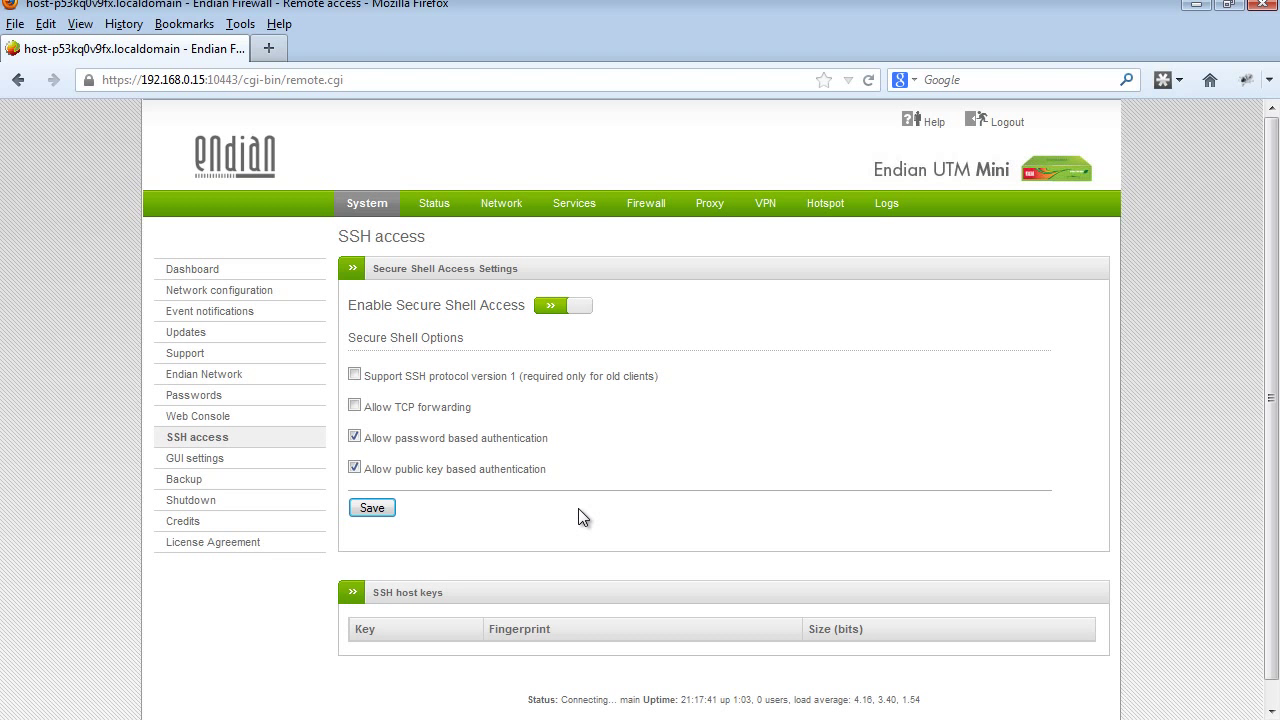
{"action": "mouse_move", "coordinate": [1207, 17]}
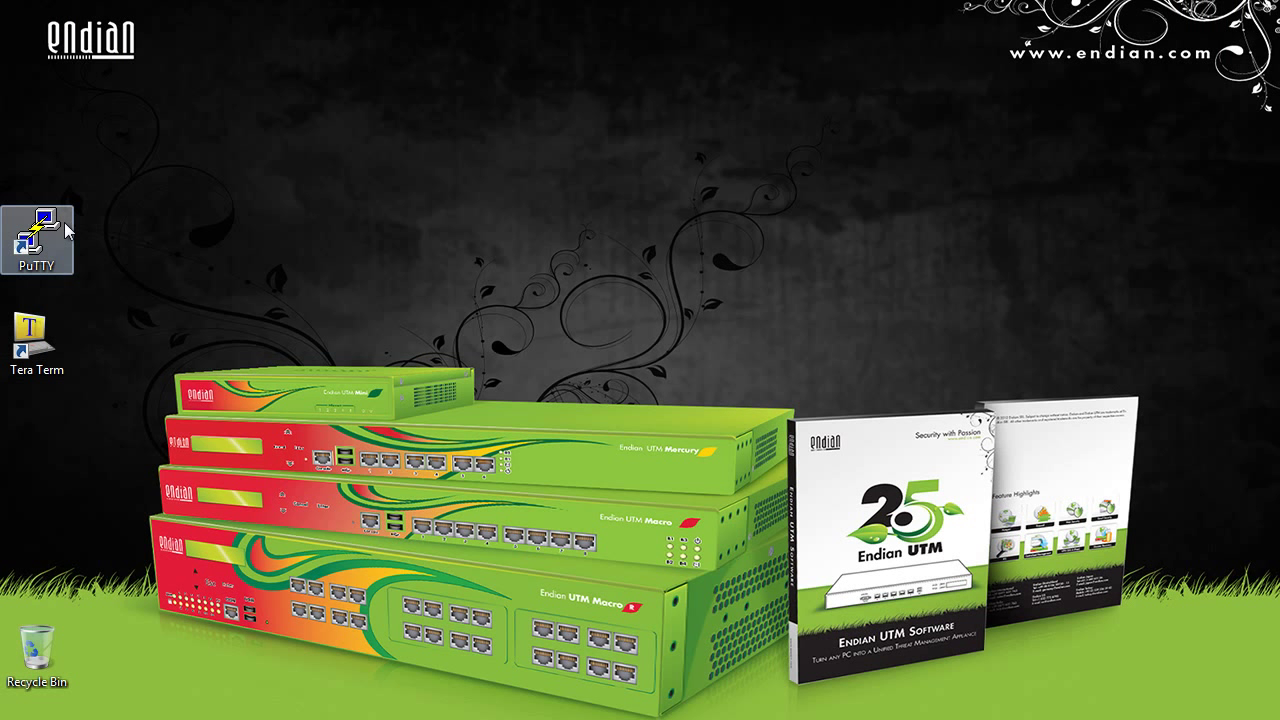
Step: Launch PuTTY, connect over SSH to 192.168.0.15, and accept the new host key
{"action": "double_click", "coordinate": [37, 233]}
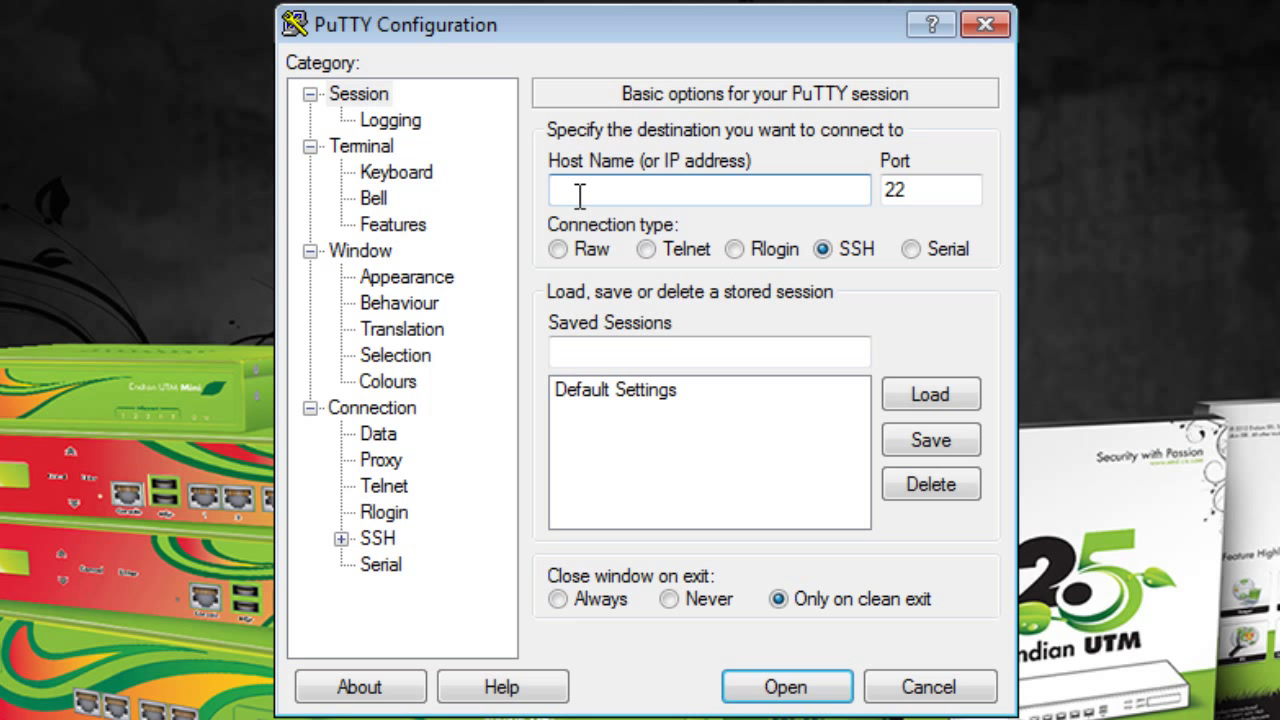
{"action": "type", "text": "192.168.0.15"}
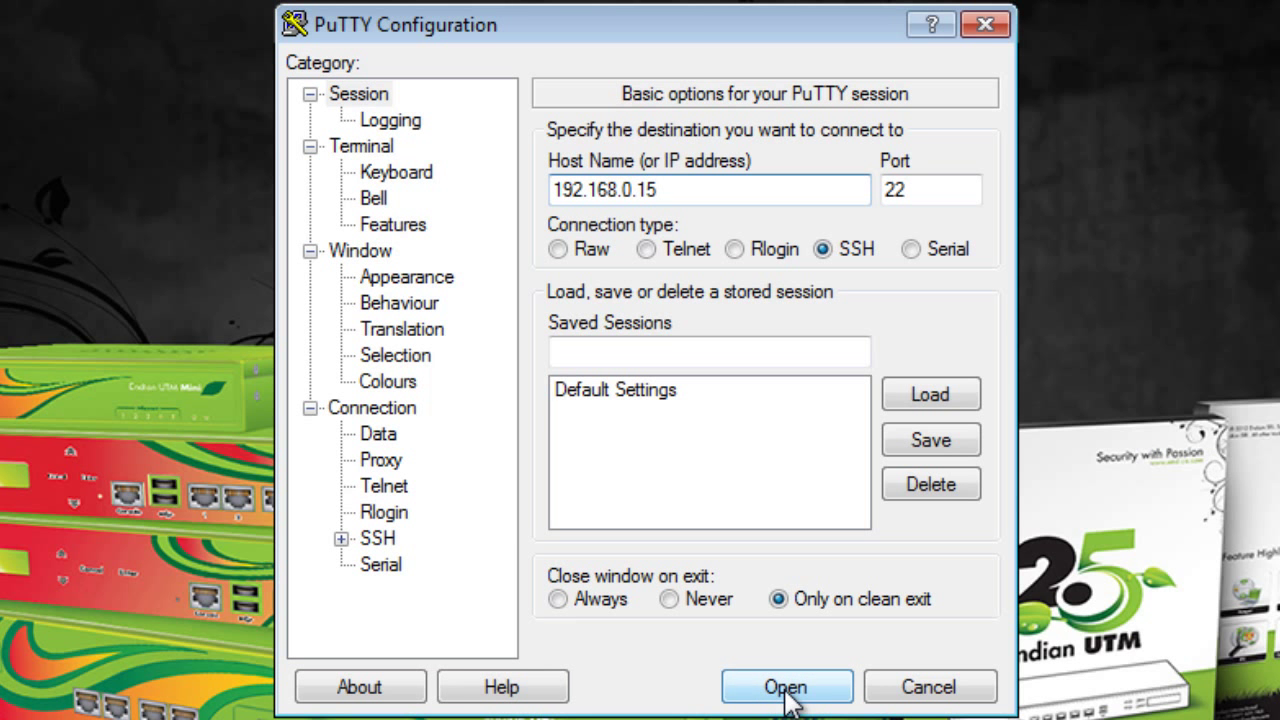
{"action": "left_click", "coordinate": [786, 686]}
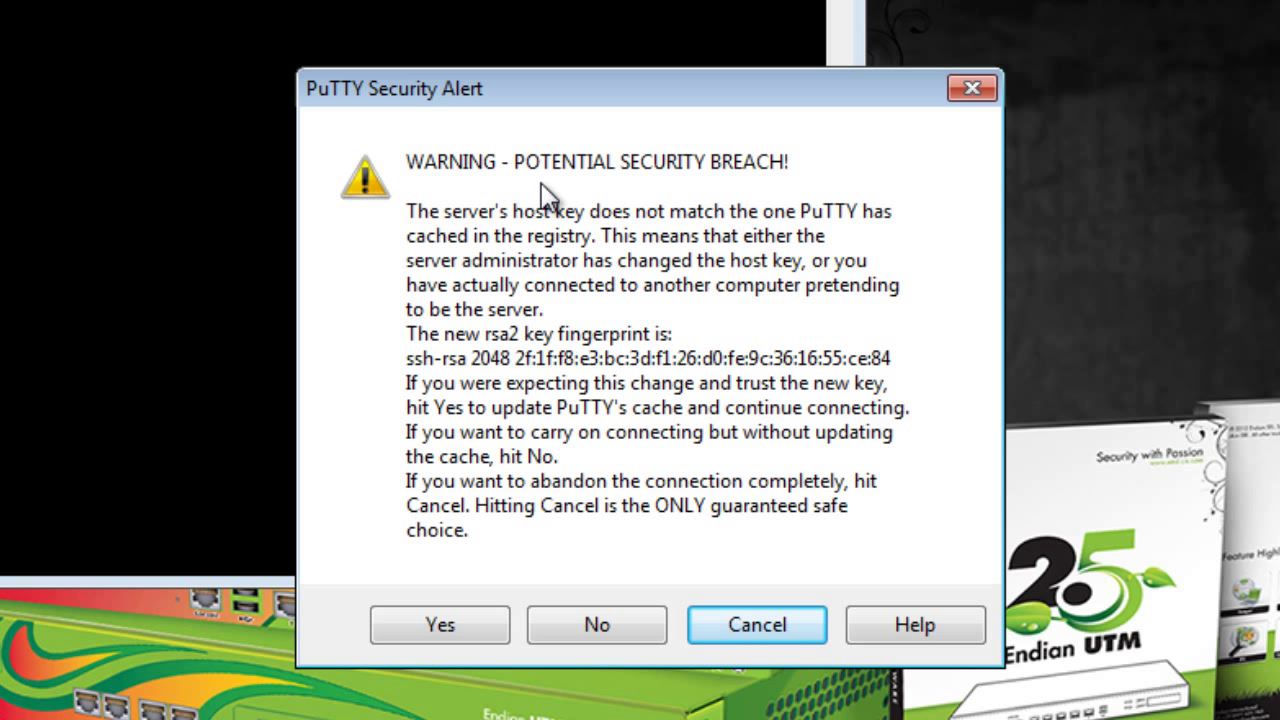
{"action": "mouse_move", "coordinate": [565, 195]}
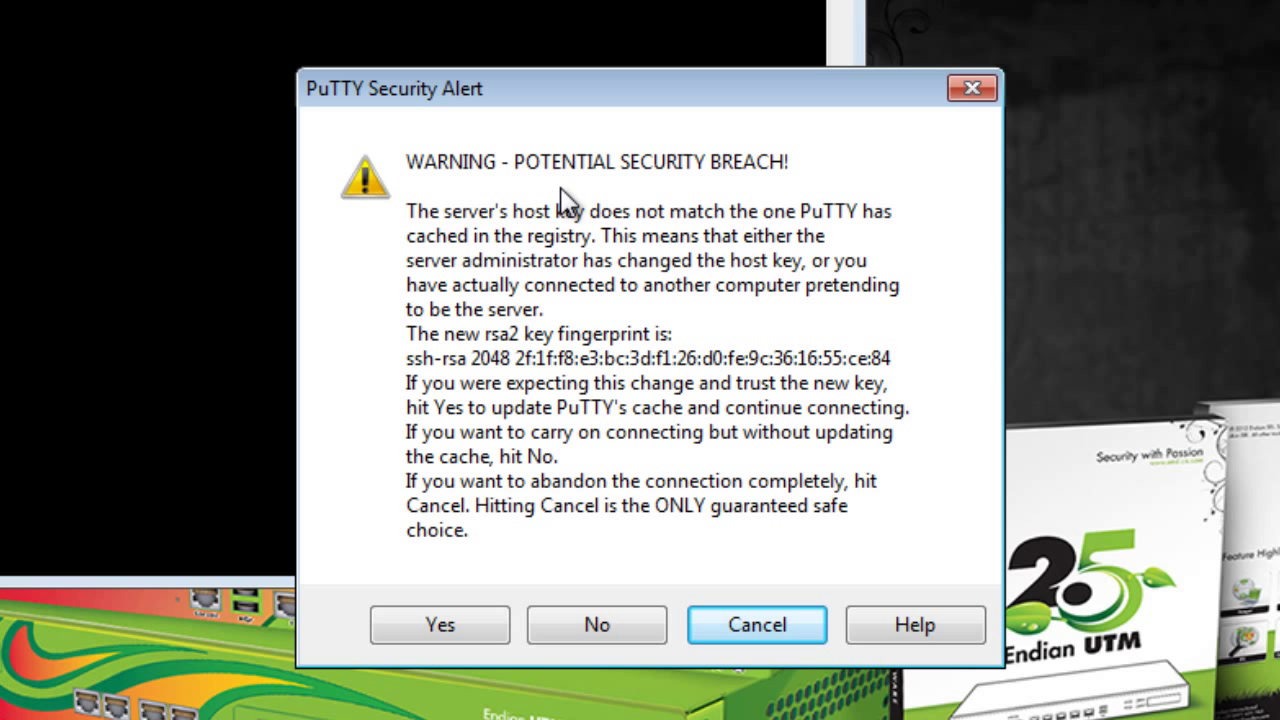
{"action": "mouse_move", "coordinate": [437, 560]}
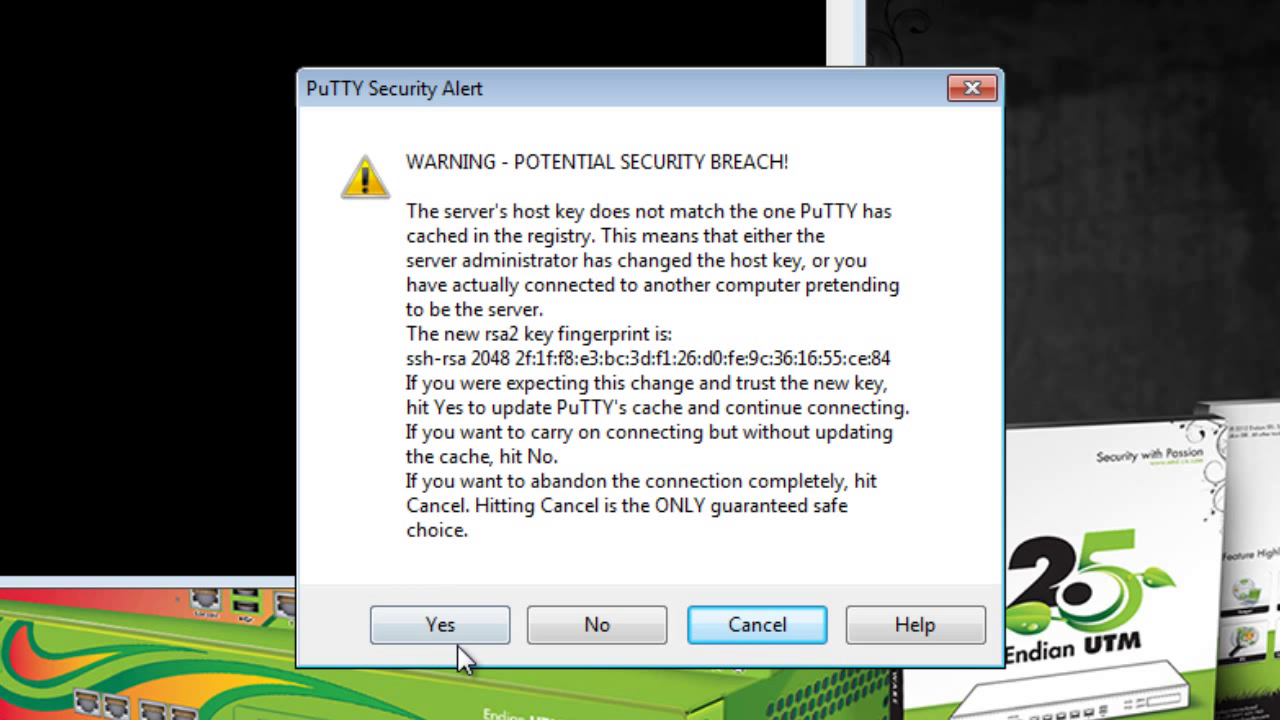
{"action": "left_click", "coordinate": [439, 624]}
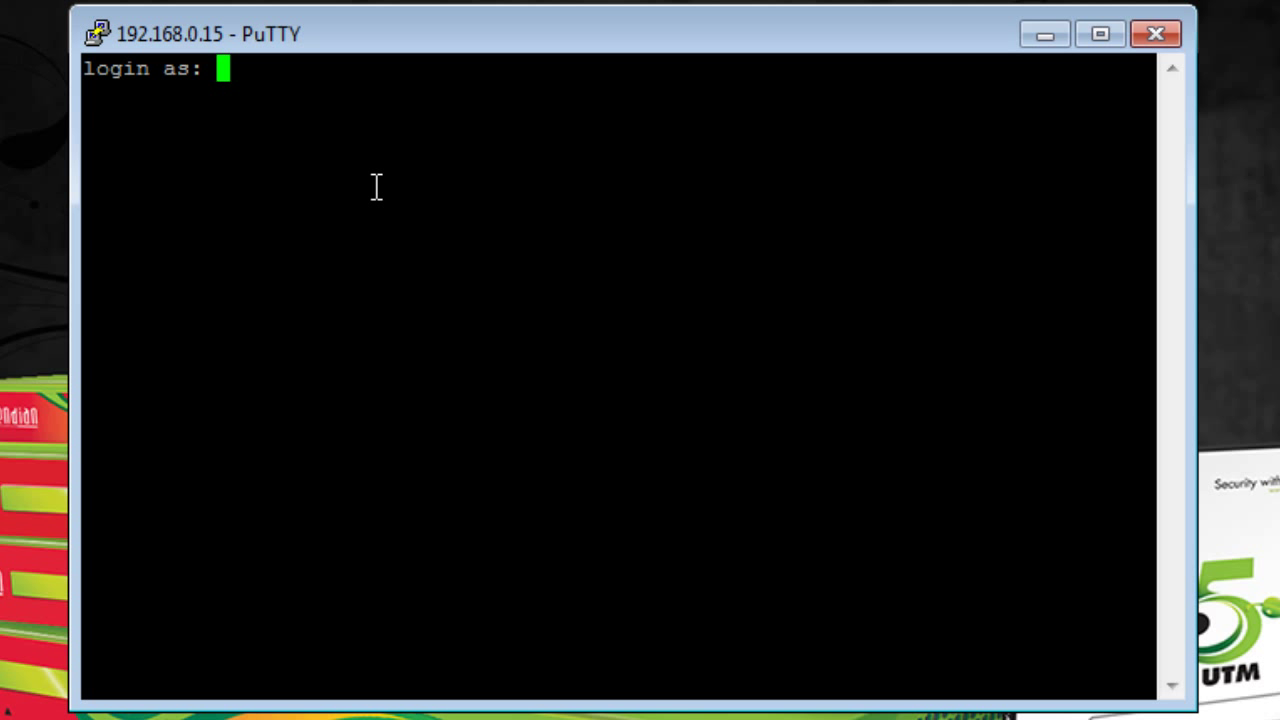
Step: Log in as root at the SSH login prompt and enter the password
{"action": "type", "text": "root"}
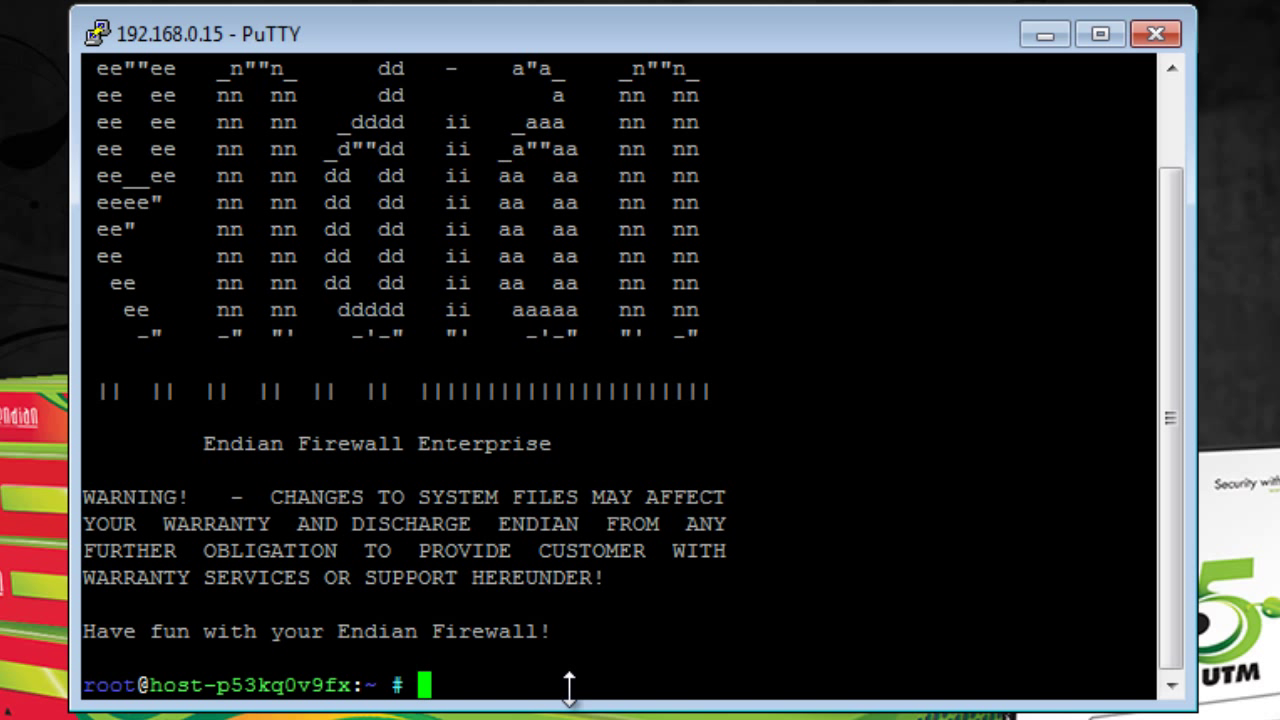
{"action": "mouse_move", "coordinate": [616, 576]}
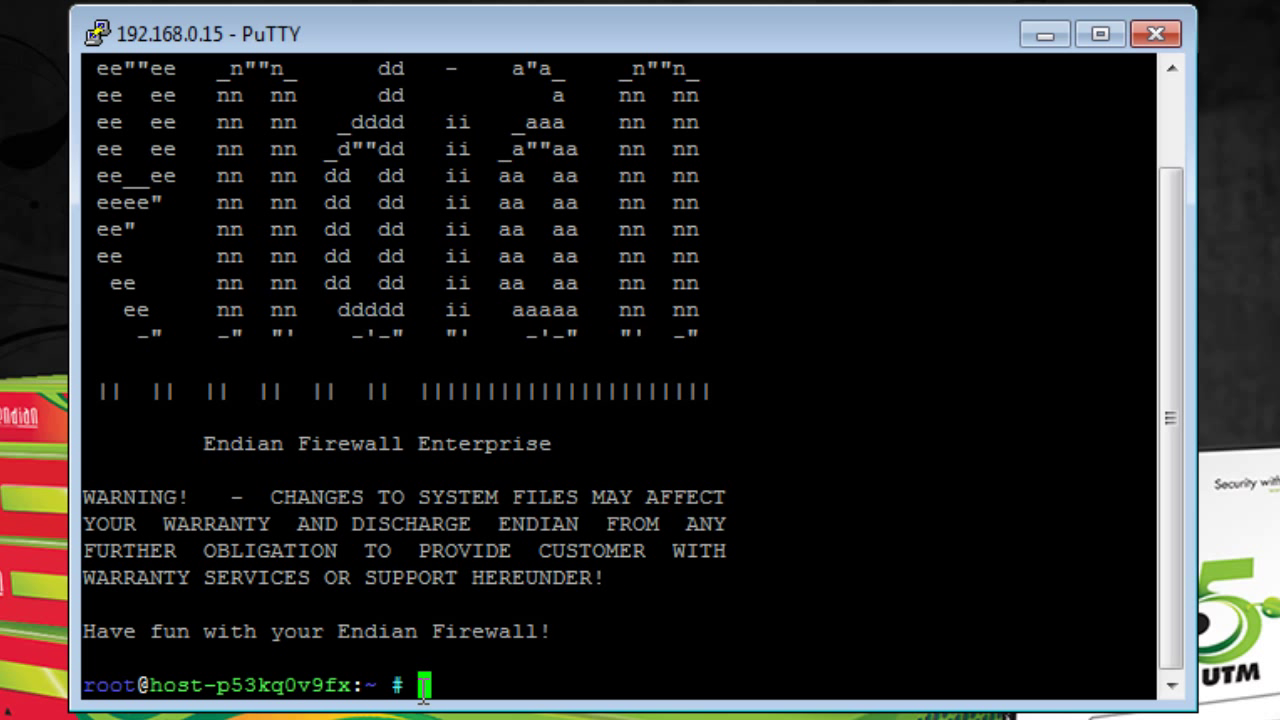
{"action": "mouse_move", "coordinate": [520, 695]}
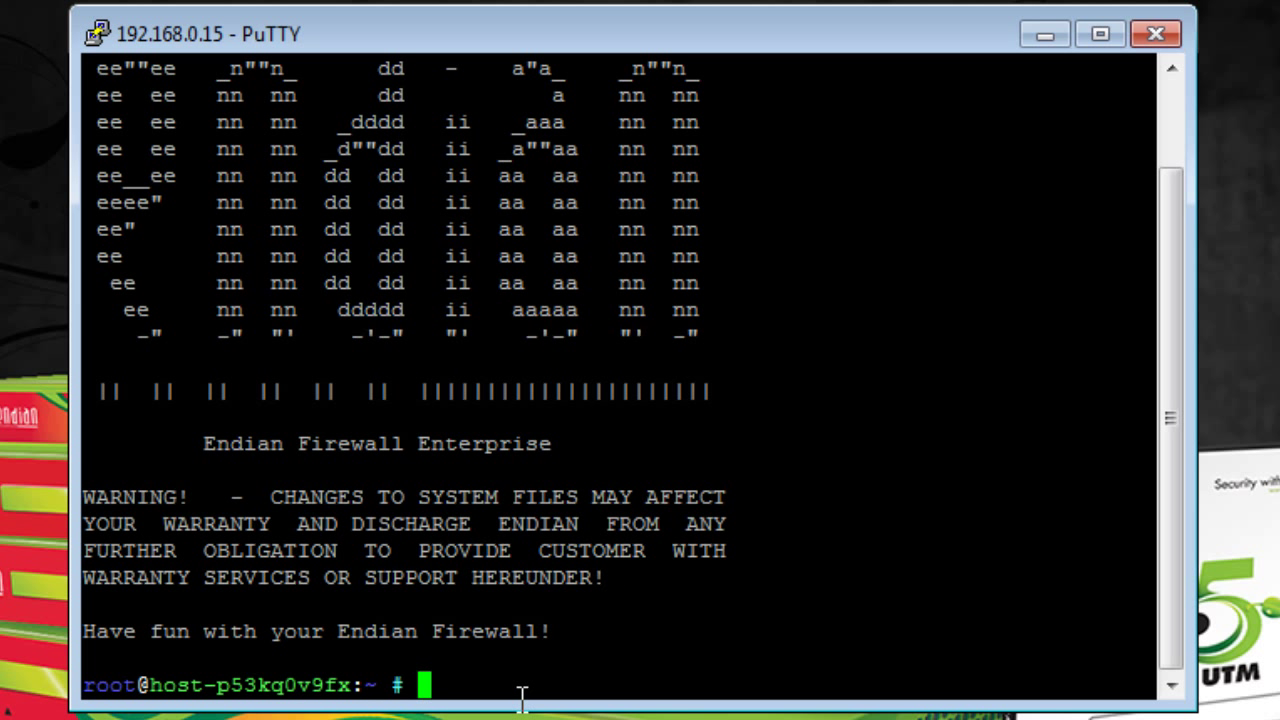
{"action": "type", "text": "e"}
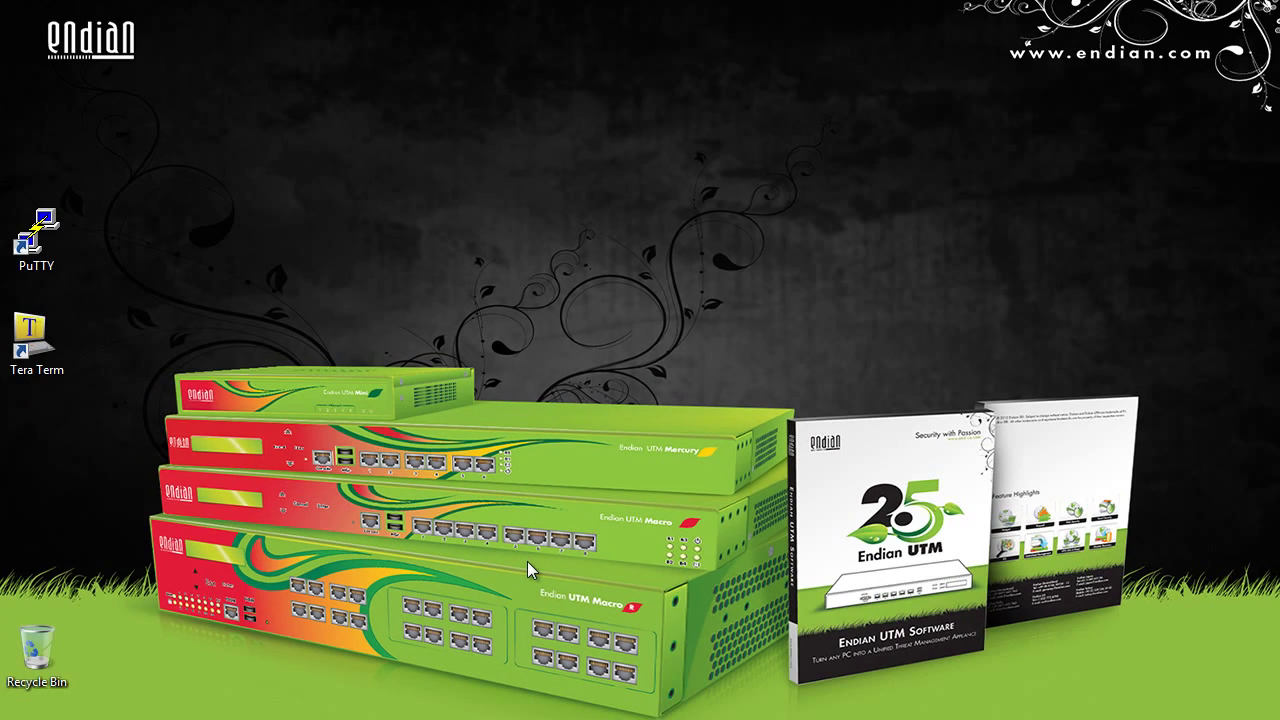
{"action": "mouse_move", "coordinate": [565, 418]}
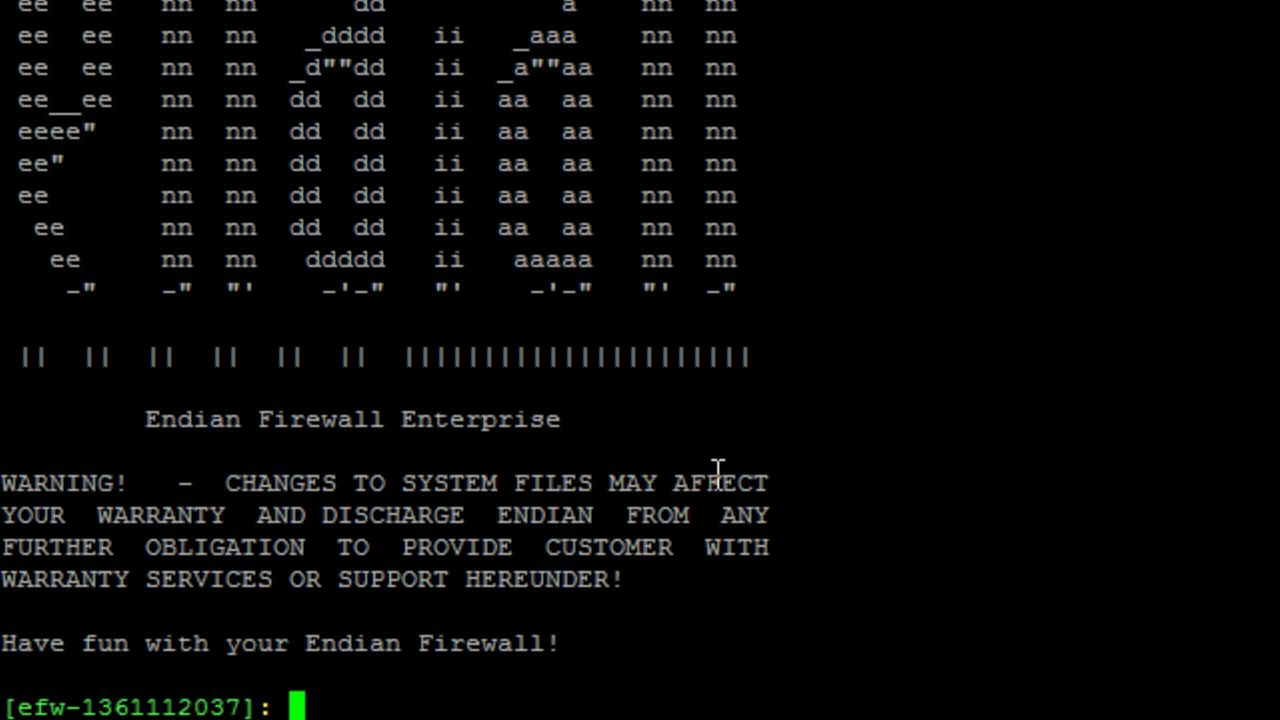
{"action": "mouse_move", "coordinate": [175, 540]}
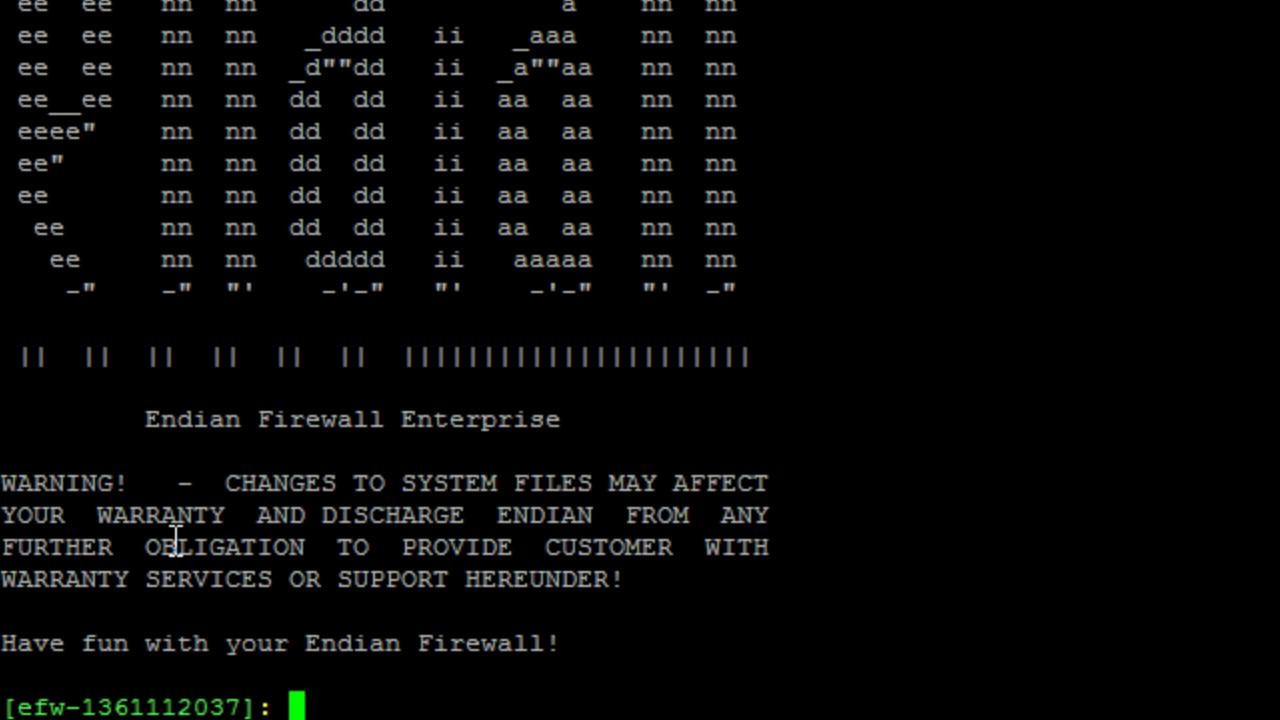
Step: Log in to the console as root and type the ifplugstatus command
{"action": "type", "text": "login"}
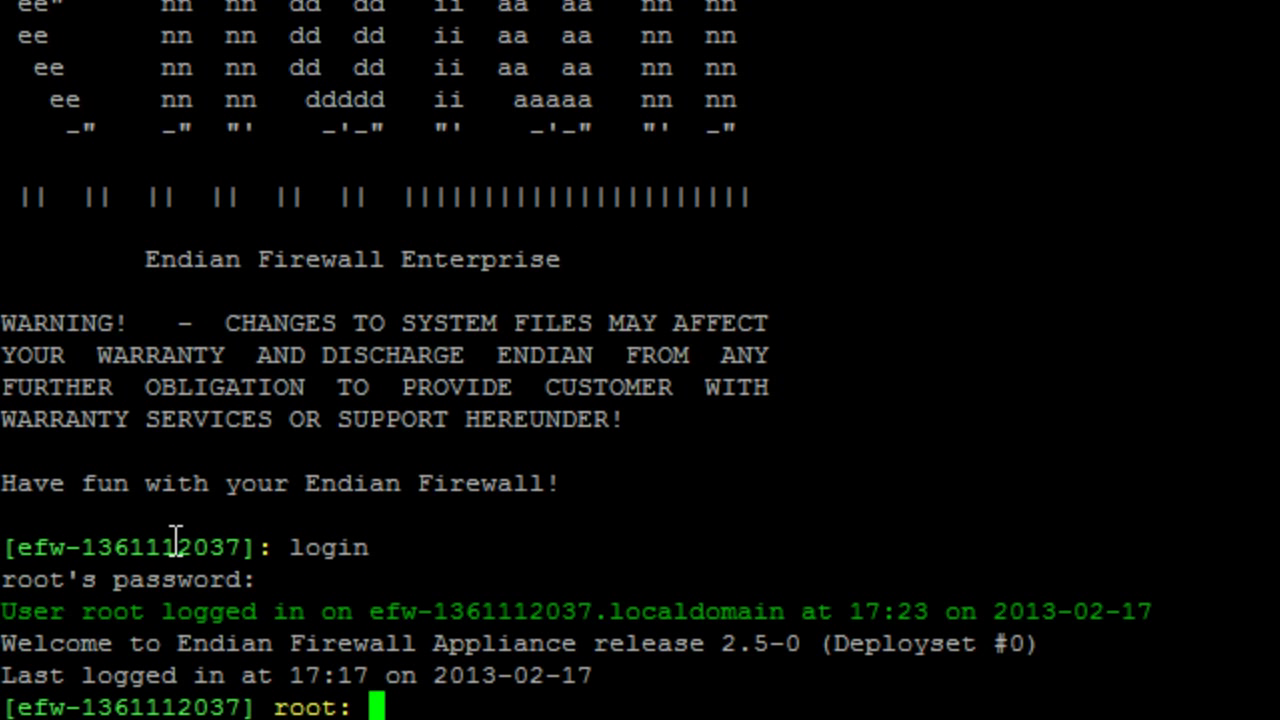
{"action": "mouse_move", "coordinate": [400, 605]}
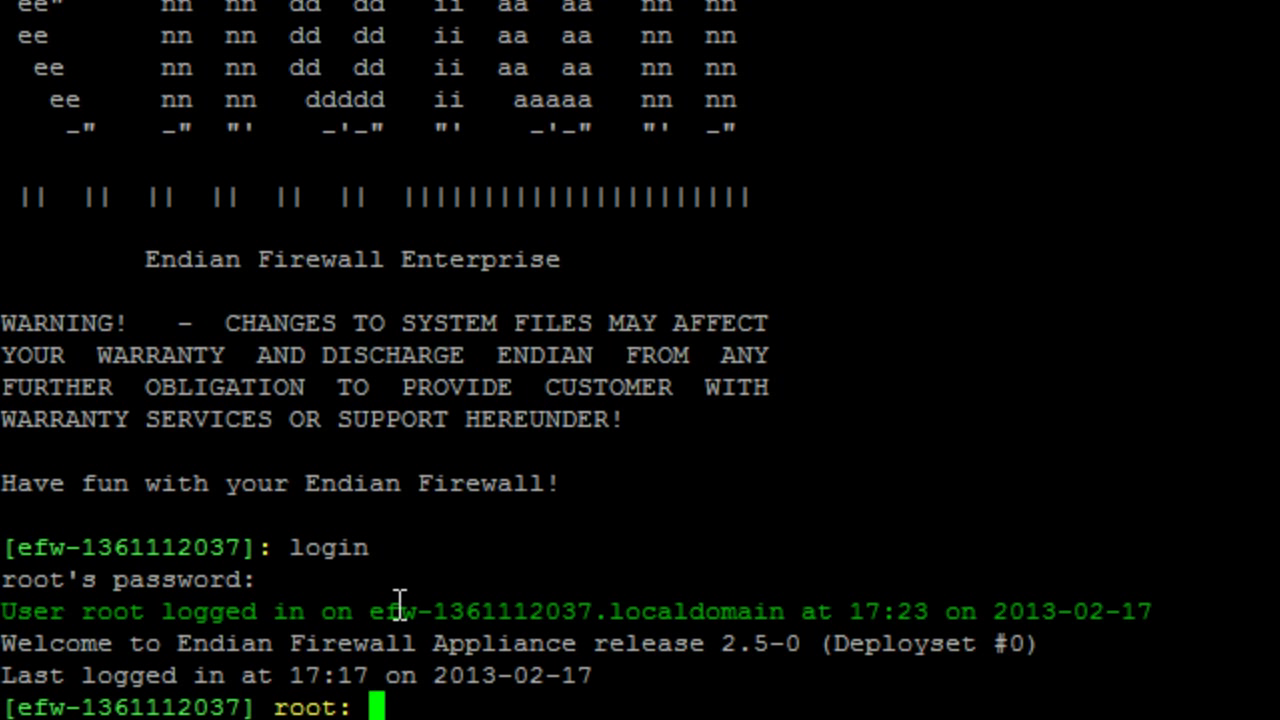
{"action": "mouse_move", "coordinate": [715, 455]}
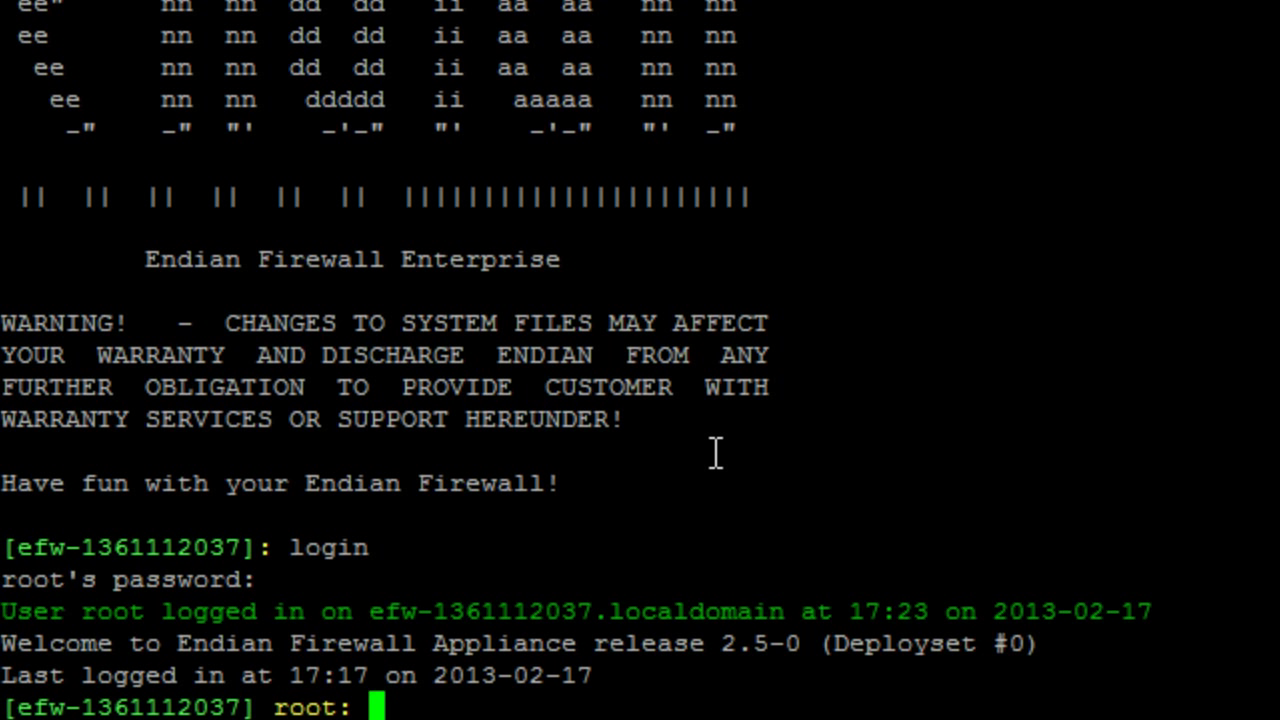
{"action": "type", "text": "if"}
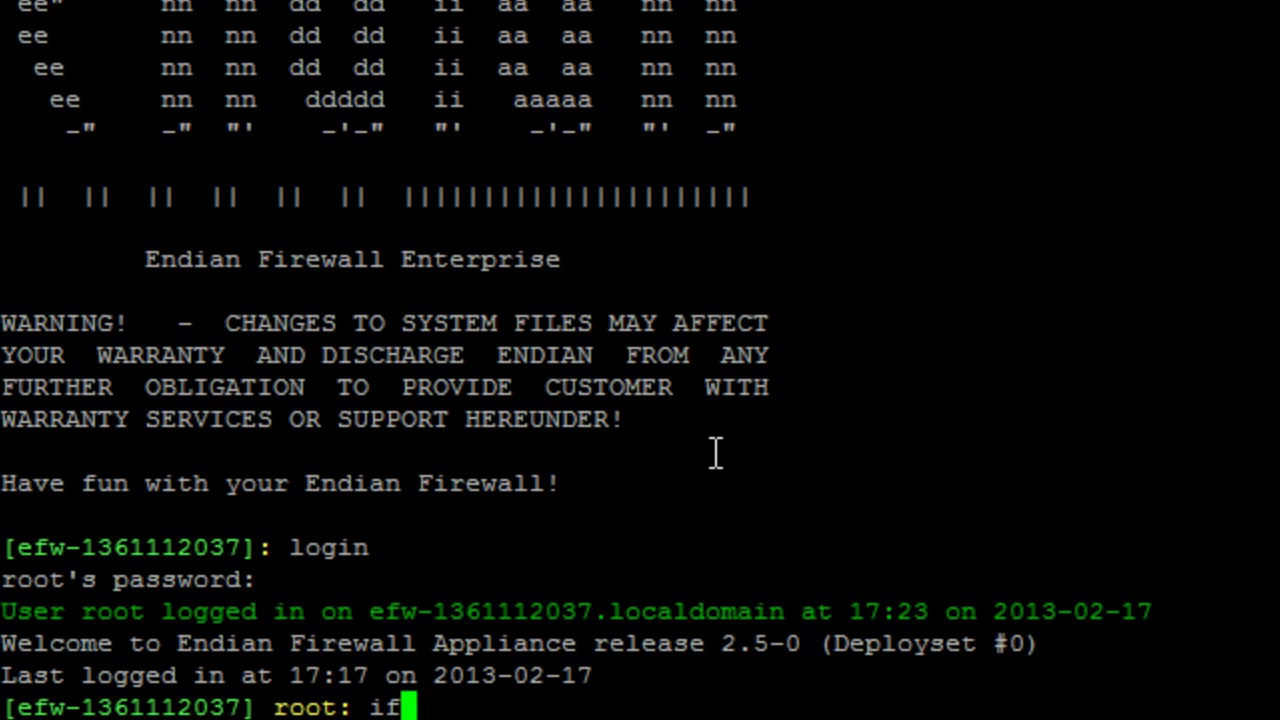
{"action": "type", "text": "plugst"}
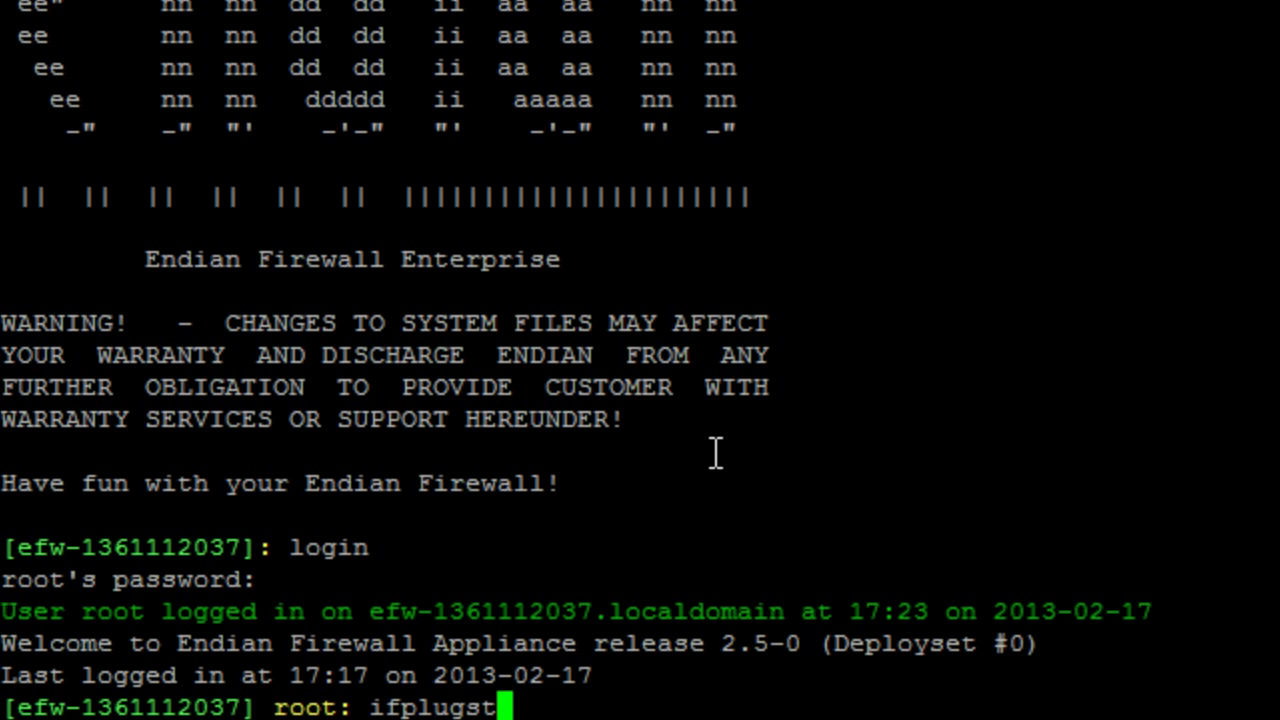
{"action": "type", "text": "atus"}
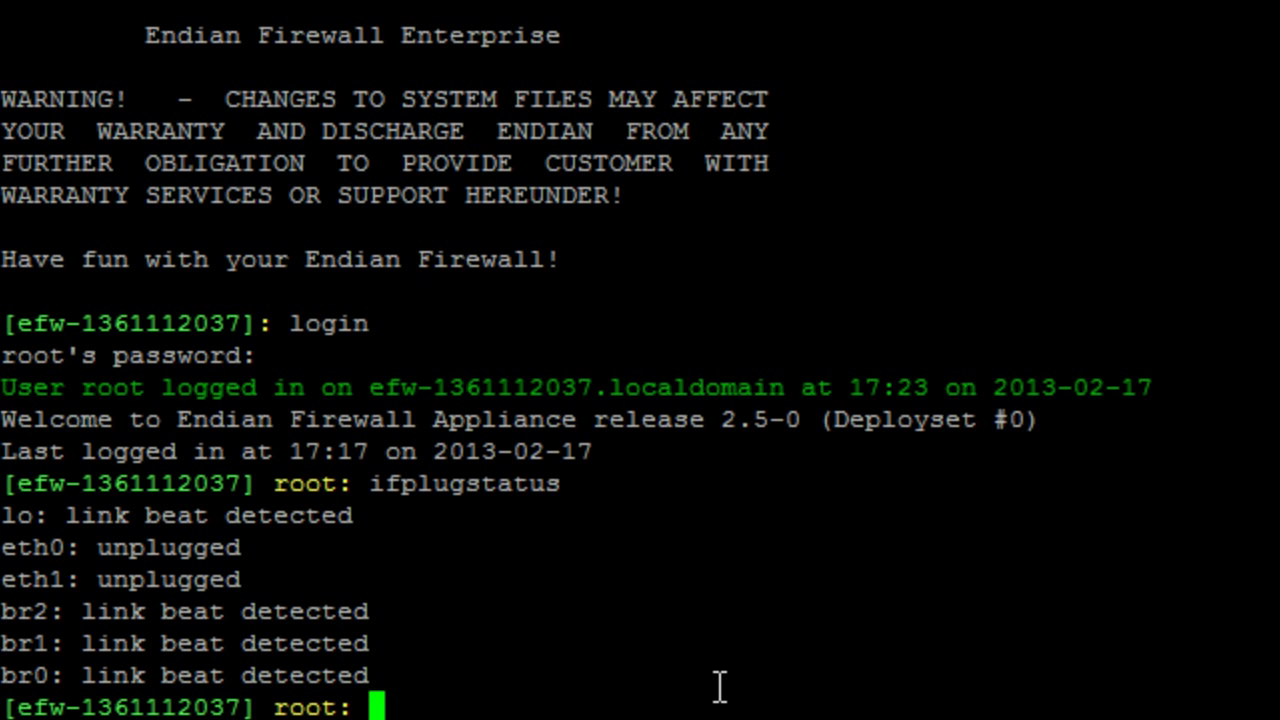
{"action": "mouse_move", "coordinate": [578, 605]}
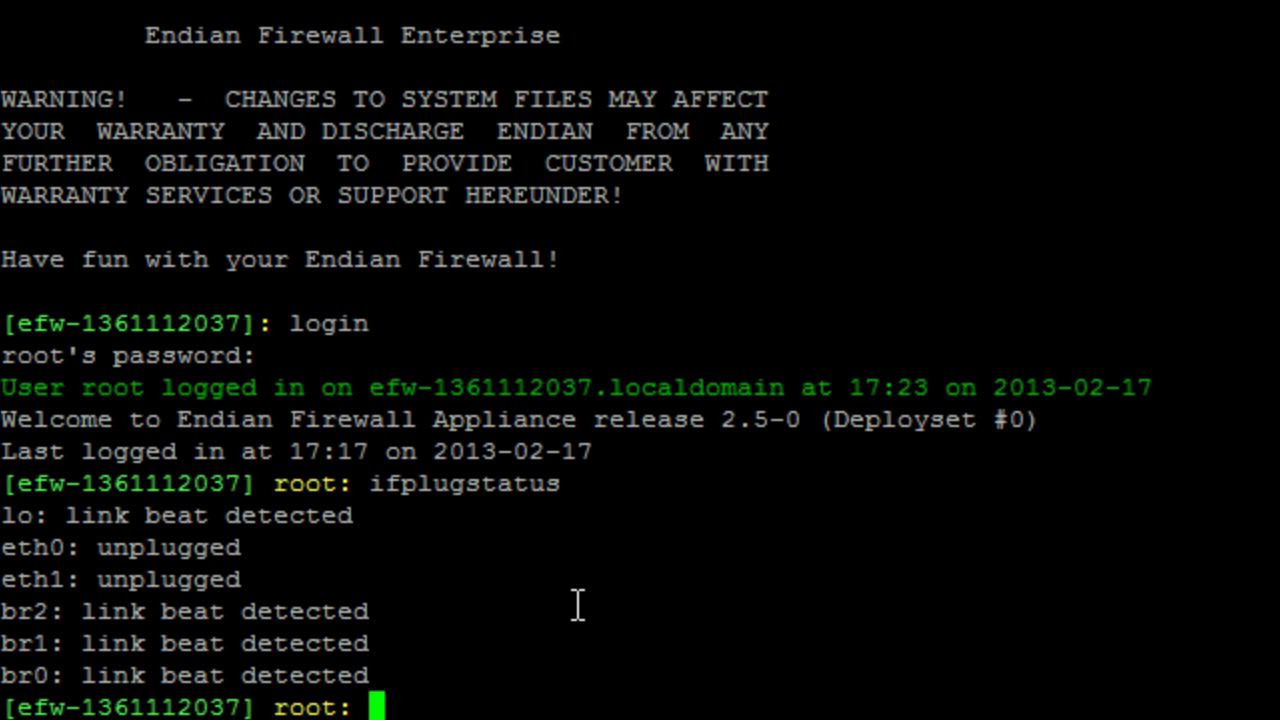
{"action": "mouse_move", "coordinate": [30, 537]}
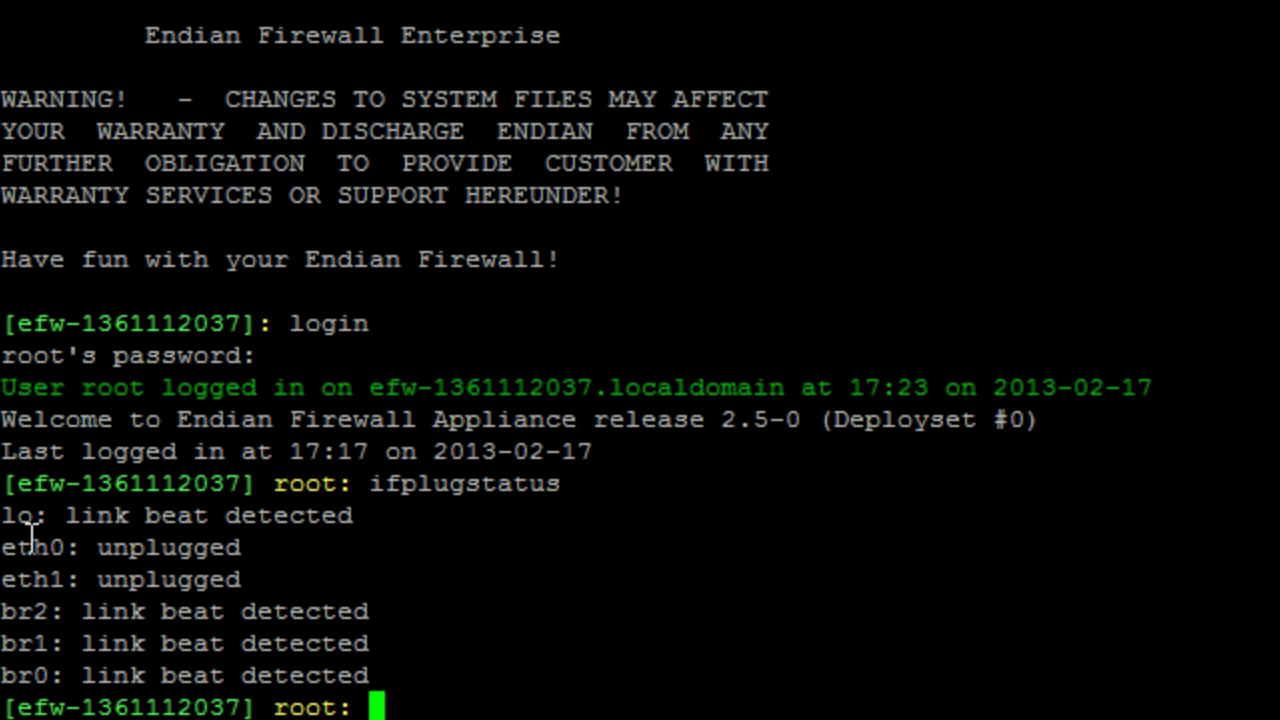
{"action": "mouse_move", "coordinate": [113, 515]}
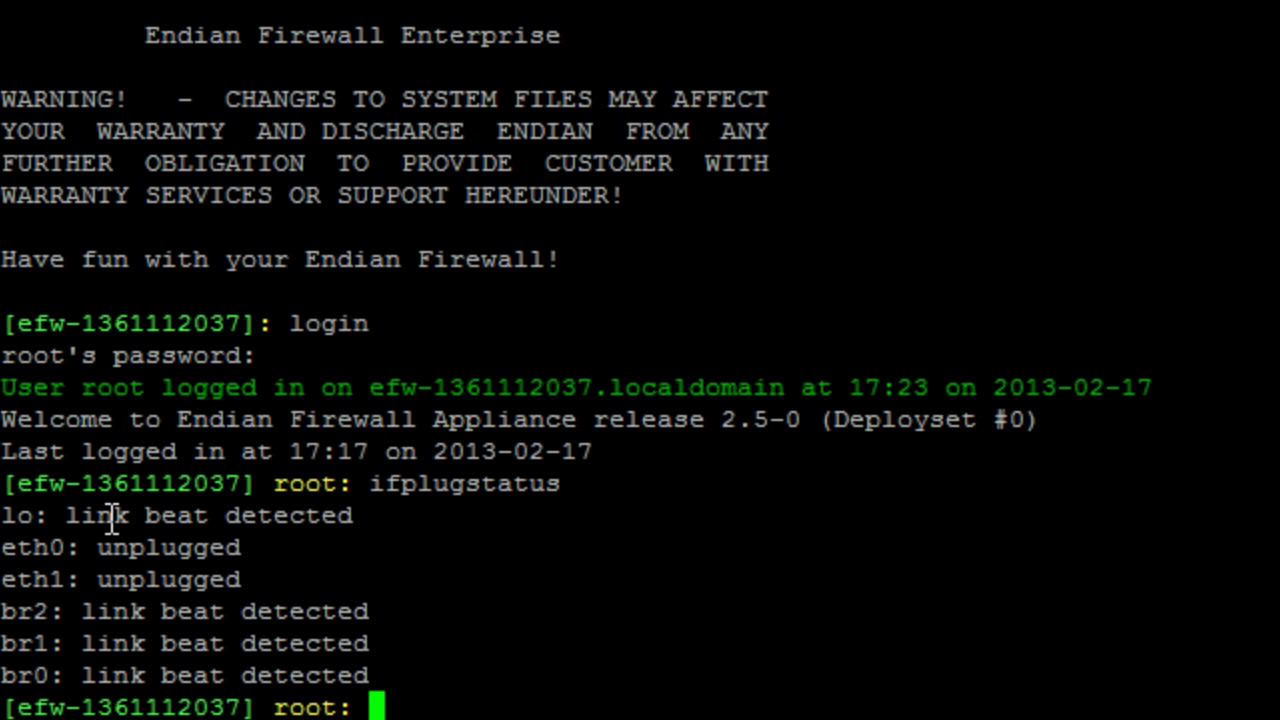
{"action": "mouse_move", "coordinate": [89, 551]}
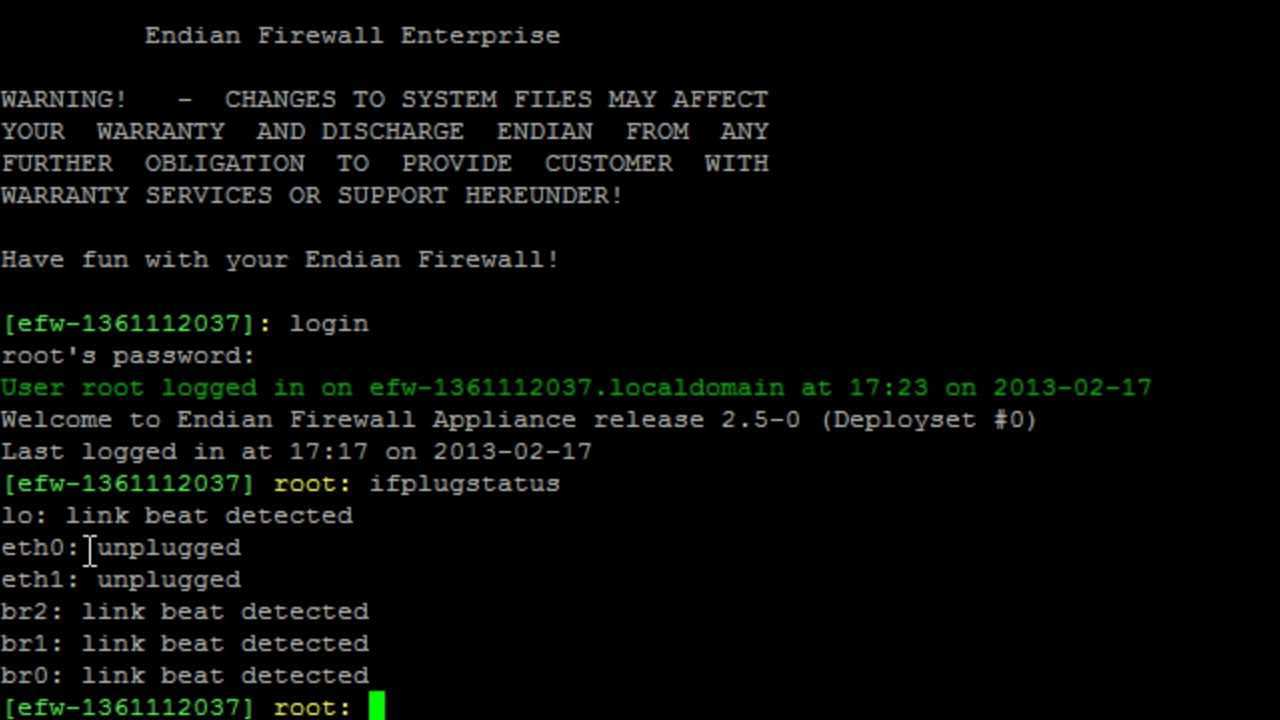
{"action": "mouse_move", "coordinate": [148, 578]}
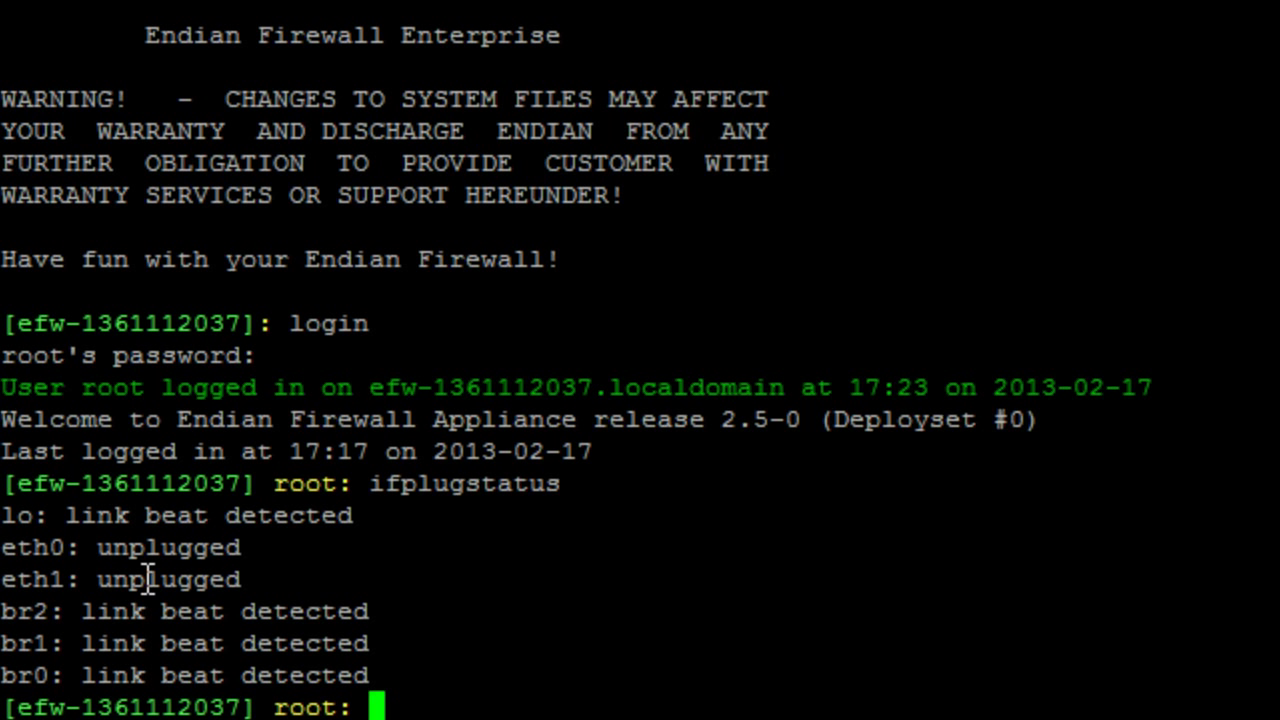
{"action": "mouse_move", "coordinate": [80, 547]}
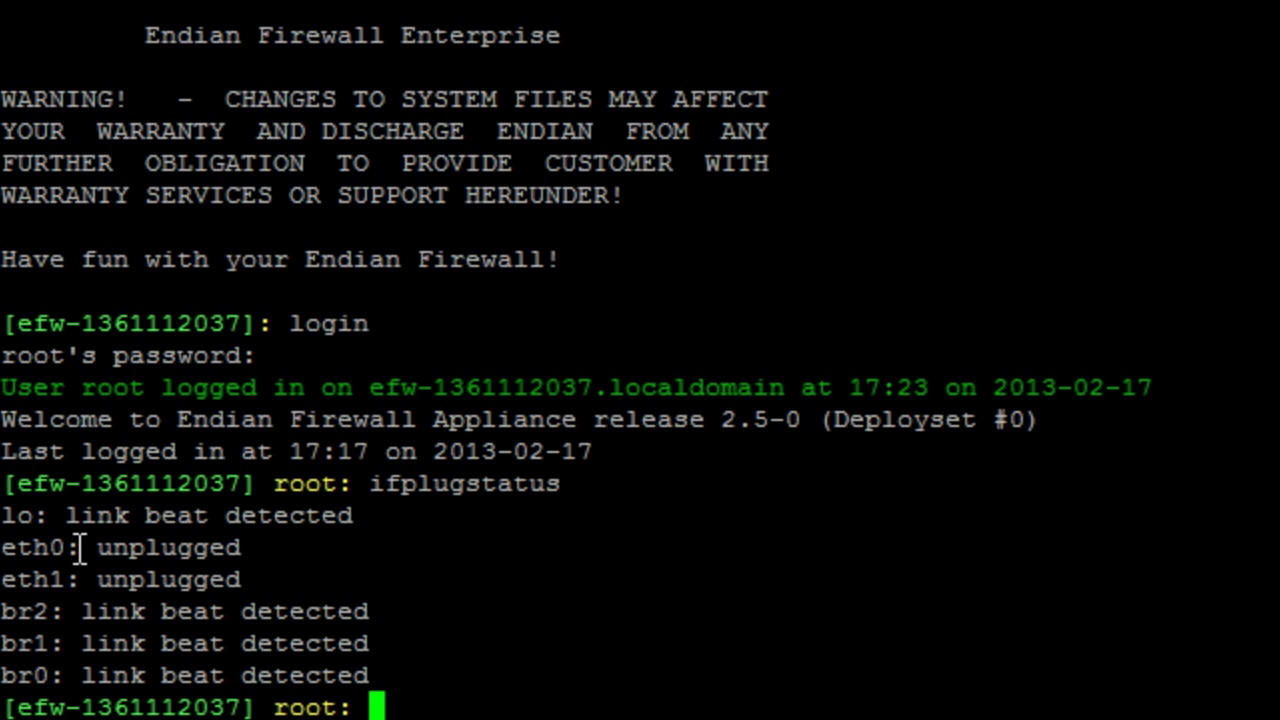
{"action": "mouse_move", "coordinate": [423, 620]}
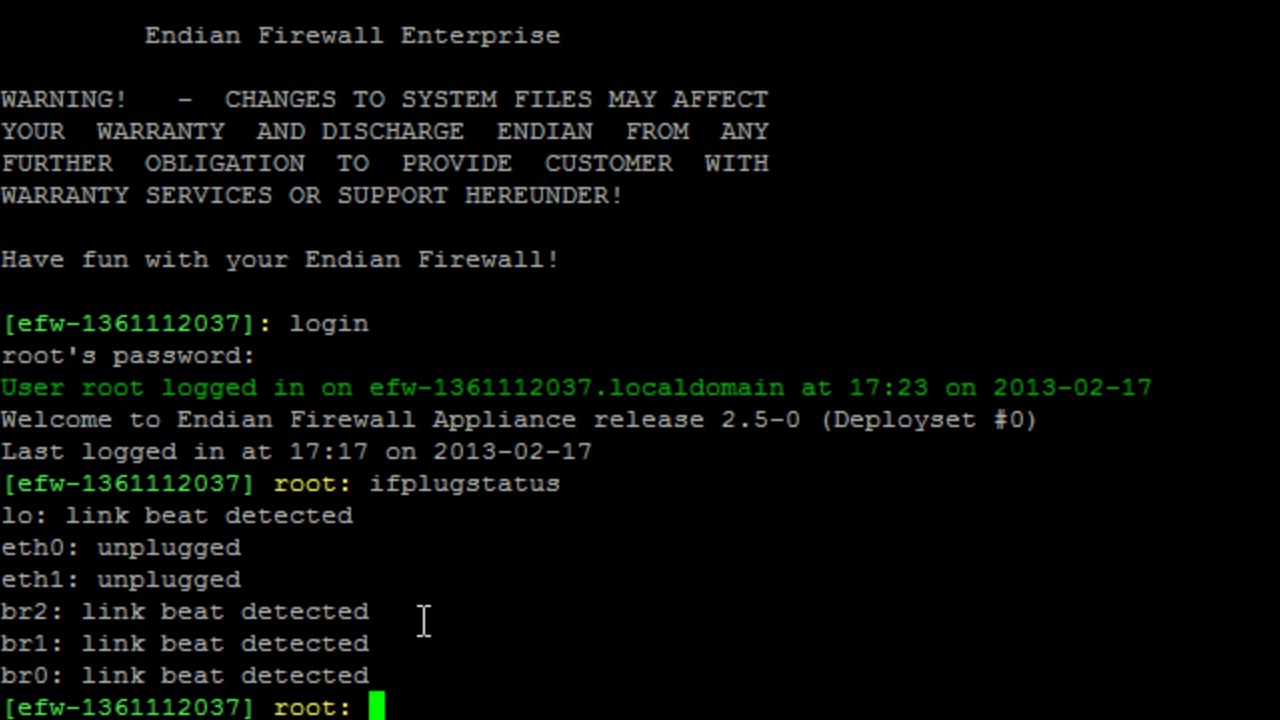
{"action": "mouse_move", "coordinate": [465, 658]}
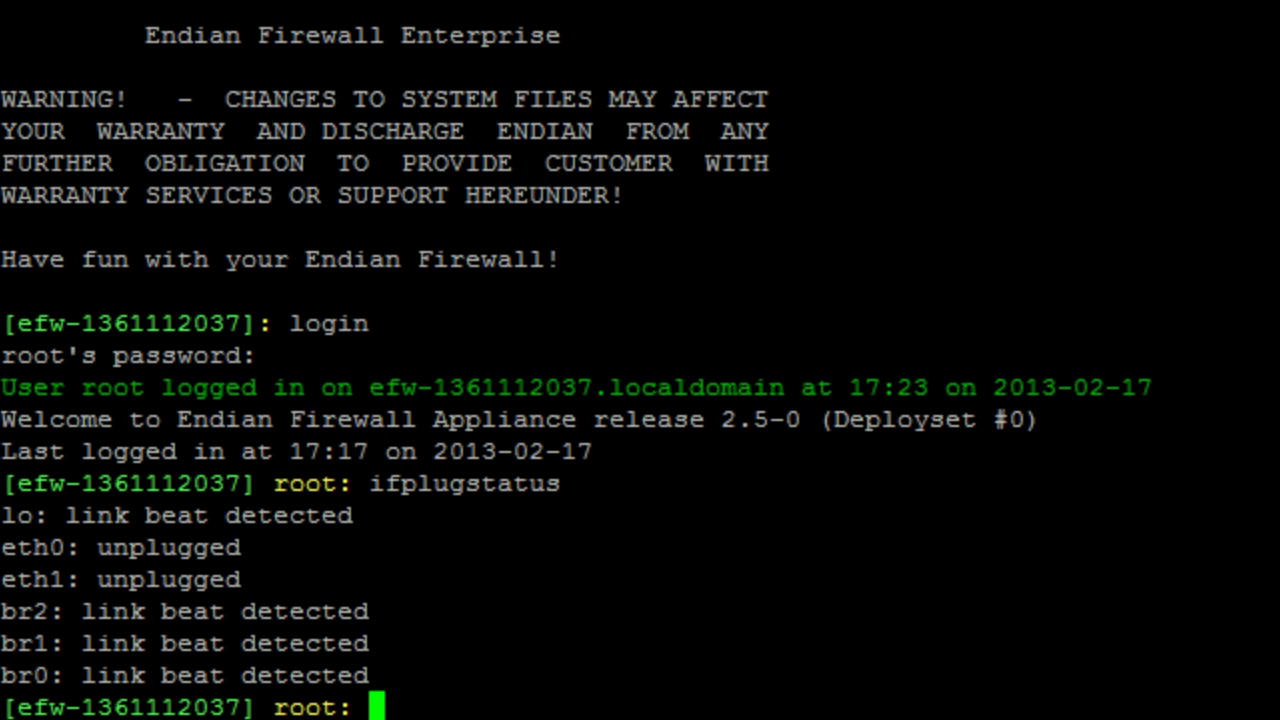
Step: Run ifplugstatus again, now showing eth0 with link beat detected
{"action": "type", "text": "ifplugstatus"}
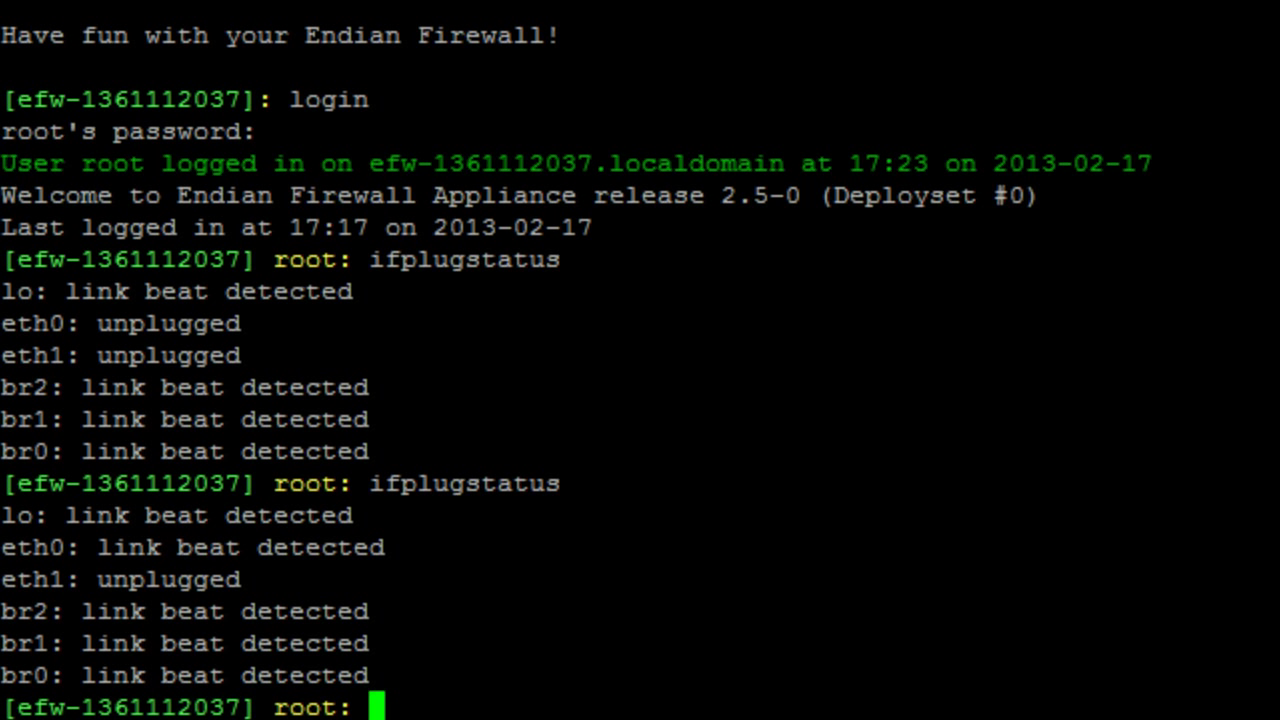
{"action": "mouse_move", "coordinate": [42, 562]}
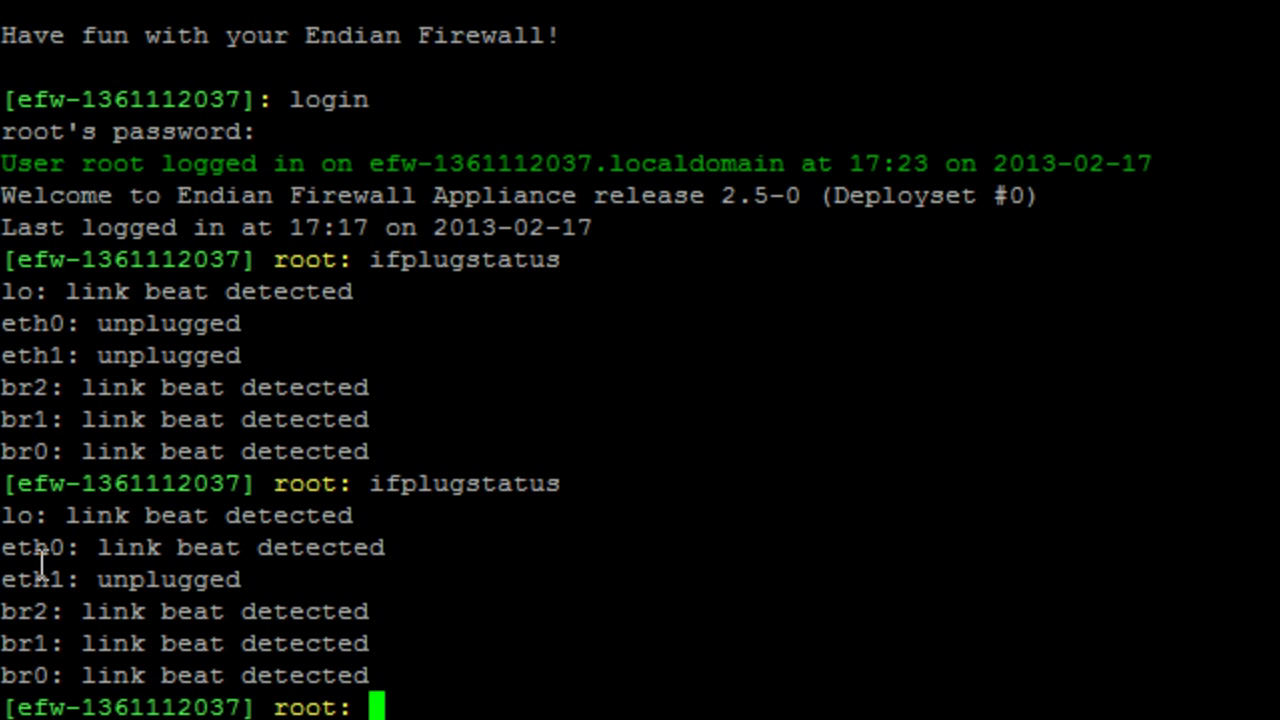
{"action": "mouse_move", "coordinate": [412, 535]}
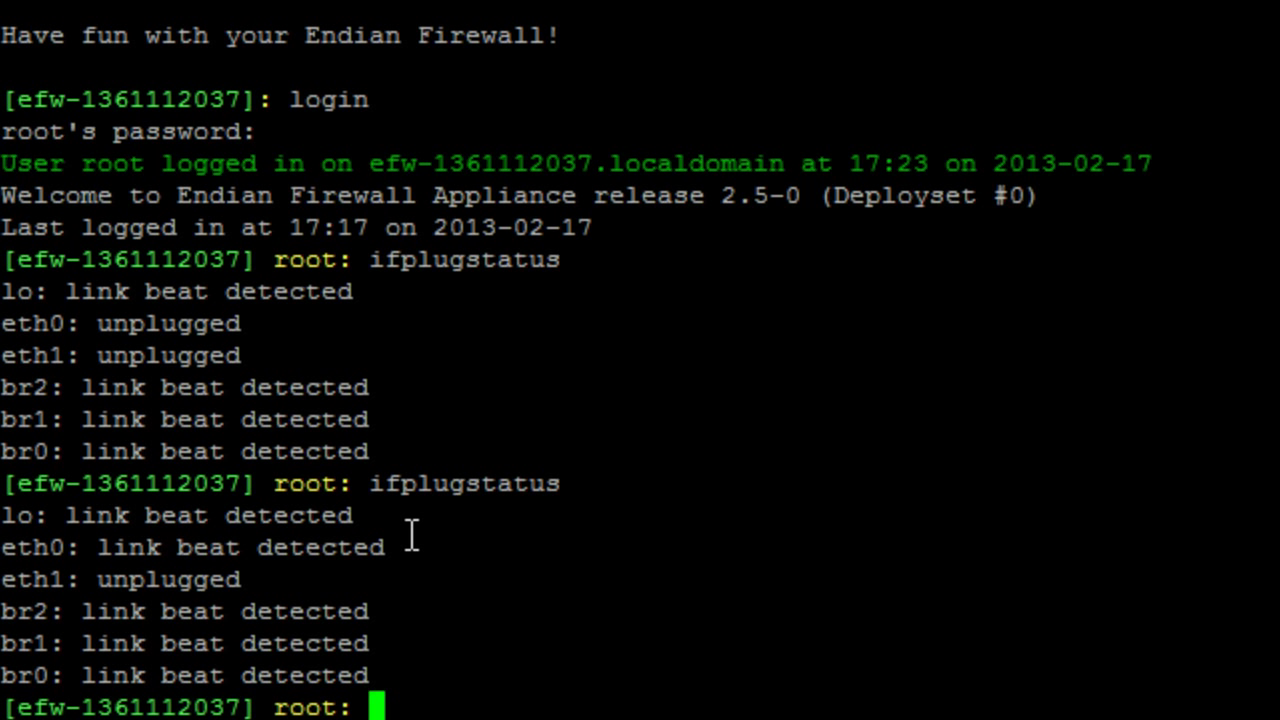
{"action": "mouse_move", "coordinate": [225, 592]}
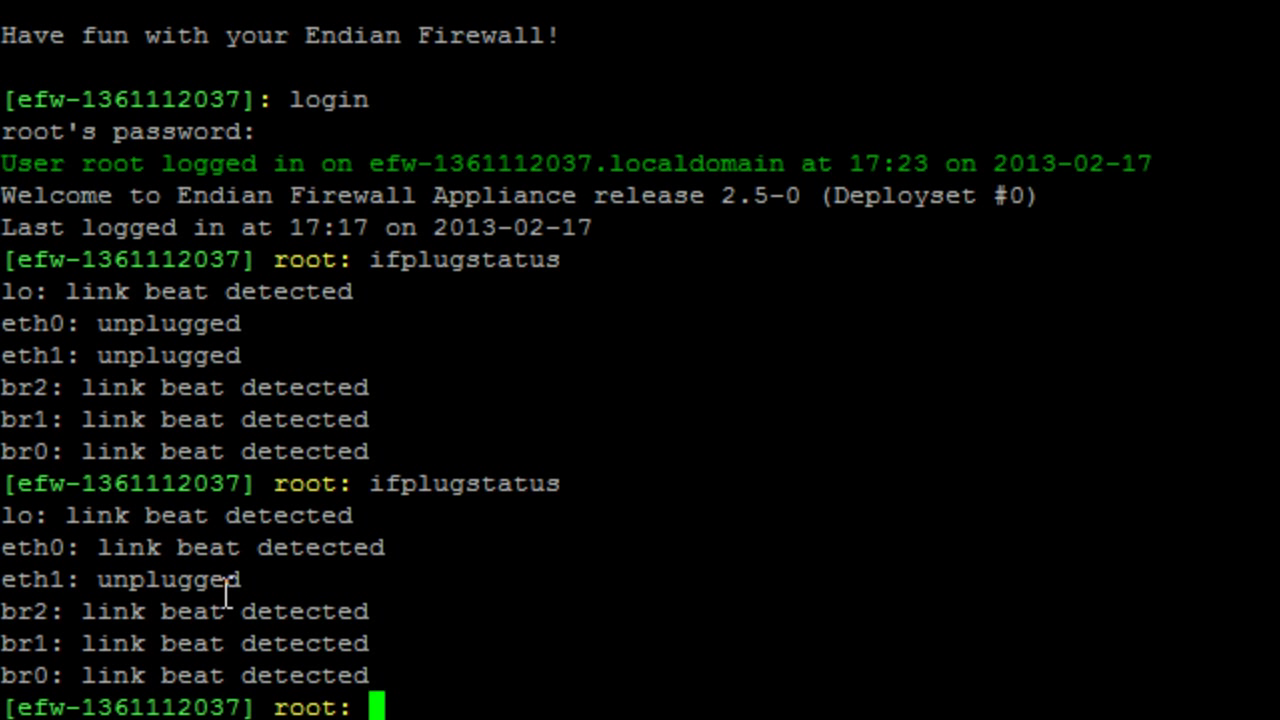
{"action": "mouse_move", "coordinate": [43, 550]}
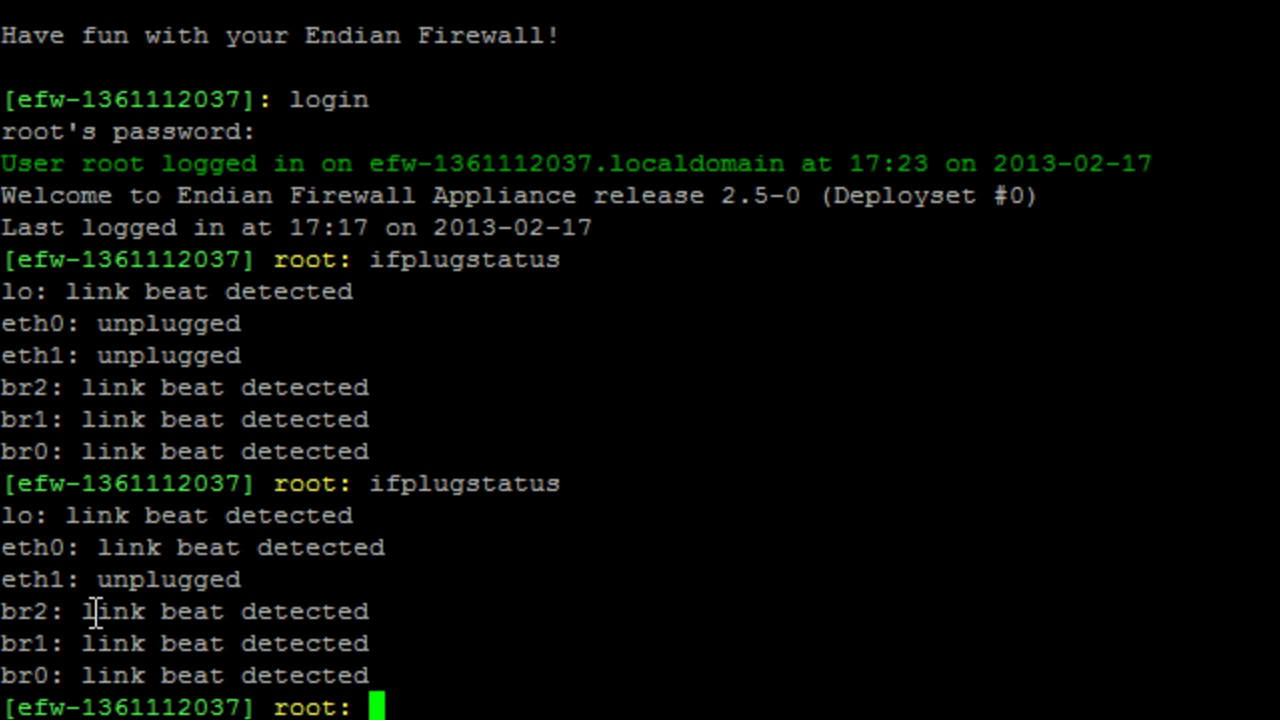
{"action": "mouse_move", "coordinate": [438, 563]}
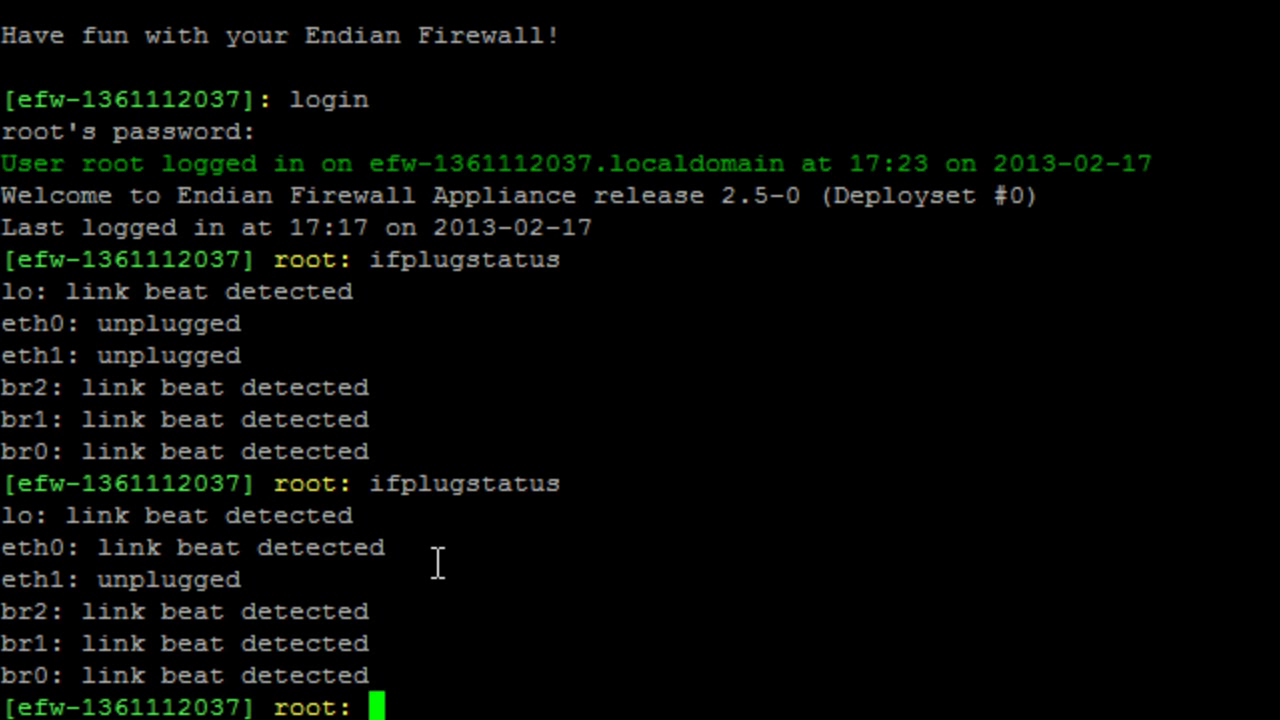